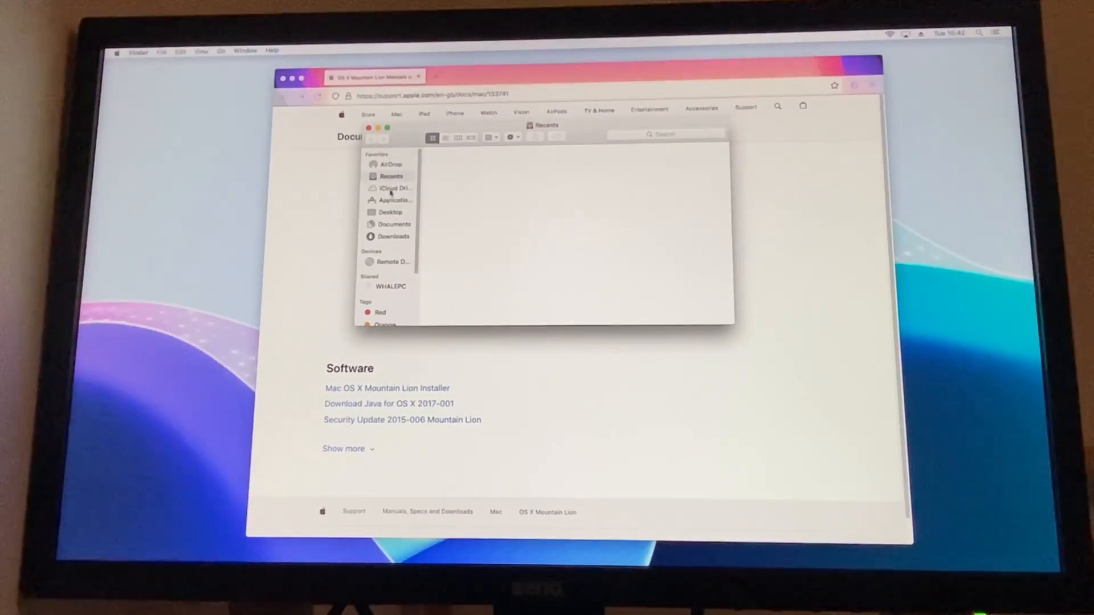
Mount InstallMacOSX.dmg from the Downloads folder, launching the Mac OS X installer
click(394, 236)
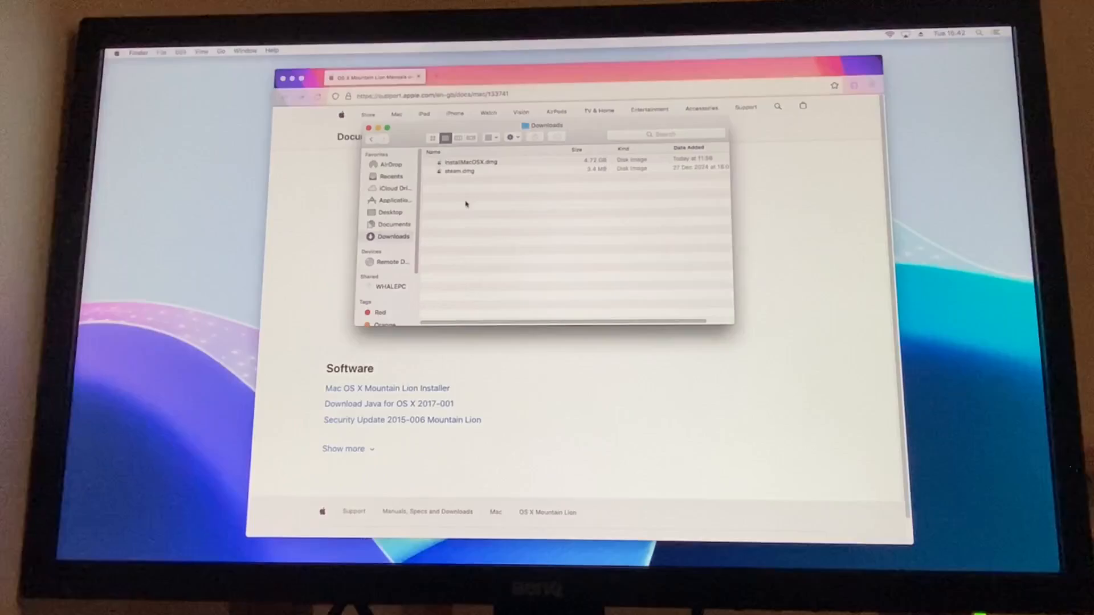
click(471, 161)
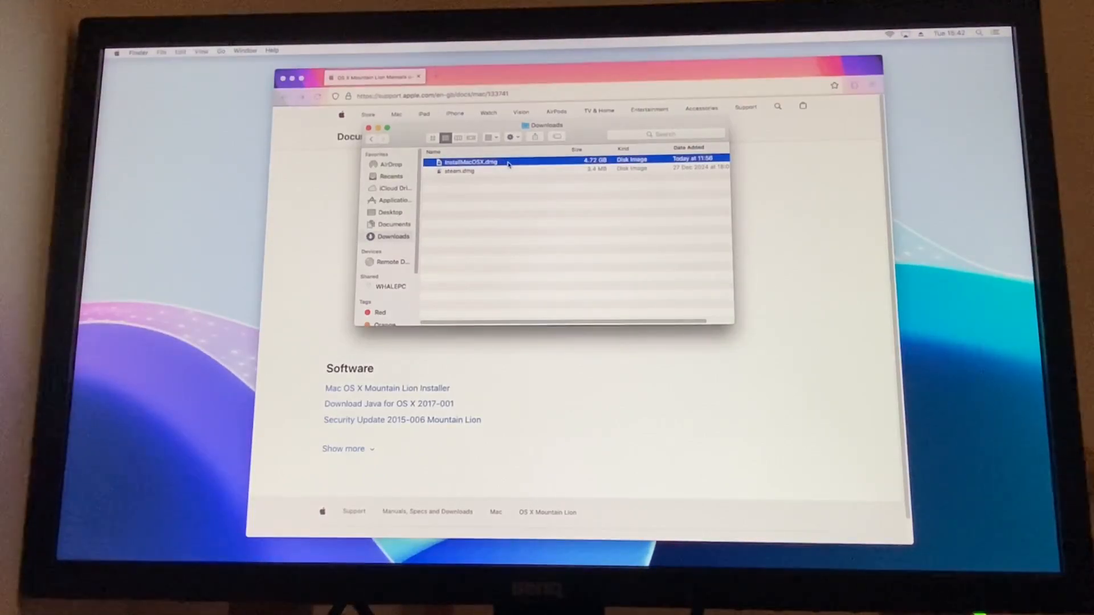
double_click(467, 162)
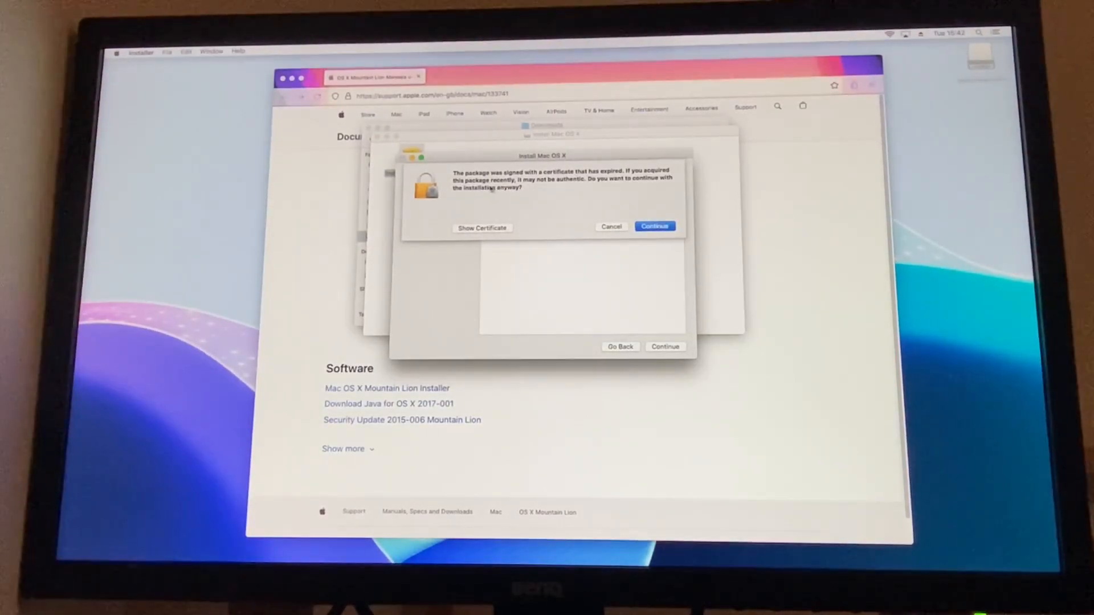
Install the Mac OS X package past the expired-certificate warning, authorize it, and keep the disk image
click(653, 226)
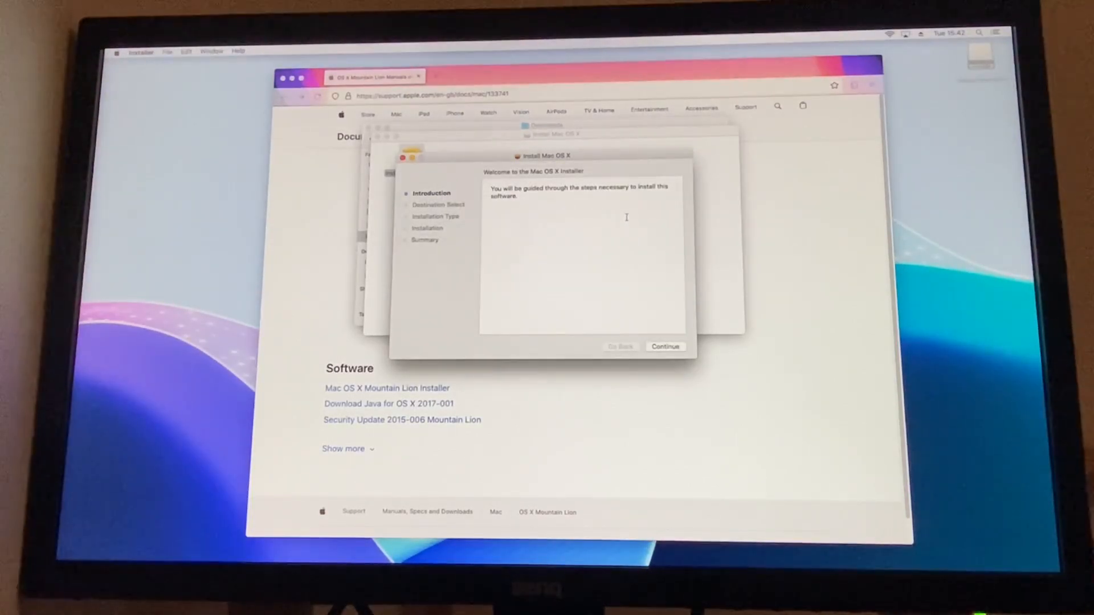
click(663, 347)
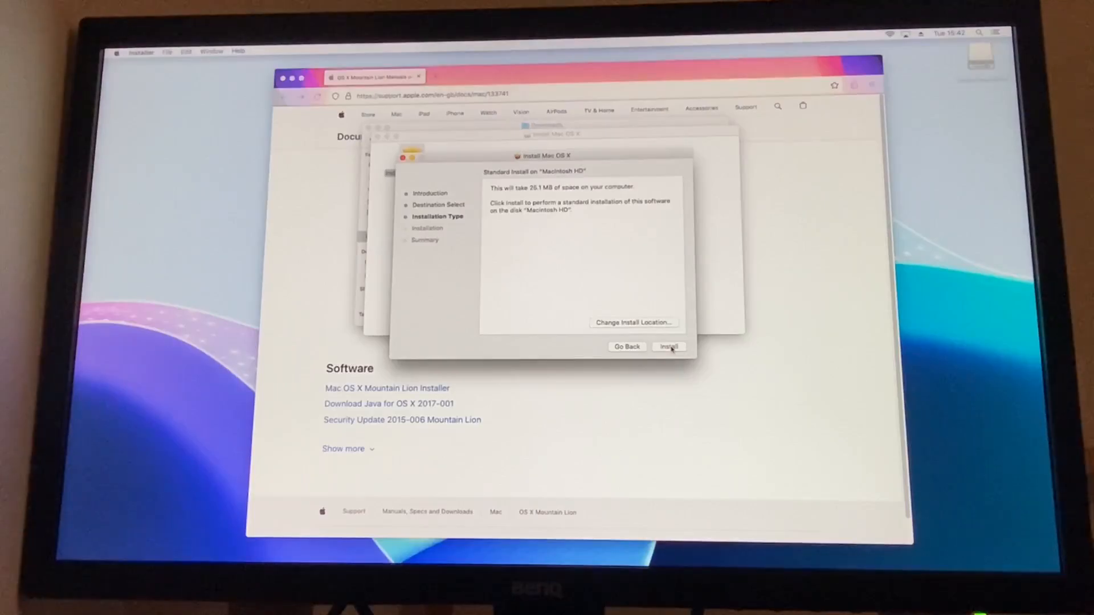
click(668, 347)
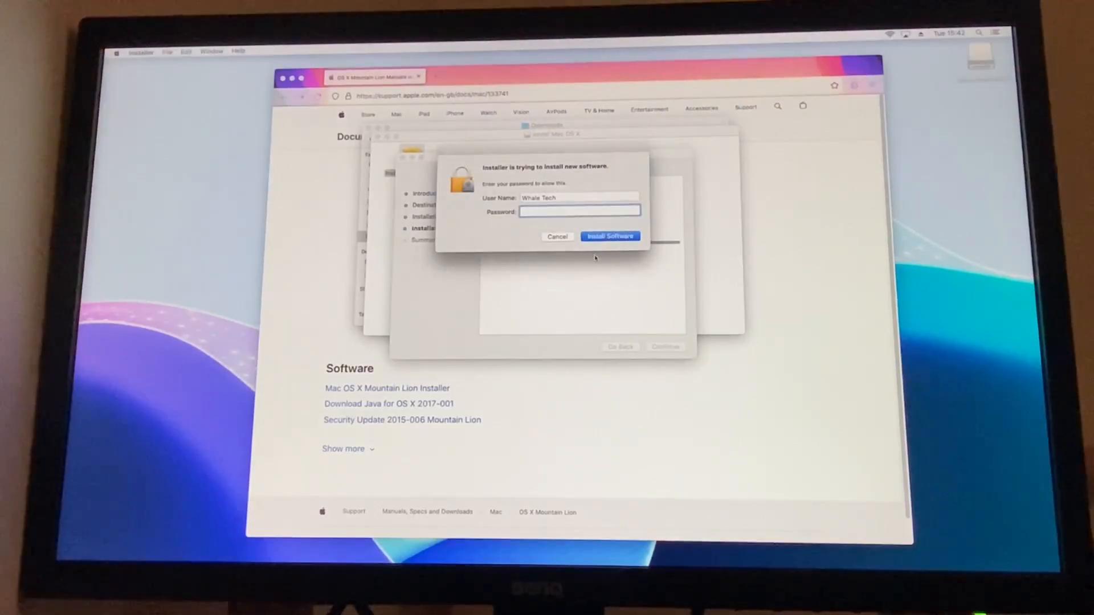
click(609, 235)
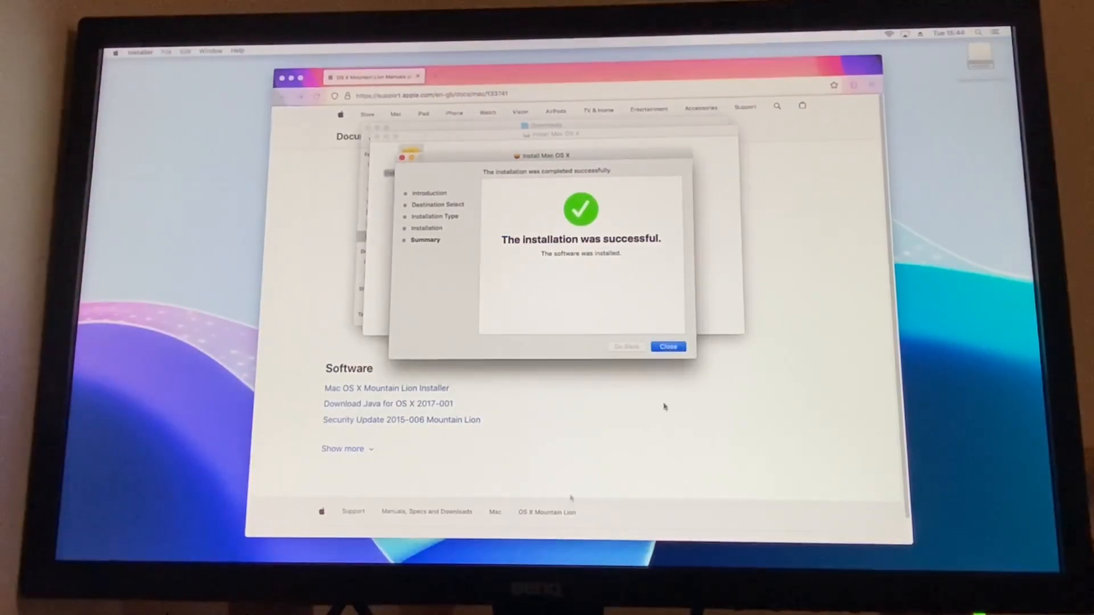
click(666, 347)
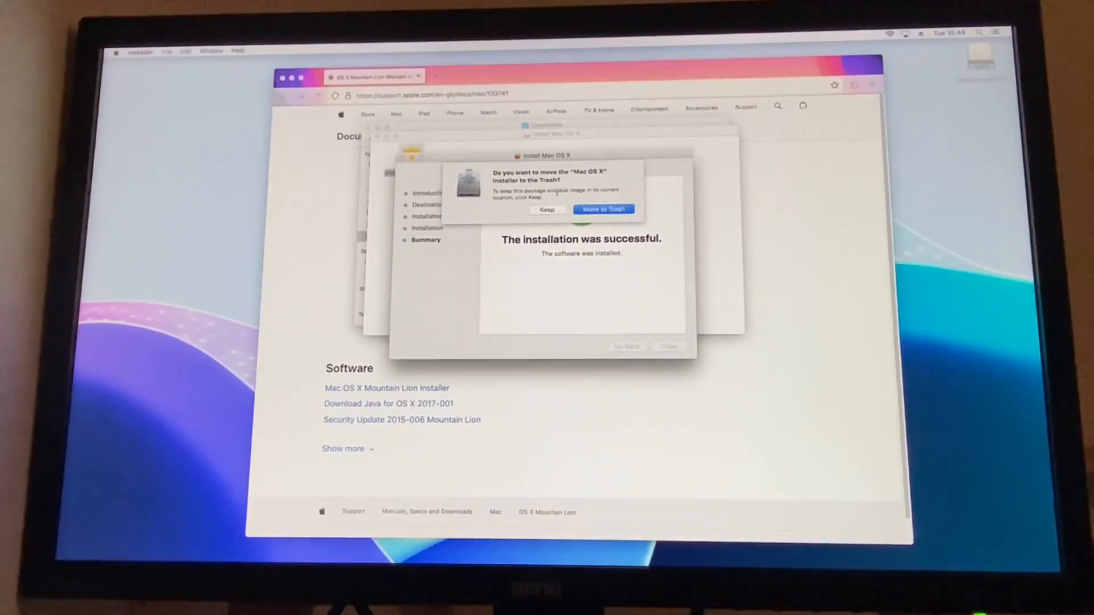
click(602, 209)
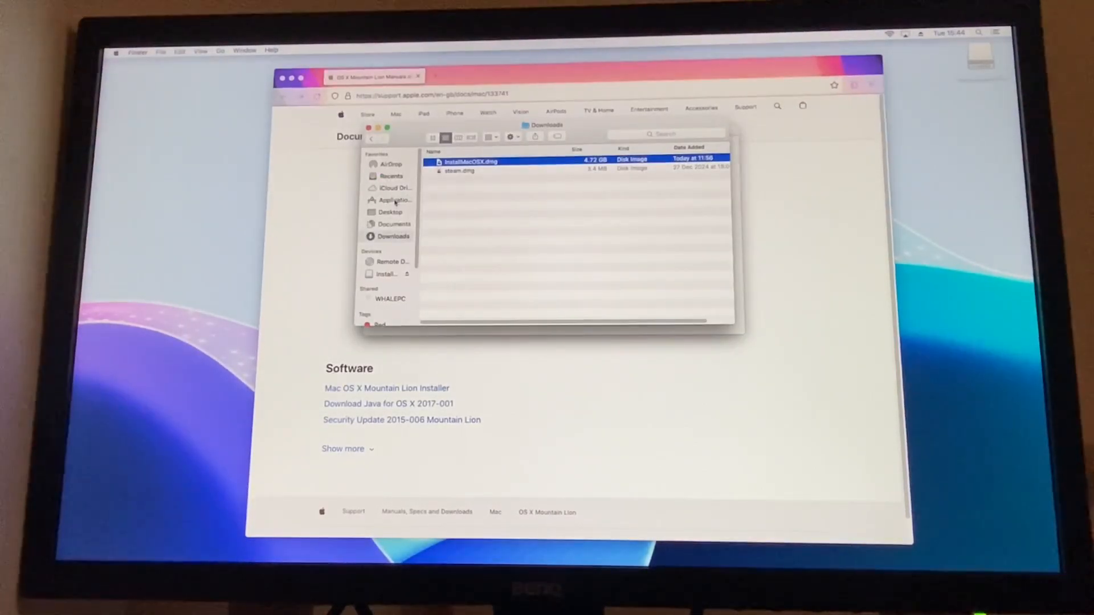
Launch Install Mac OS X Lion from Applications and quit it at the too-new version warning
click(392, 199)
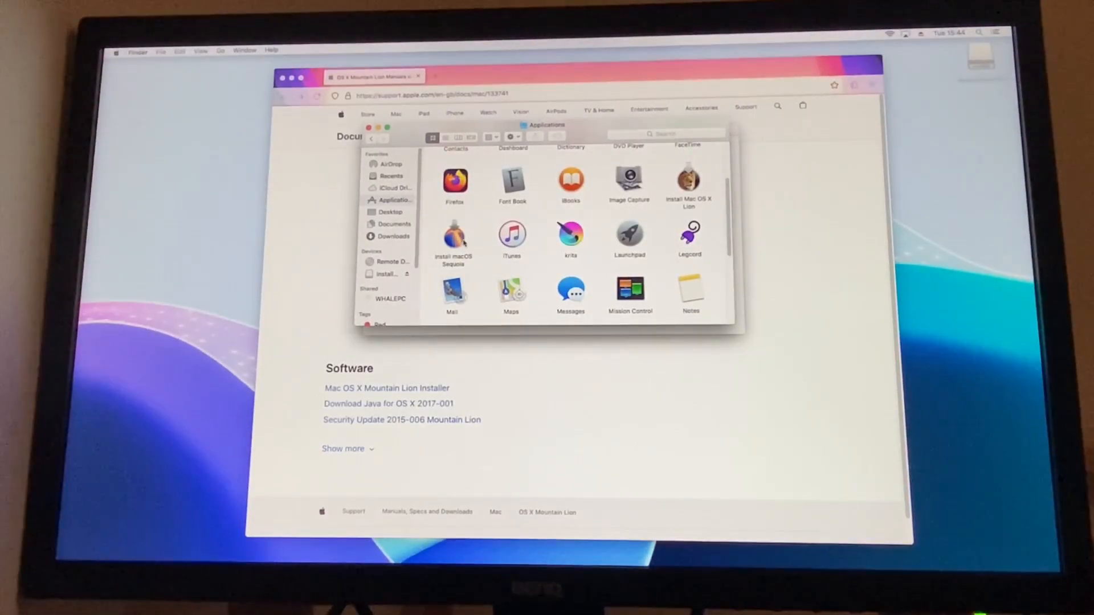
click(455, 240)
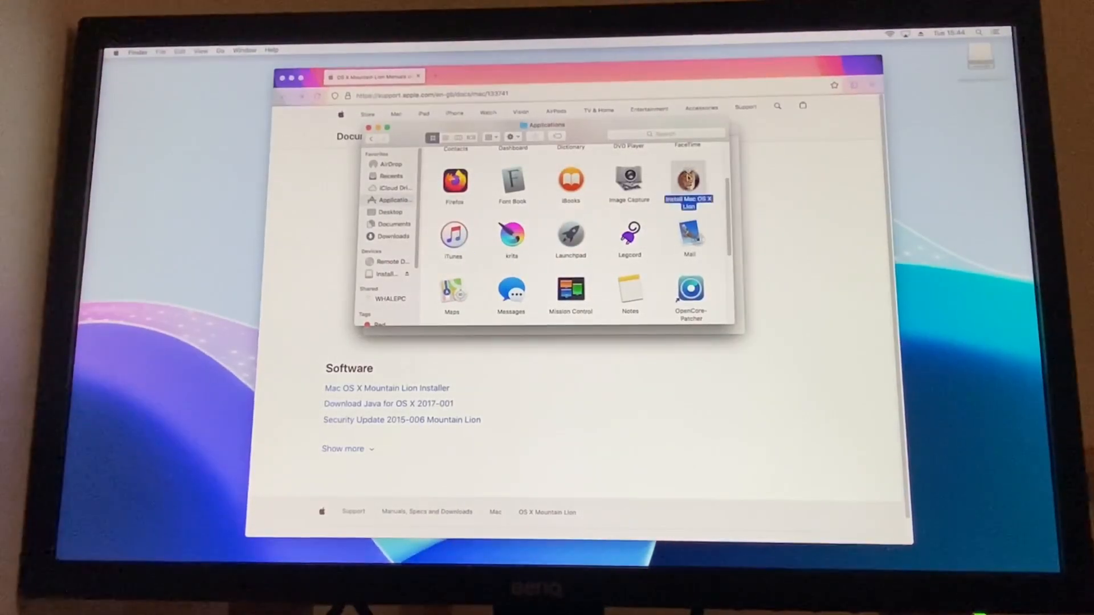
double_click(687, 180)
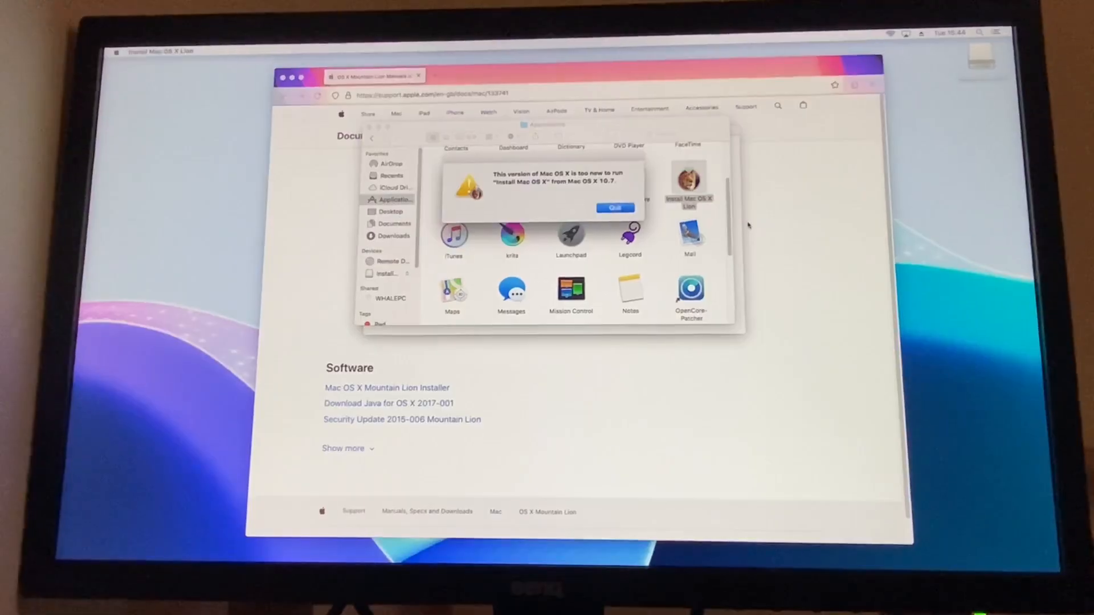
click(615, 208)
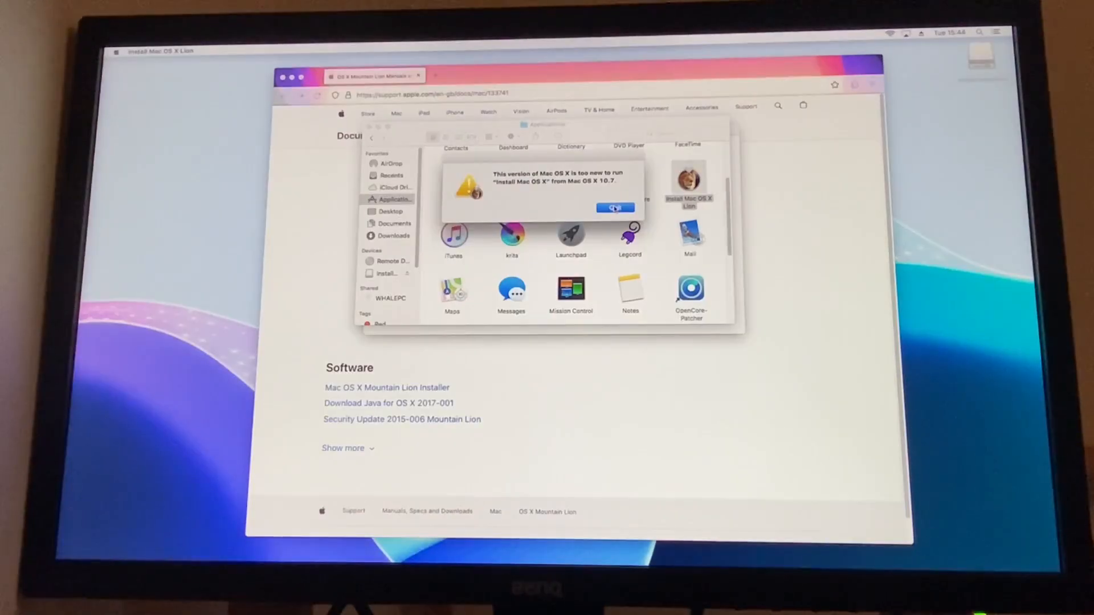
click(615, 208)
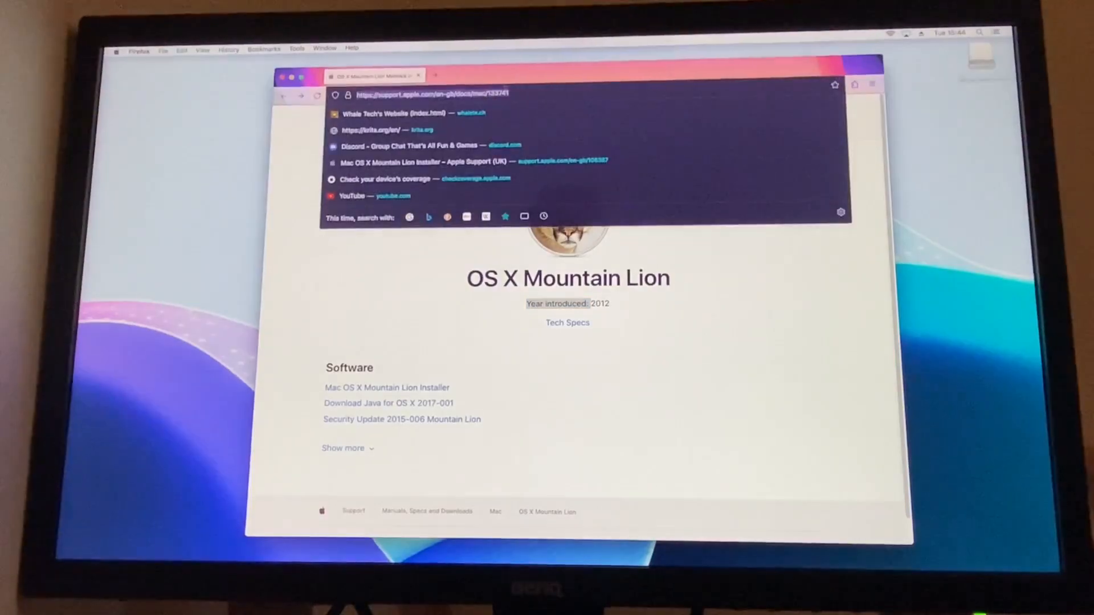
Download the Mountain Lion installer as InstallMacOSX108.dmg and show it in the downloads list
click(399, 246)
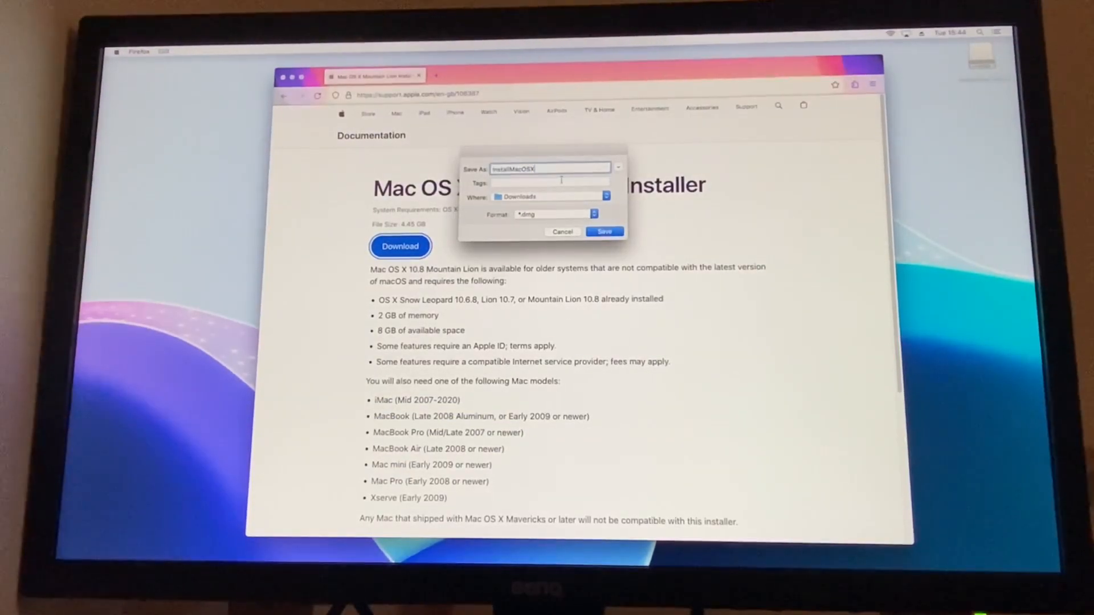
text(108)
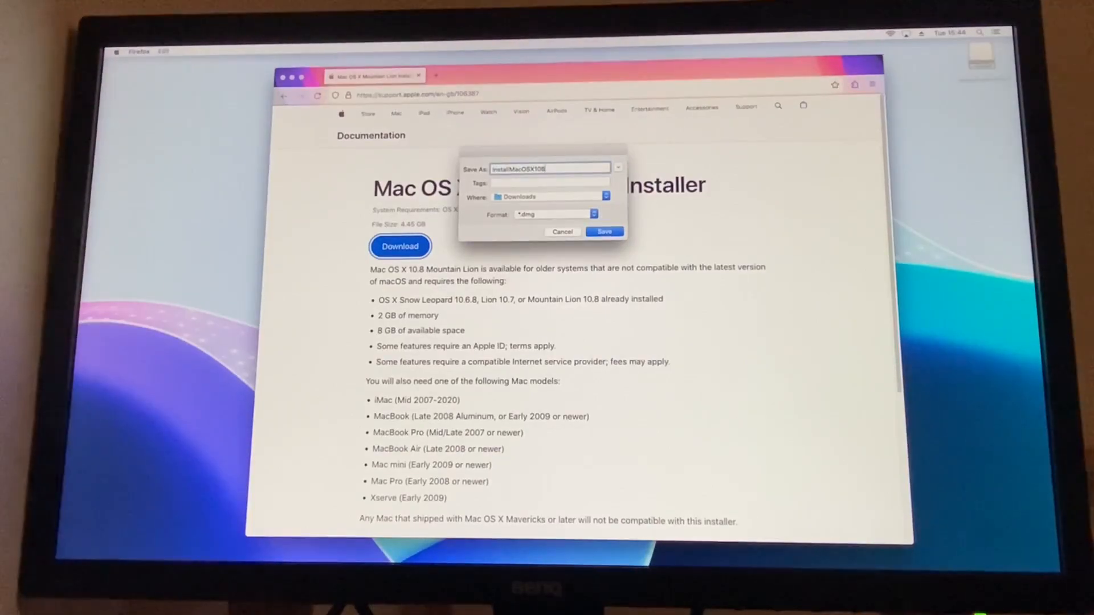
click(561, 232)
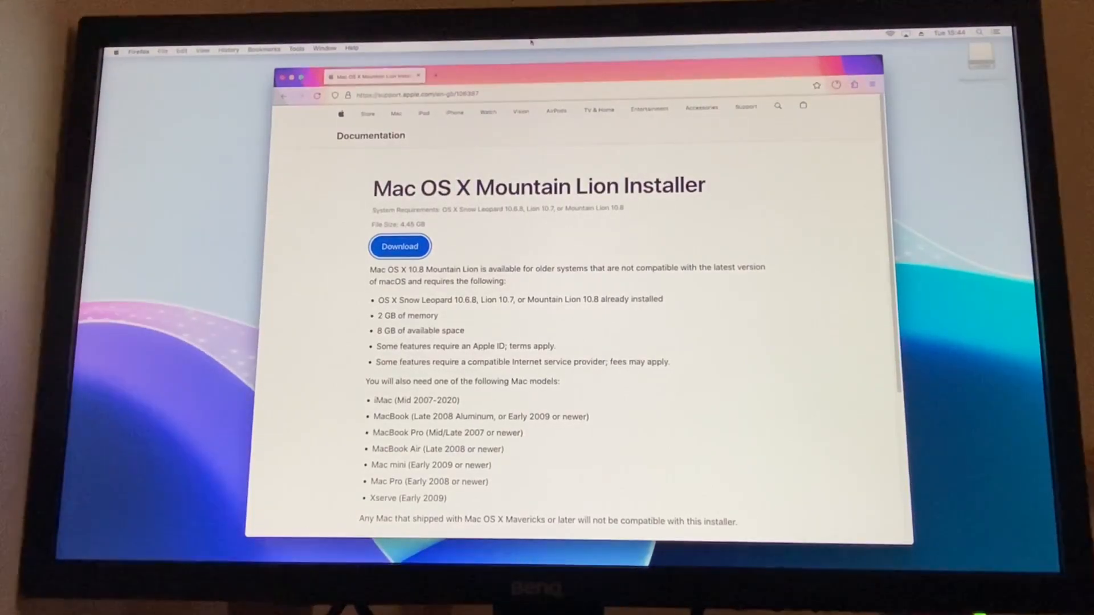
click(400, 246)
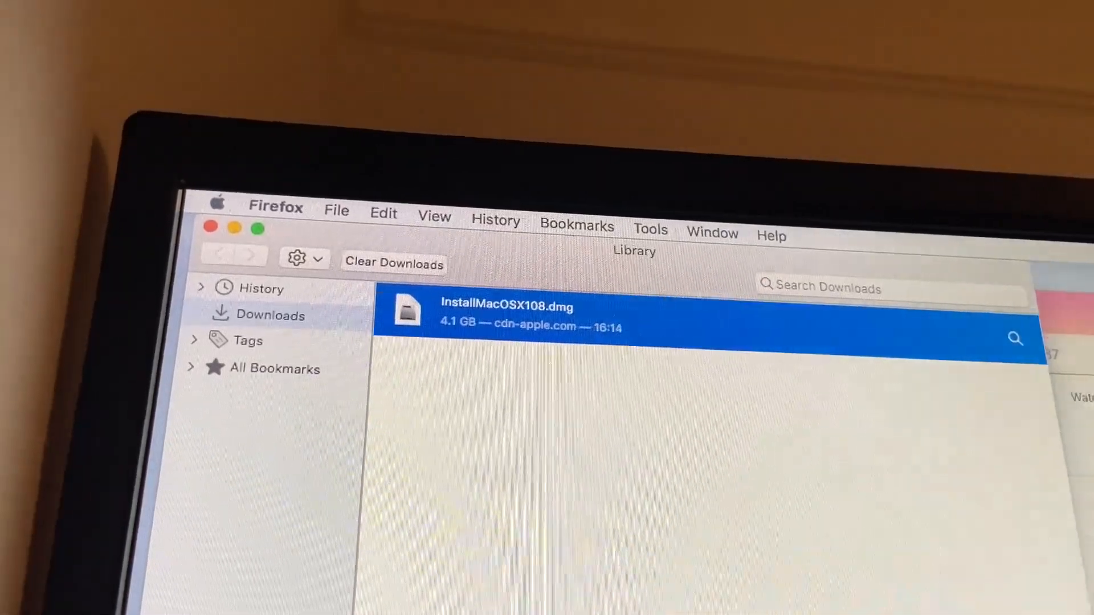
mouse_move(757, 355)
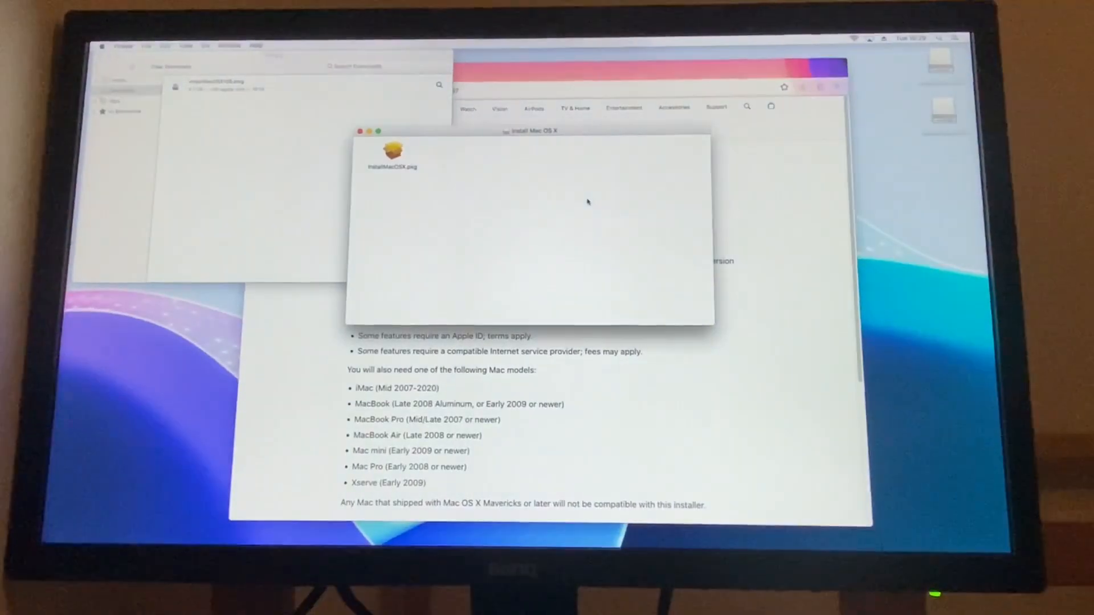
Run InstallMacOSX.pkg past the certificate and compatibility checks and authorize the install on Macintosh HD
click(391, 152)
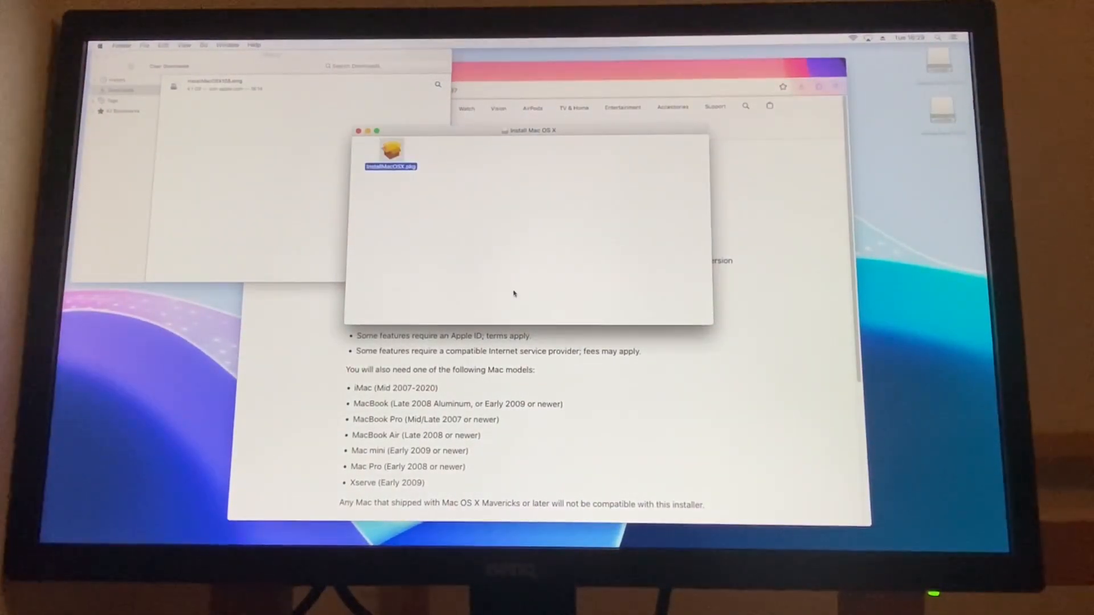
double_click(390, 150)
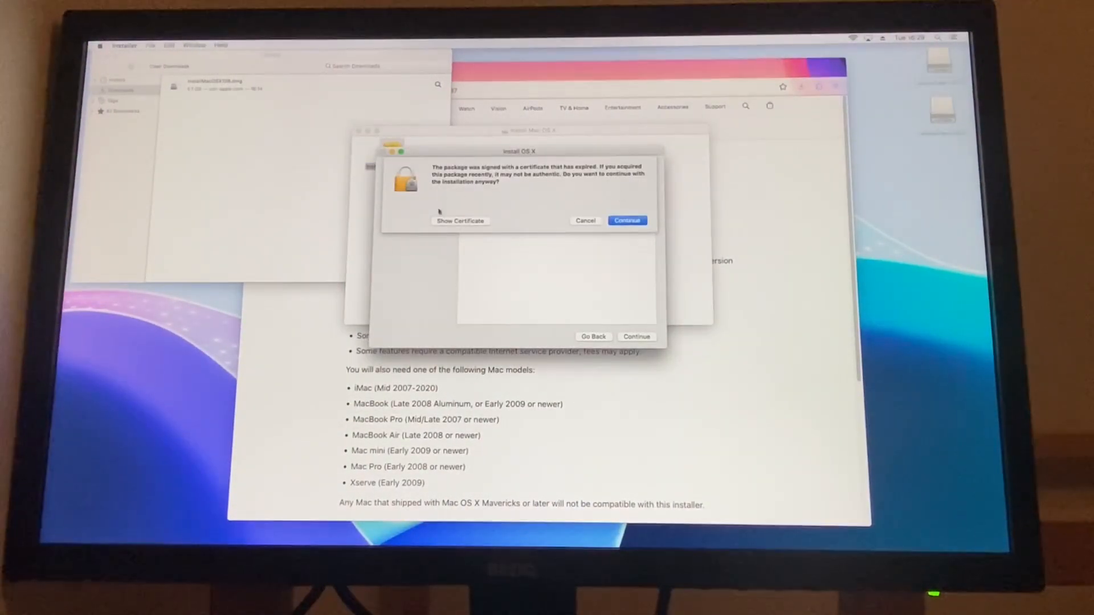
click(626, 221)
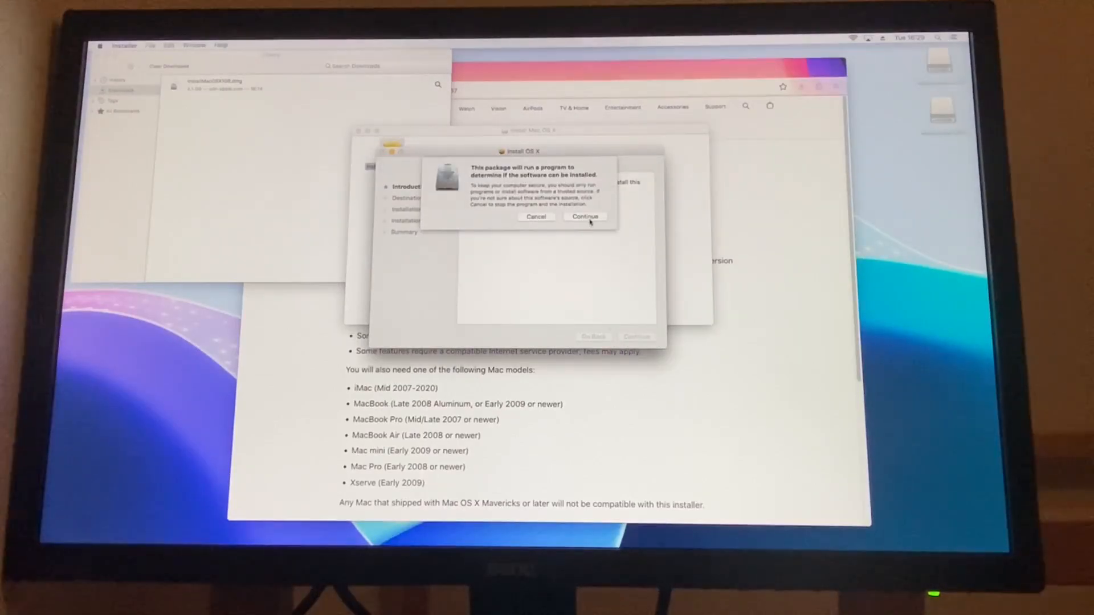
click(585, 217)
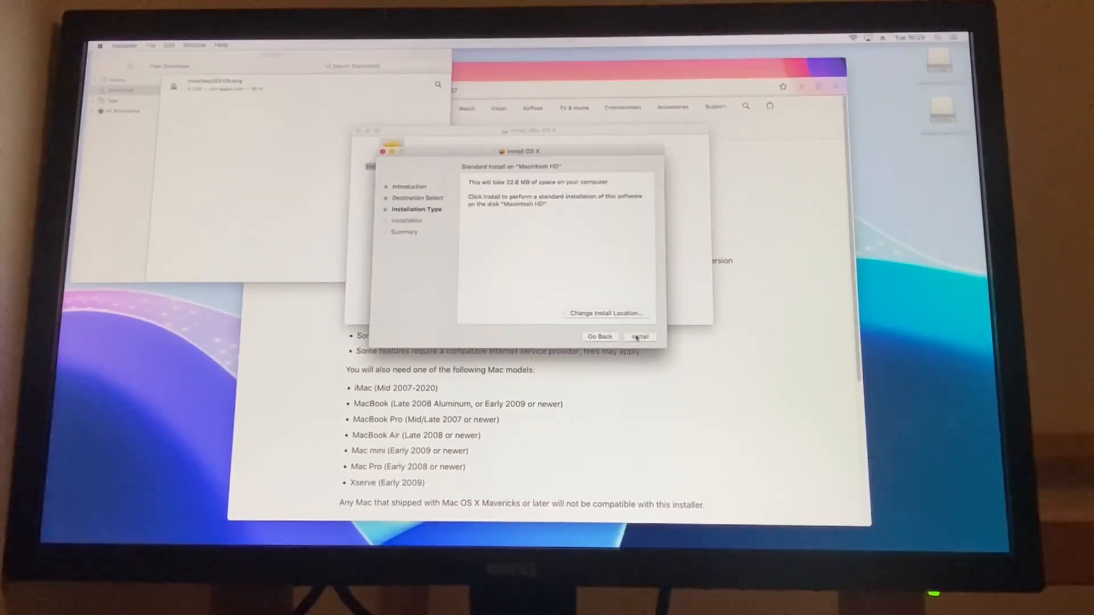
click(639, 336)
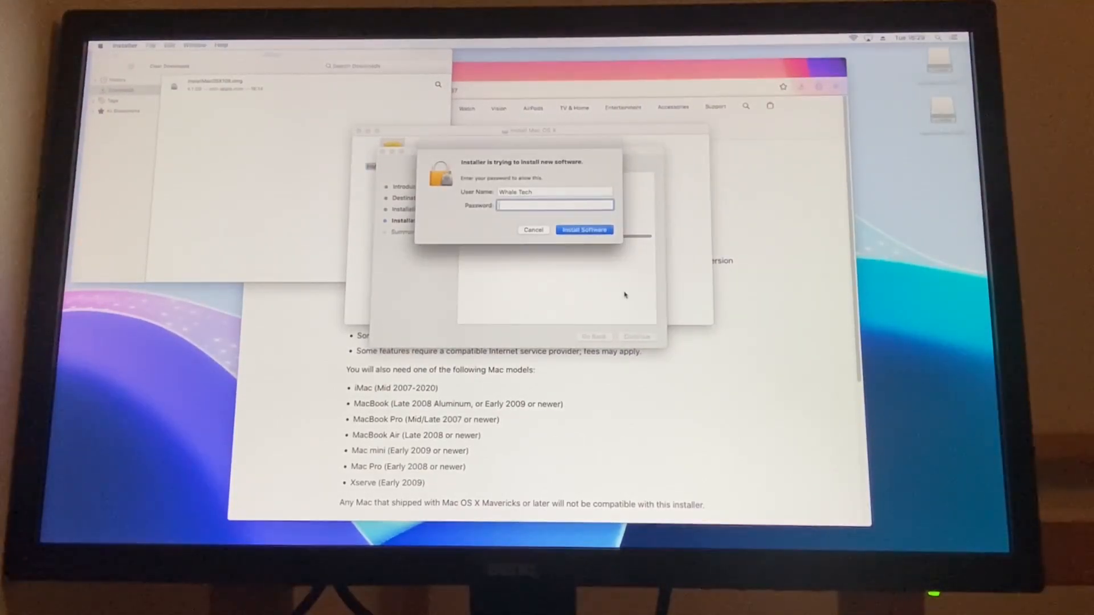
click(584, 230)
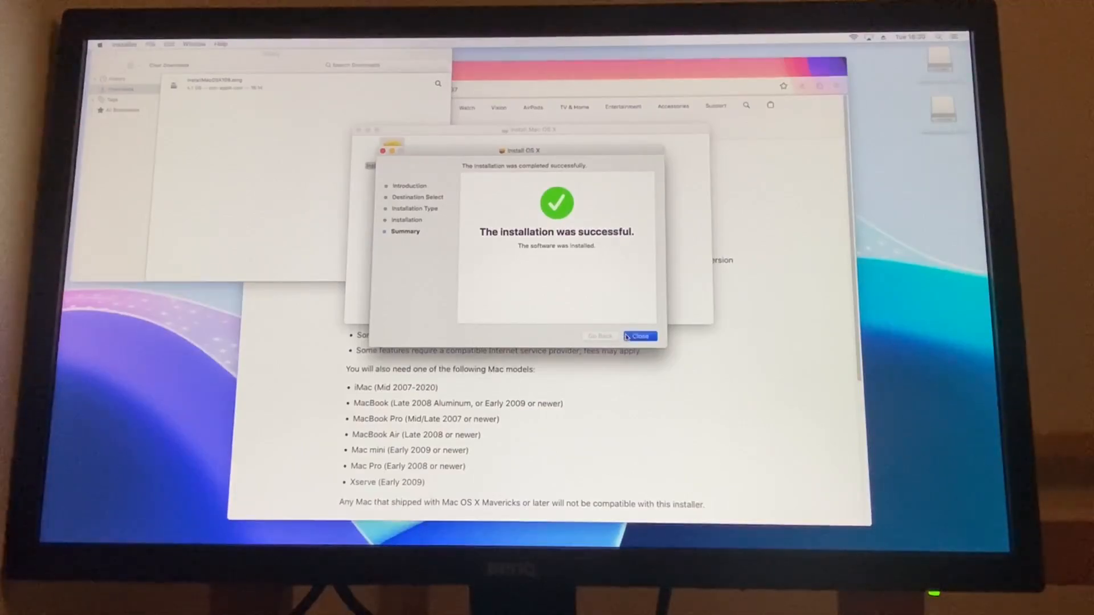
Finish the installer and quit the resulting Install OS X app at its too-old warning
click(638, 335)
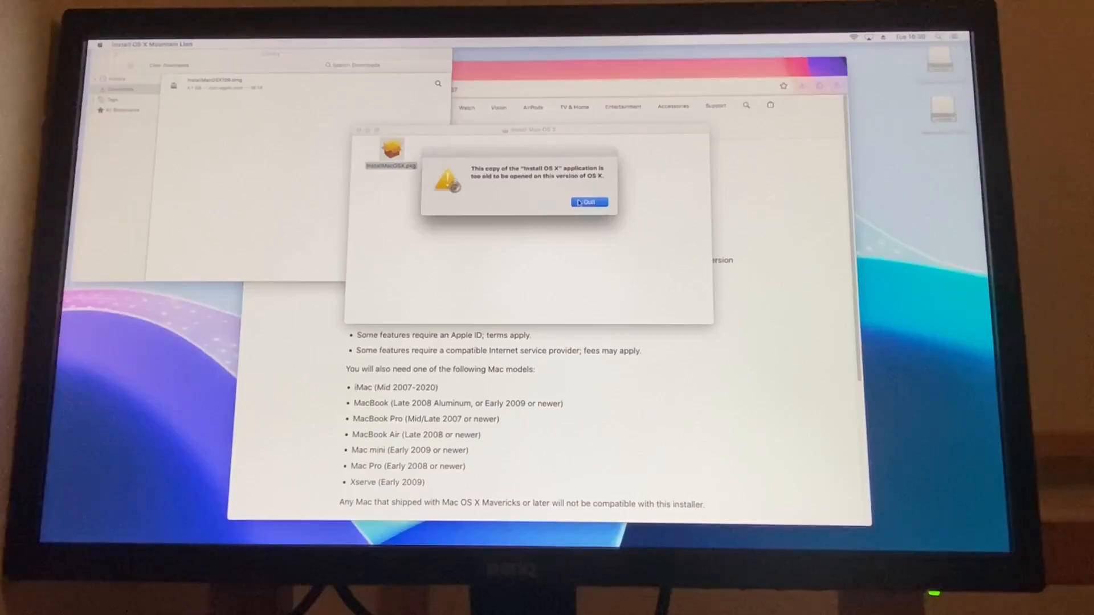
click(588, 203)
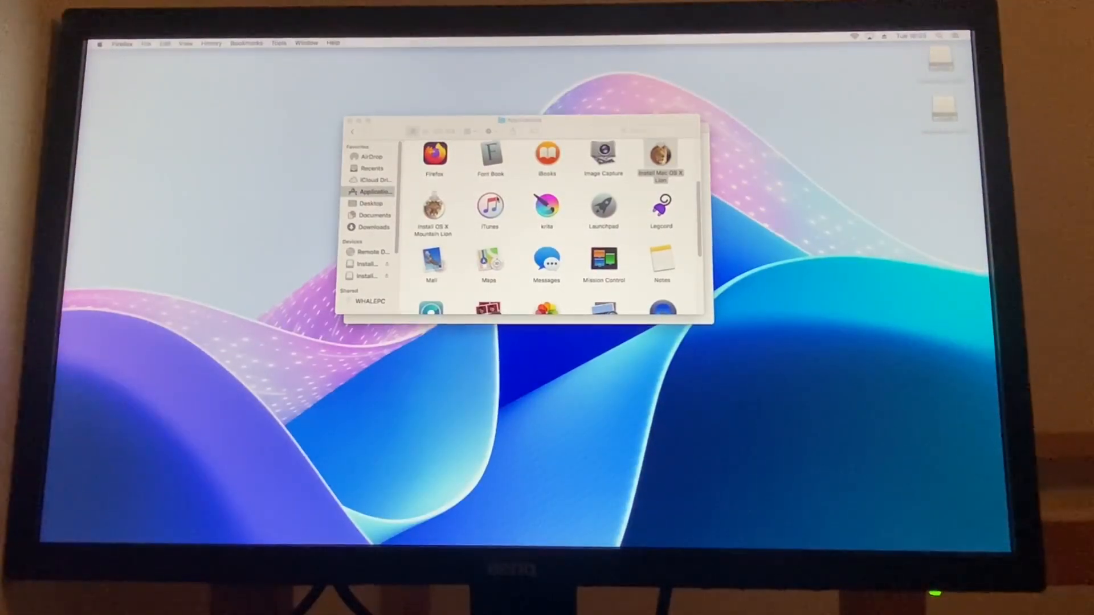
Show Install OS X Mountain Lion's package contents and drill into Contents › SharedSupport
right_click(432, 209)
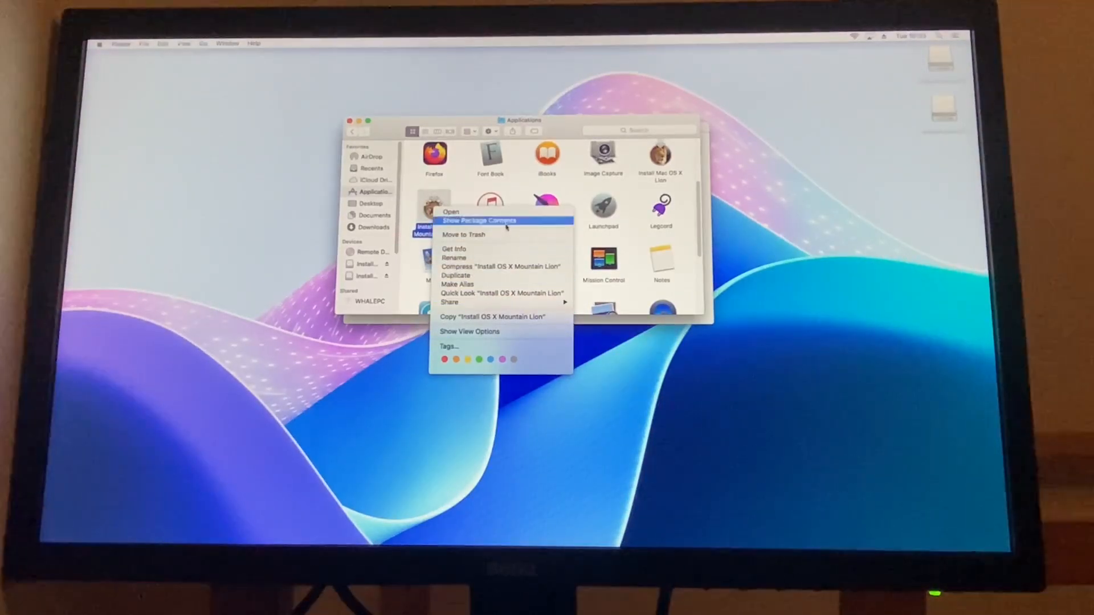
click(478, 220)
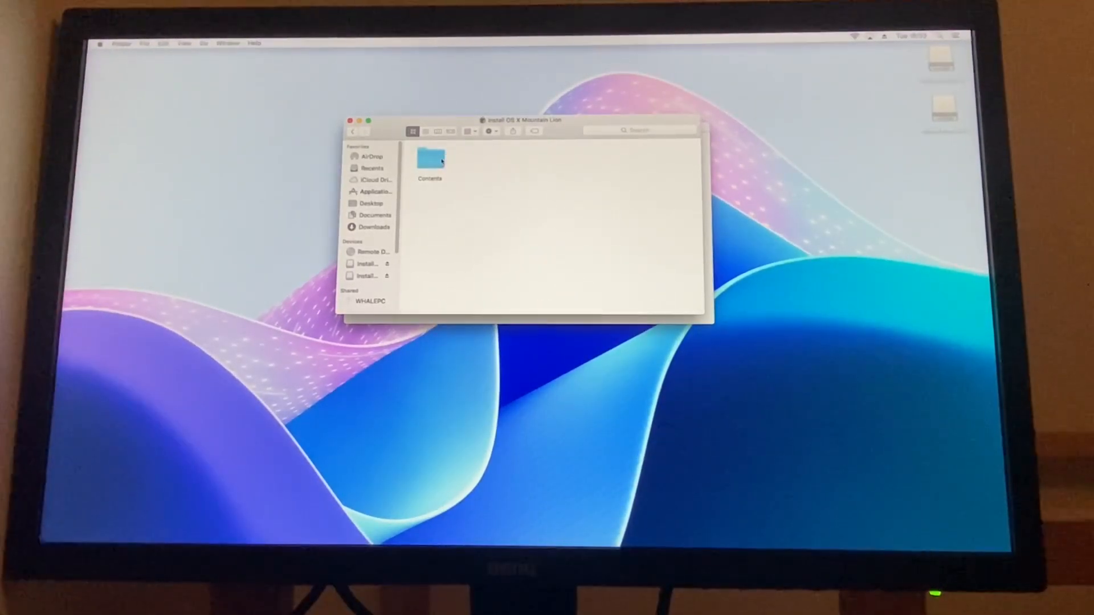
double_click(429, 157)
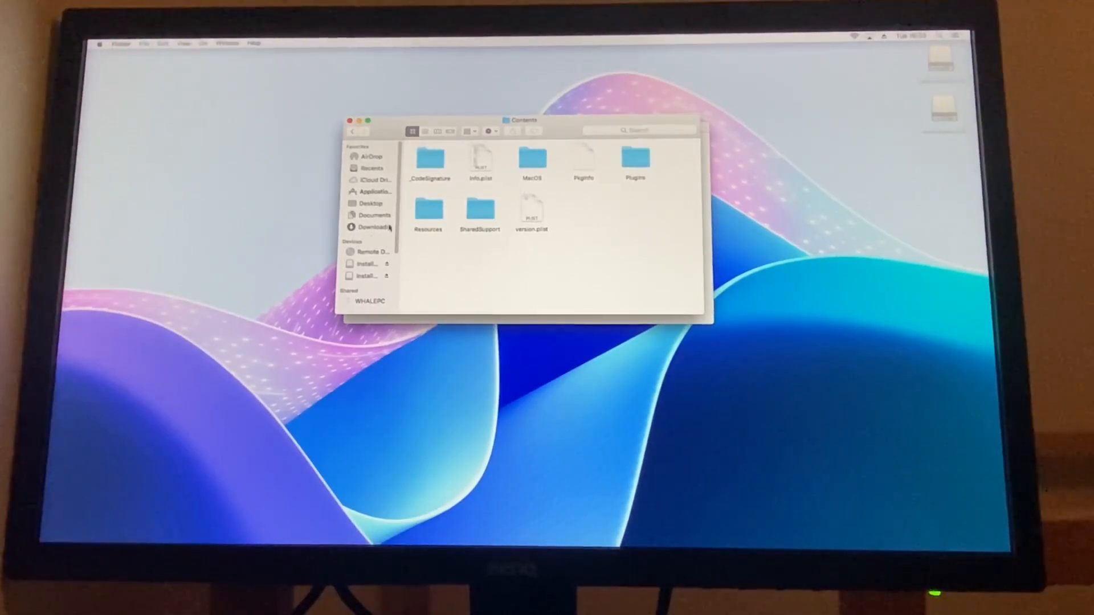
double_click(480, 213)
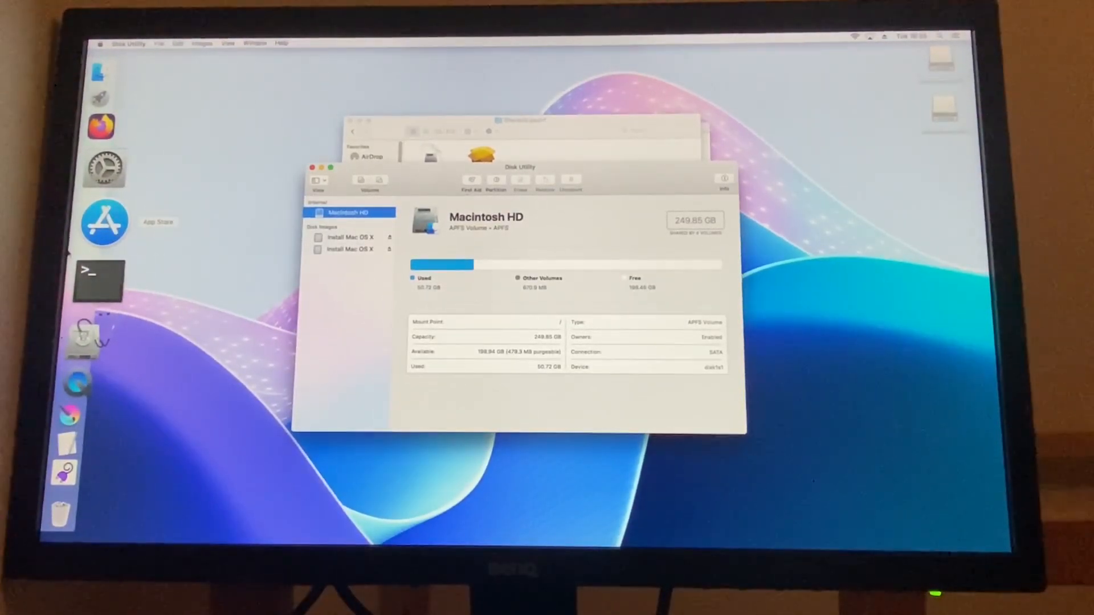
Restore the Install macOS Sequoia USB volume from InstallESD.dmg and dismiss the success report
click(352, 237)
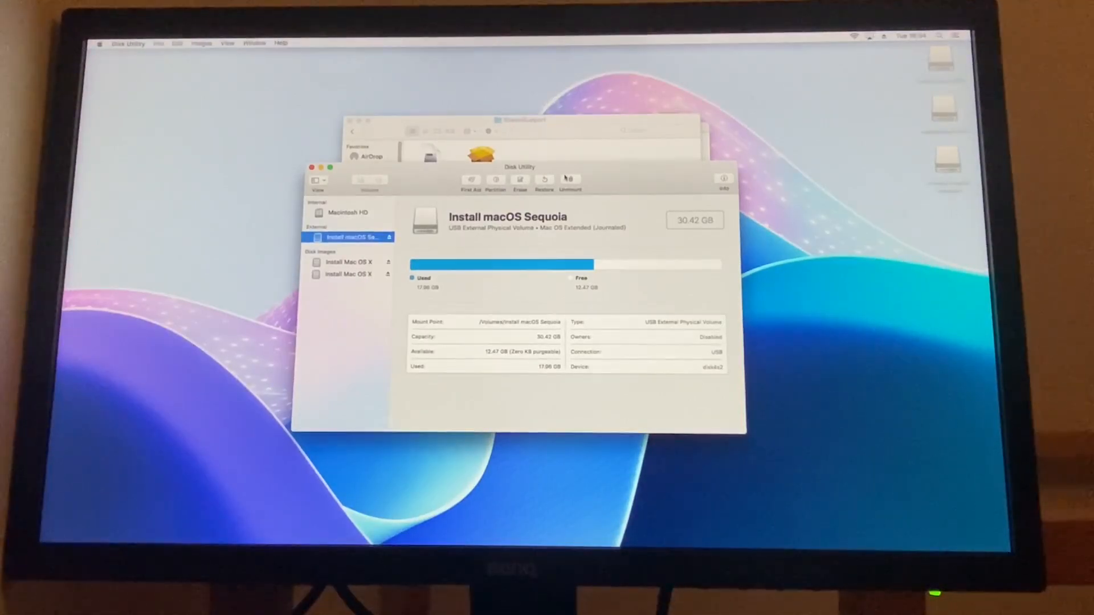
right_click(352, 236)
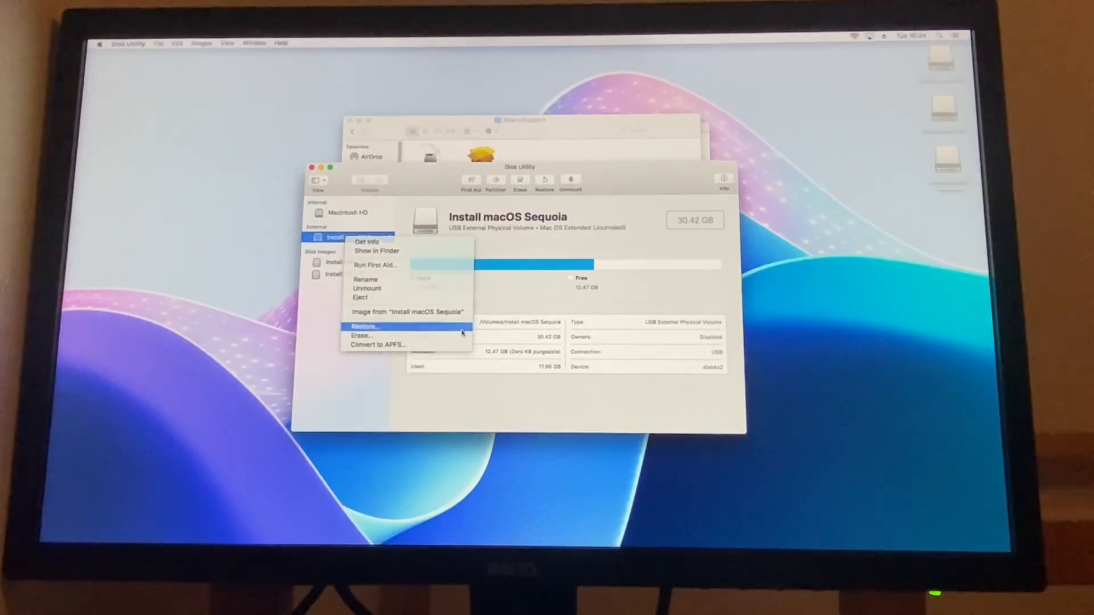
click(363, 326)
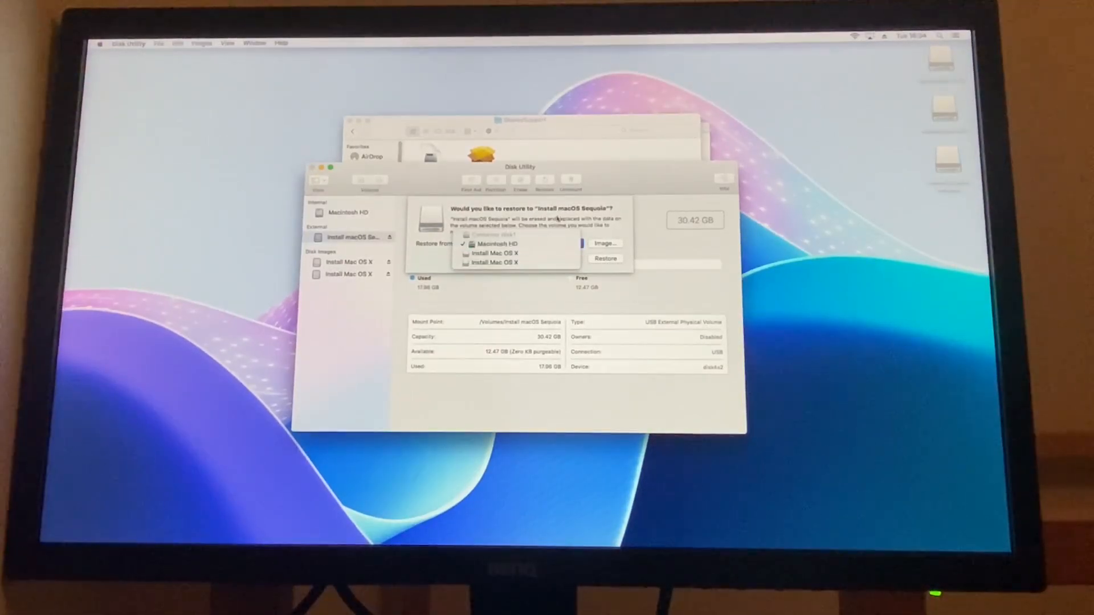
click(604, 243)
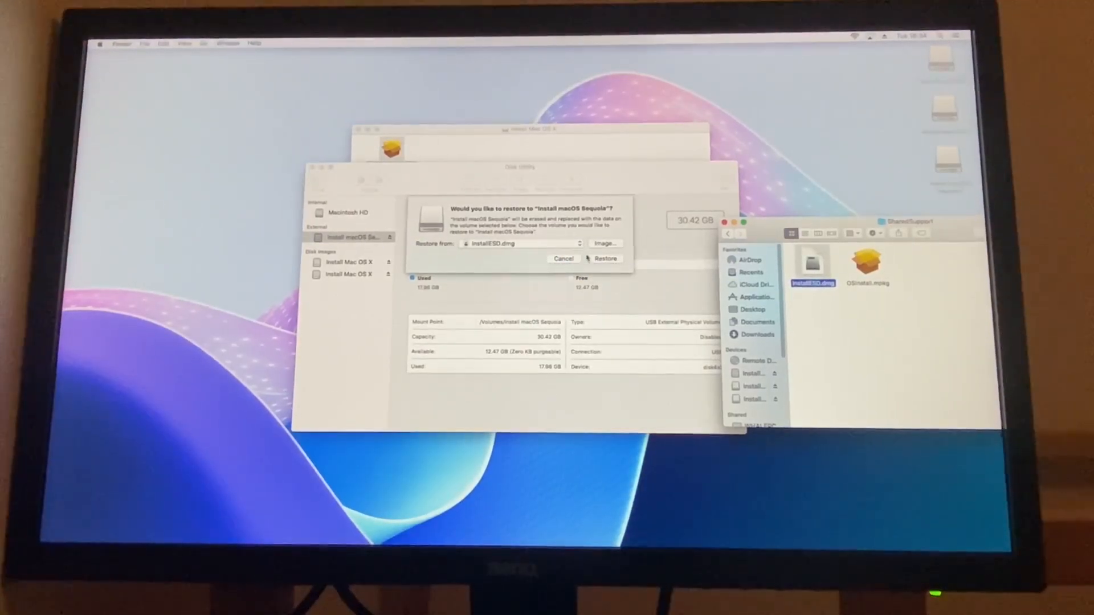
click(604, 258)
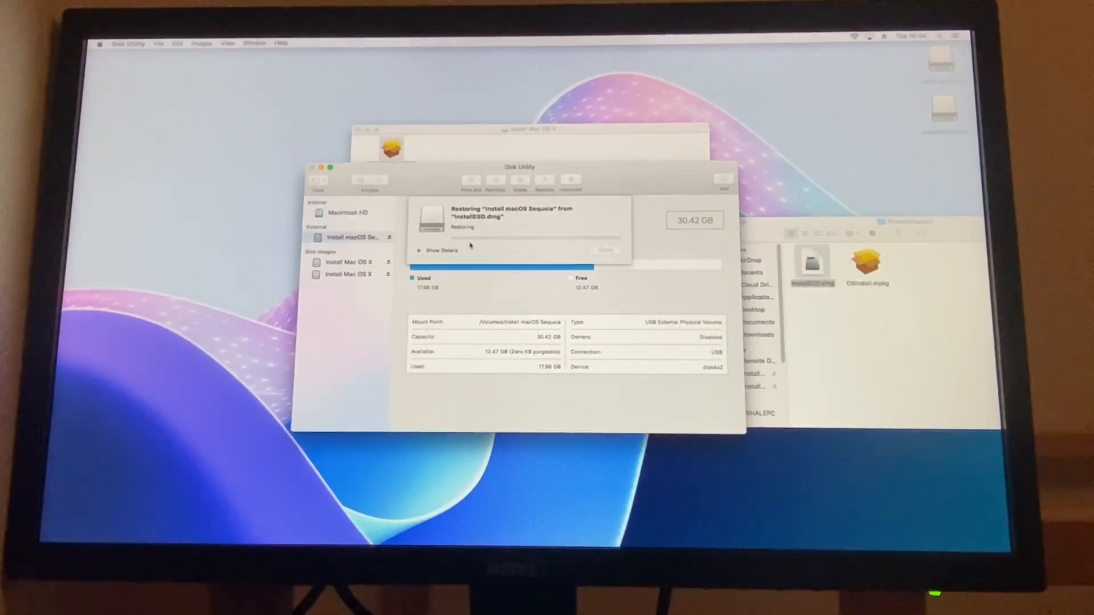
click(420, 249)
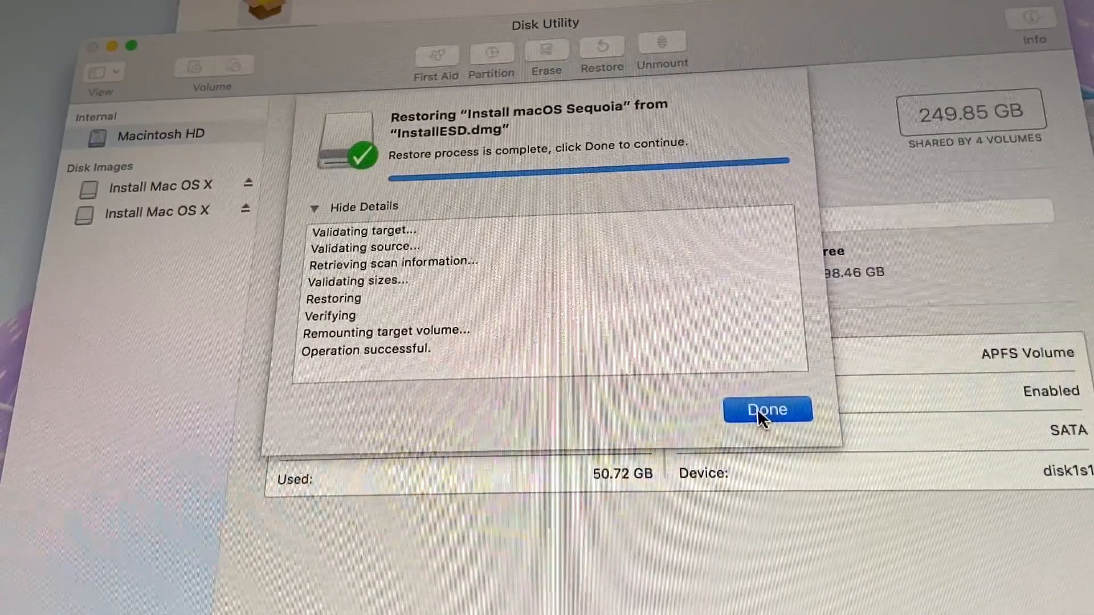
click(766, 409)
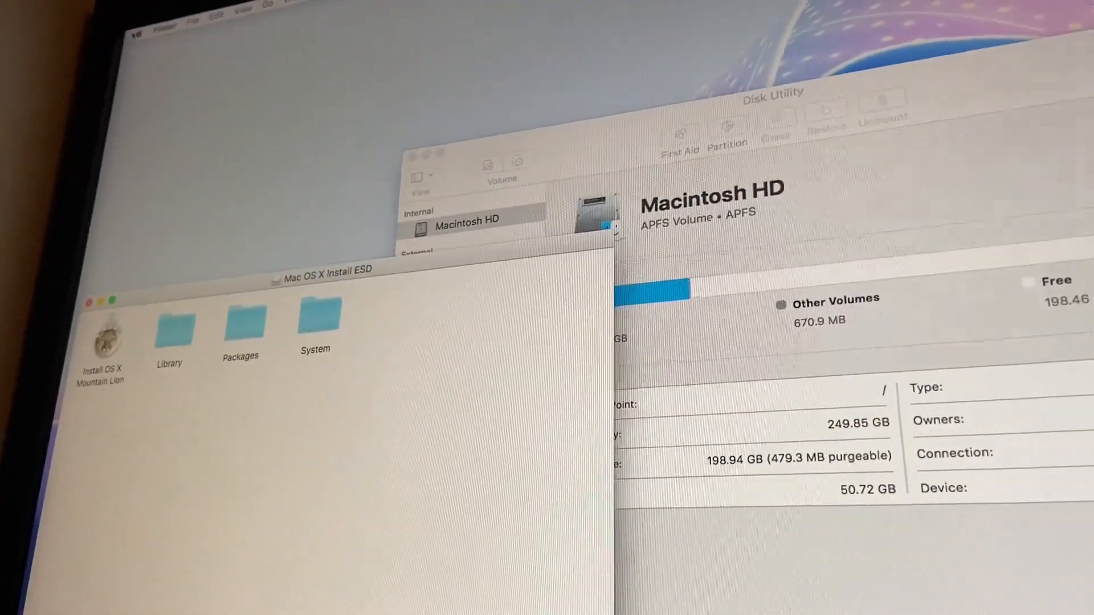
Restart the Mac from the Apple menu with the Install ESD volume mounted
click(143, 7)
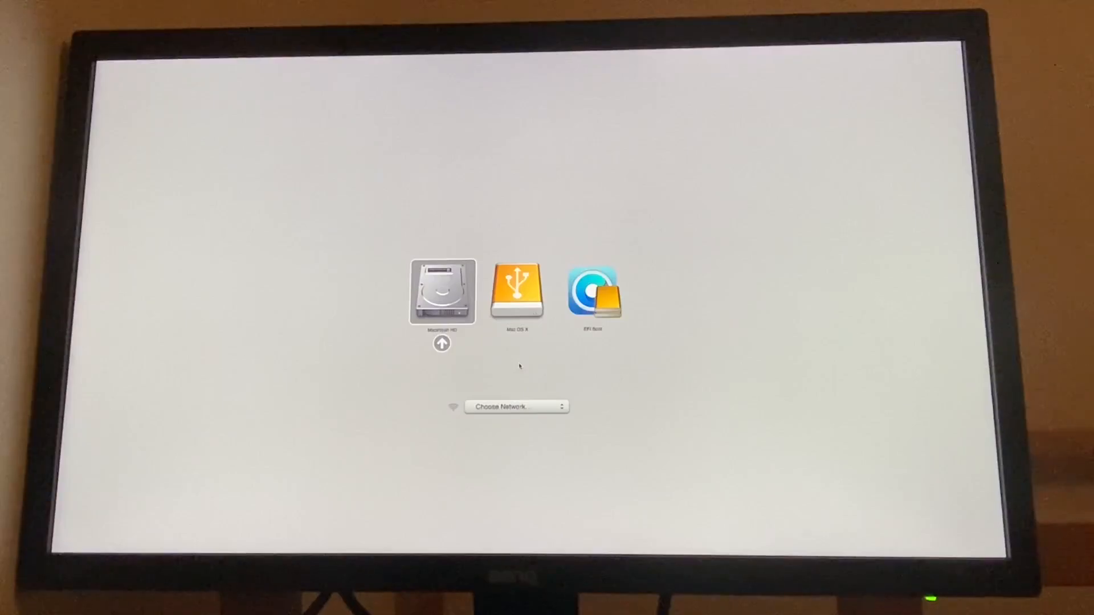
Boot from the orange Mac OS X USB drive in the OpenCore picker
click(592, 291)
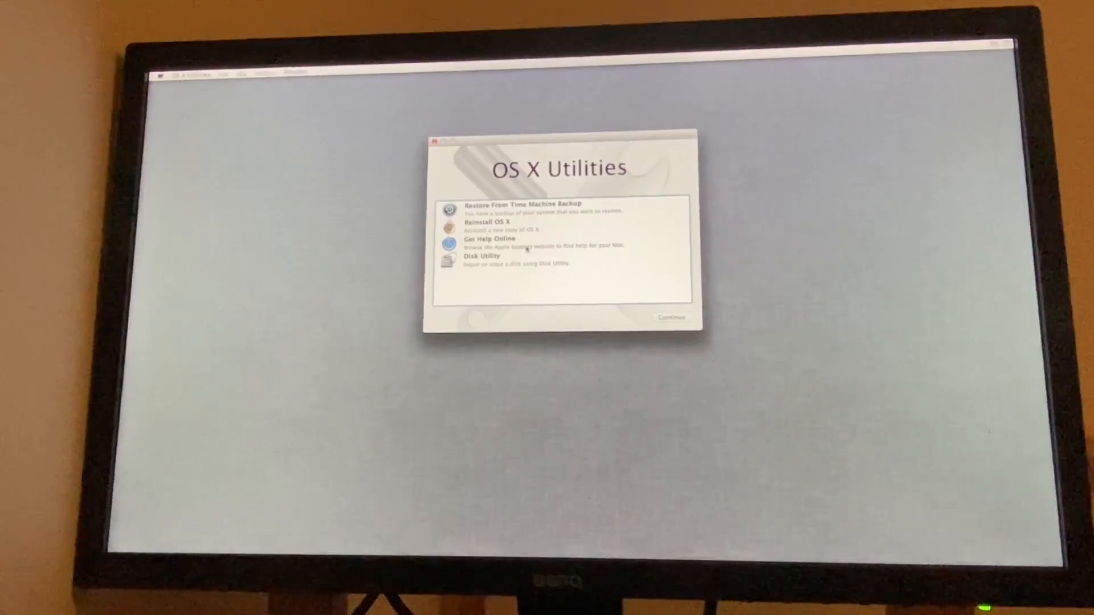
Launch Disk Utility from OS X Utilities and inspect the internal 250.06 GB disk
click(481, 259)
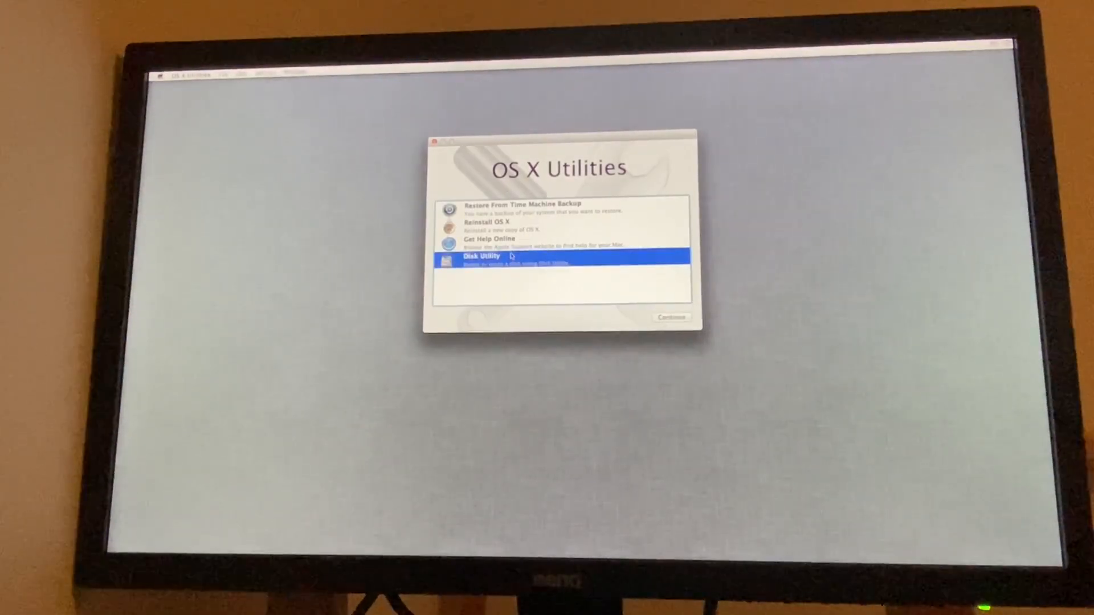
click(670, 318)
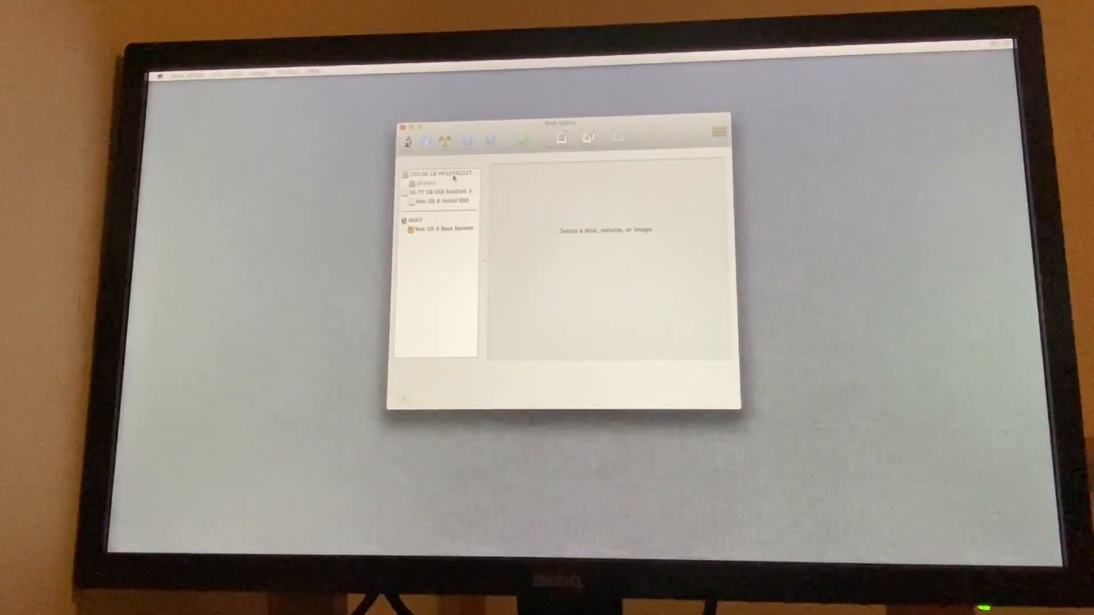
click(439, 173)
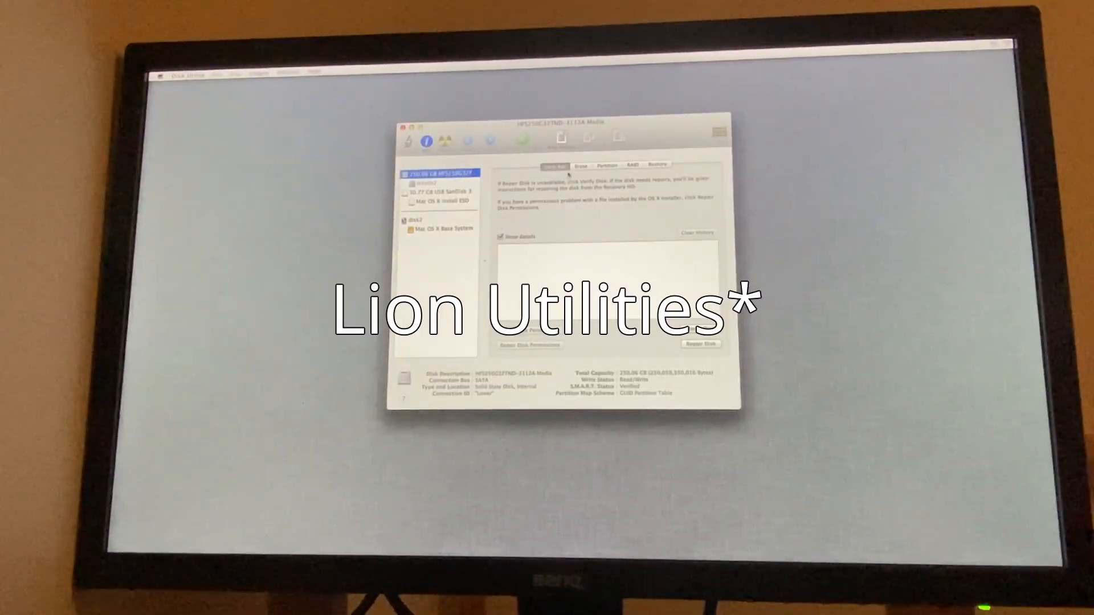
click(604, 165)
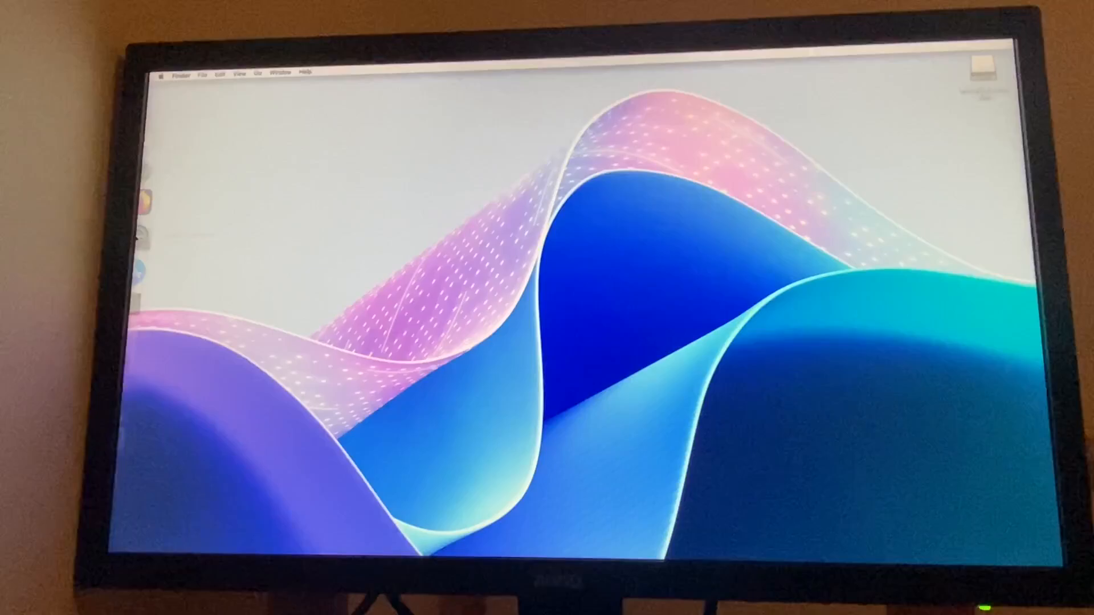
mouse_move(155, 300)
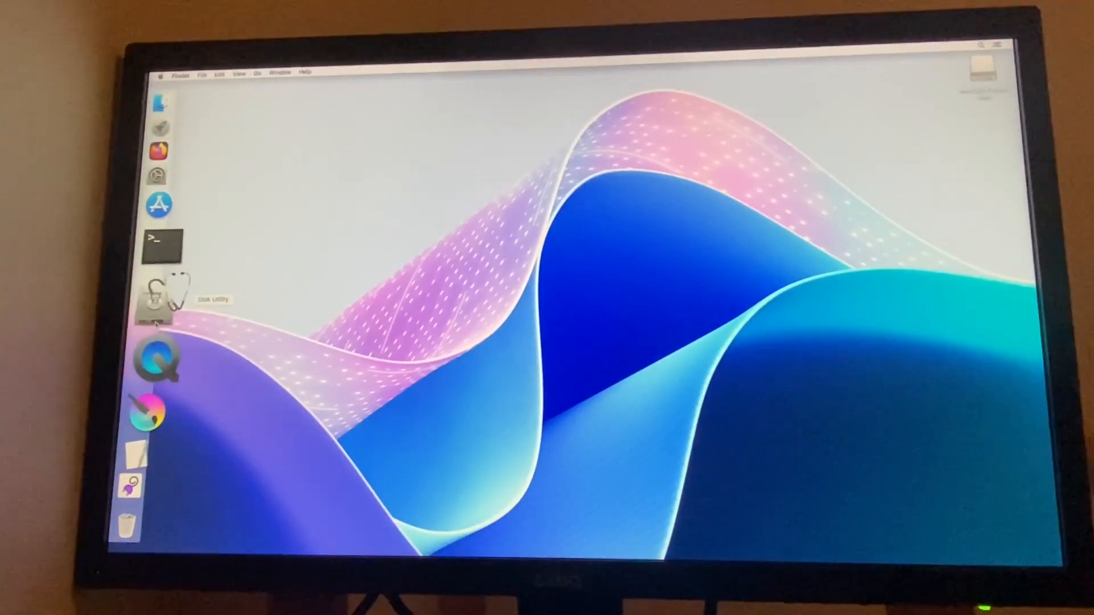
Add a second 60 GB Mac OS Extended (Journaled) partition named OS X to the internal drive
click(158, 300)
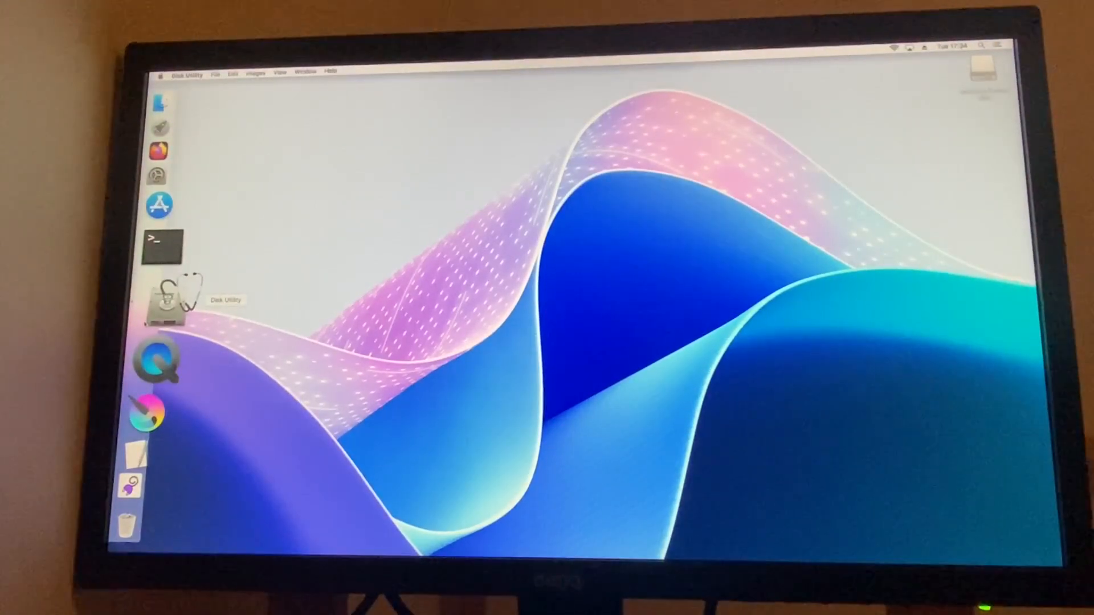
click(166, 304)
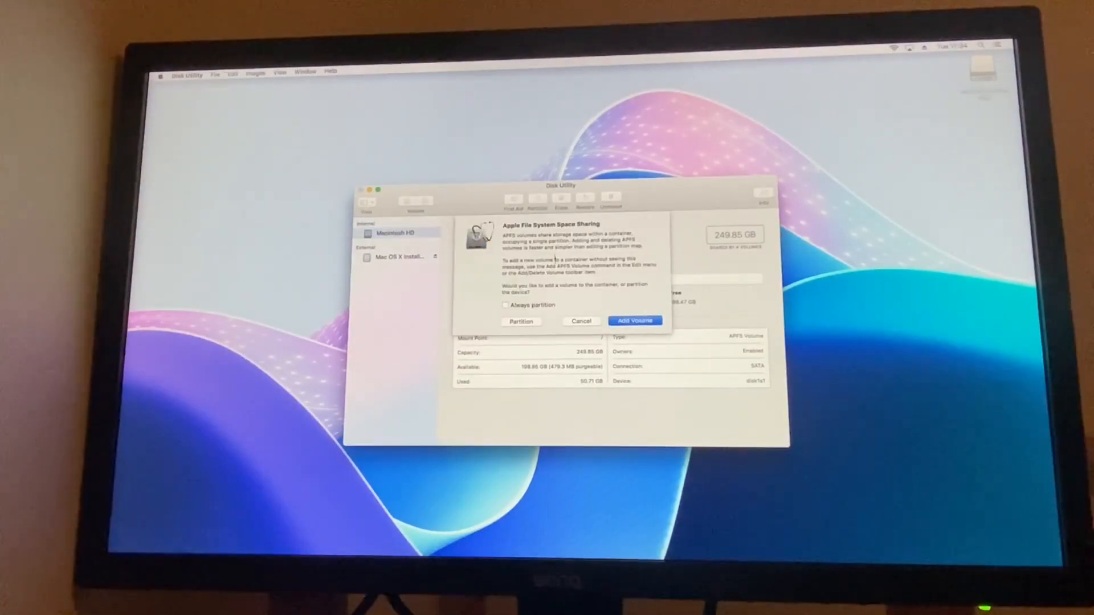
click(520, 321)
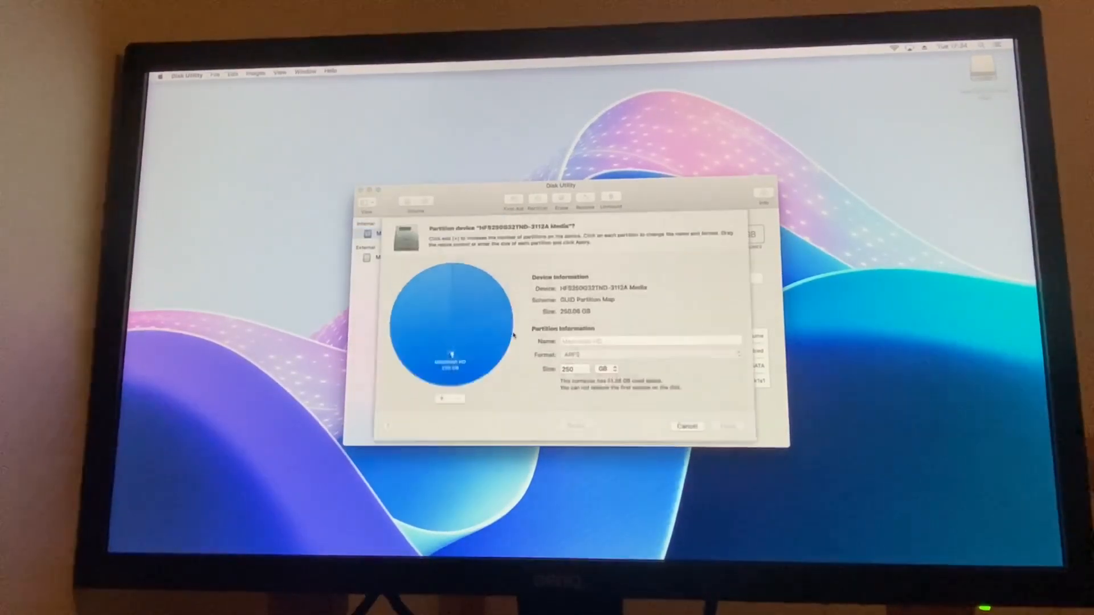
click(441, 399)
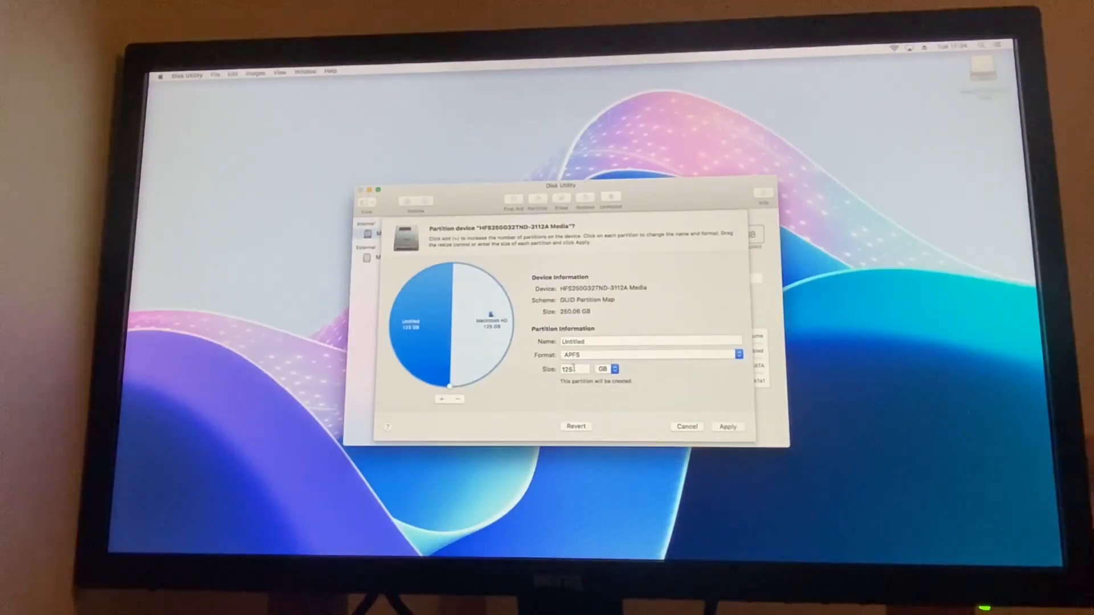
click(572, 369)
text(60)
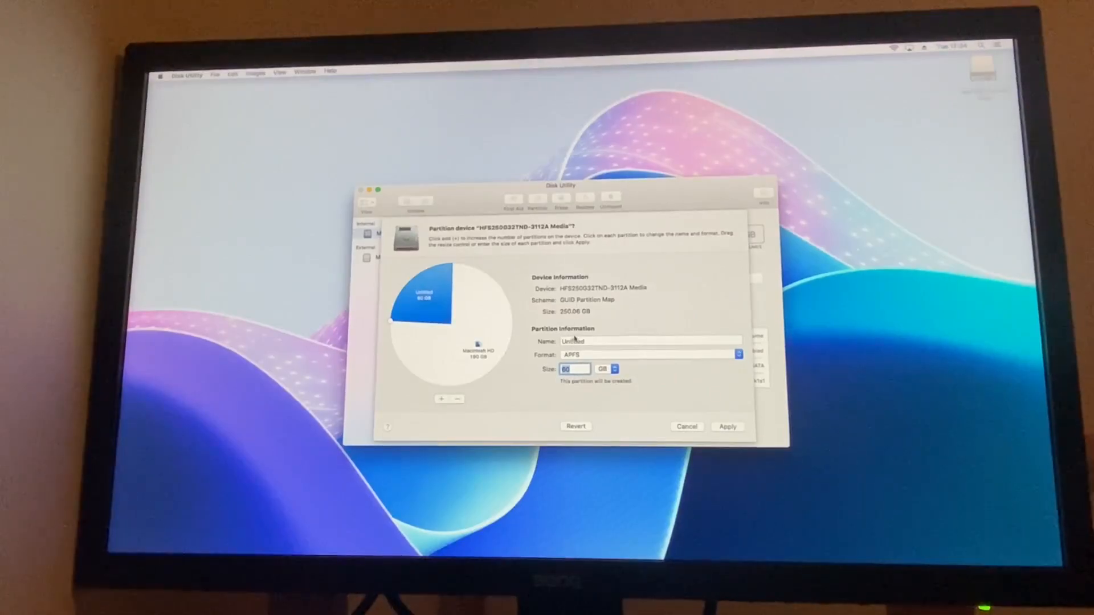
click(736, 354)
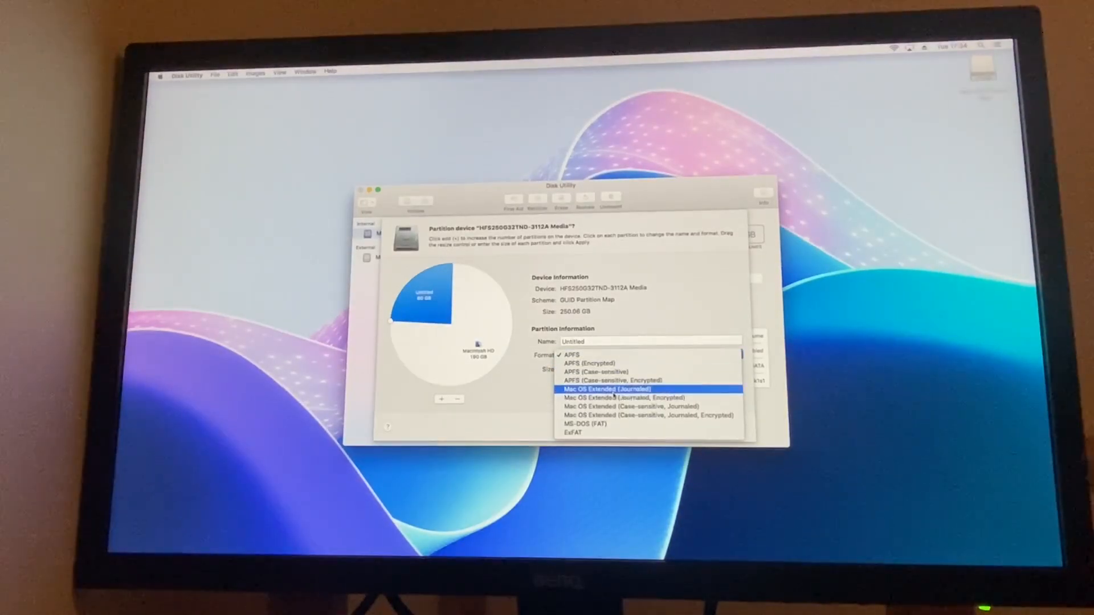
click(606, 389)
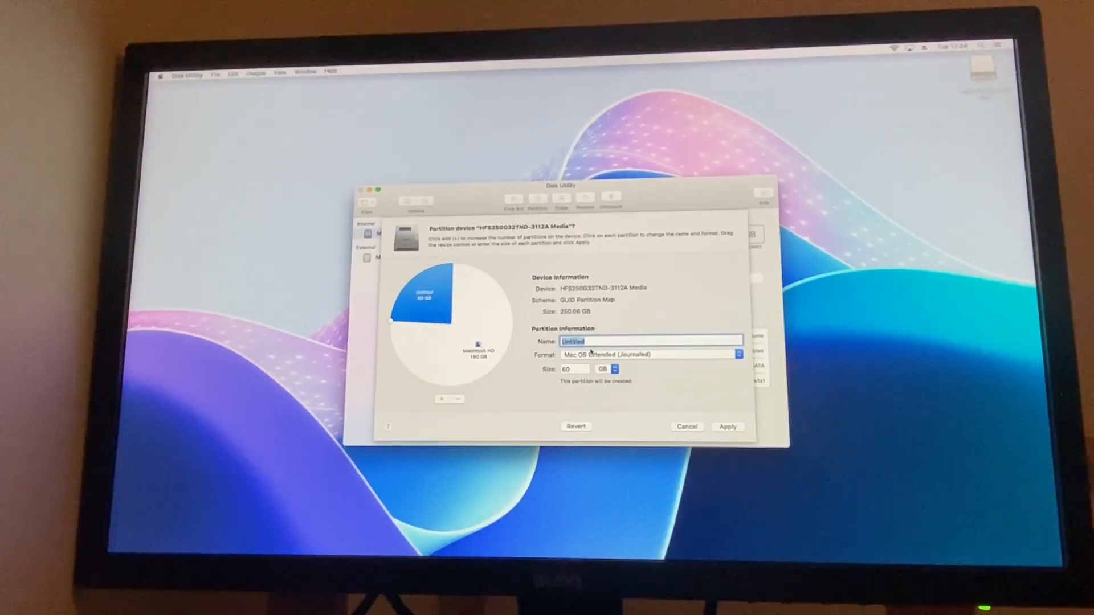
text(OS X)
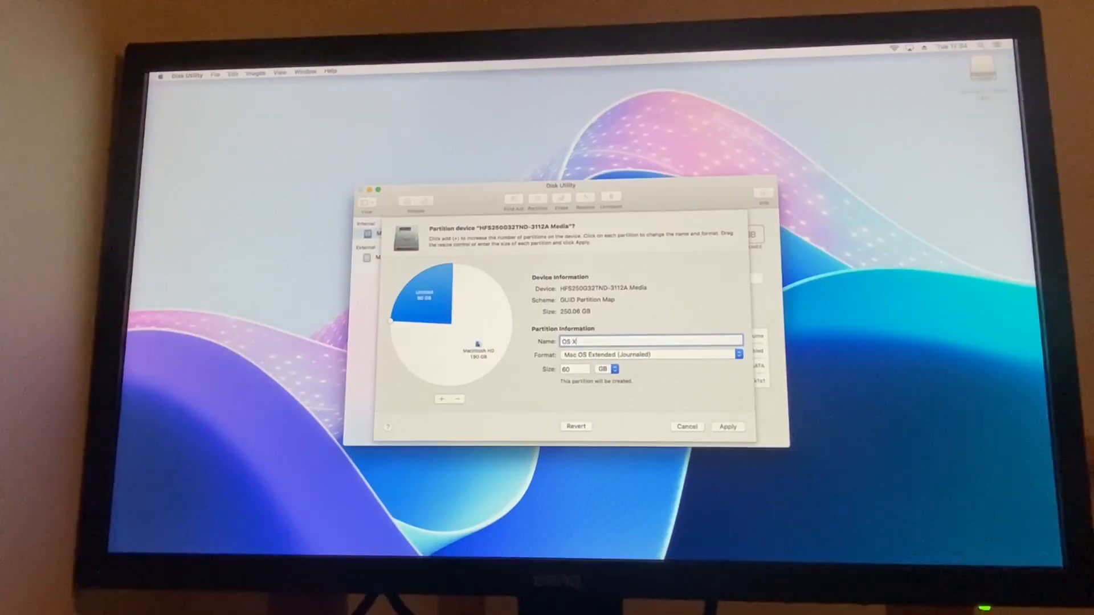
Apply the layout, resizing Macintosh HD and repartitioning the boot drive, then dismiss the report
click(728, 426)
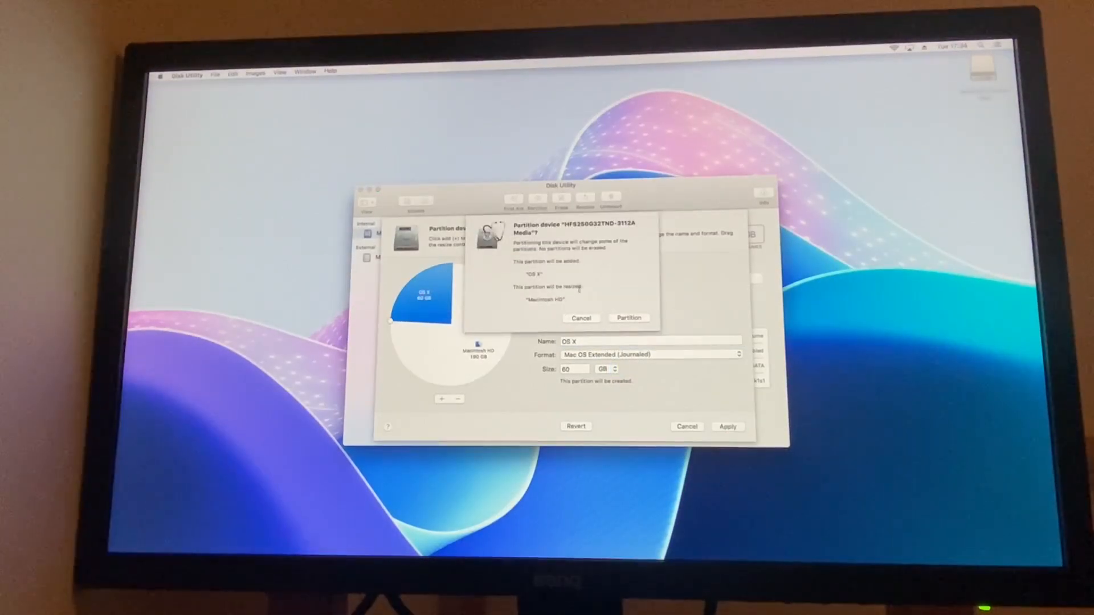
click(627, 317)
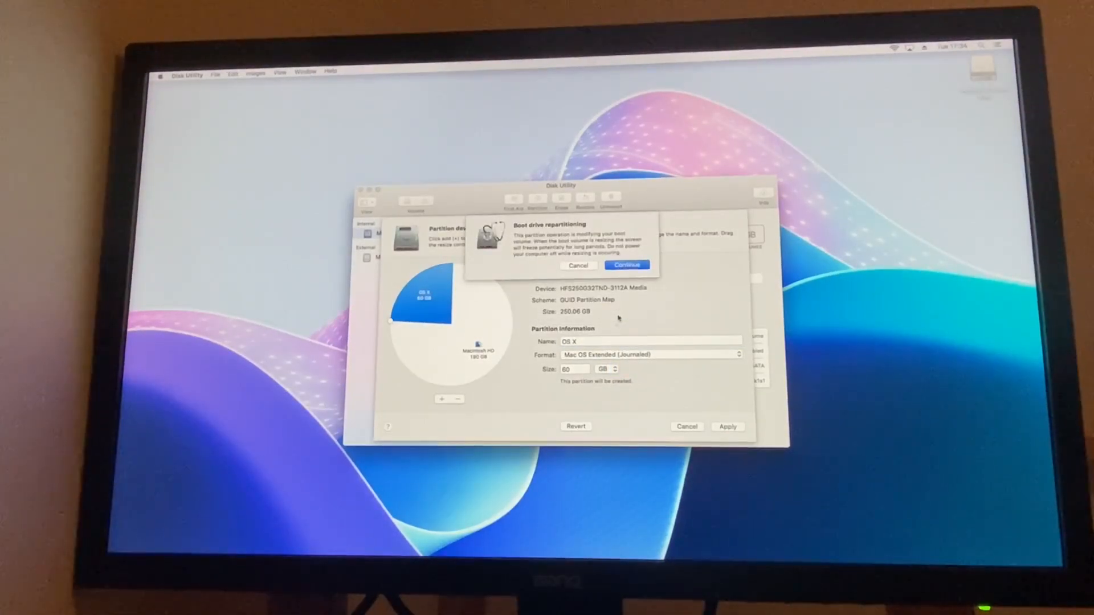
click(625, 265)
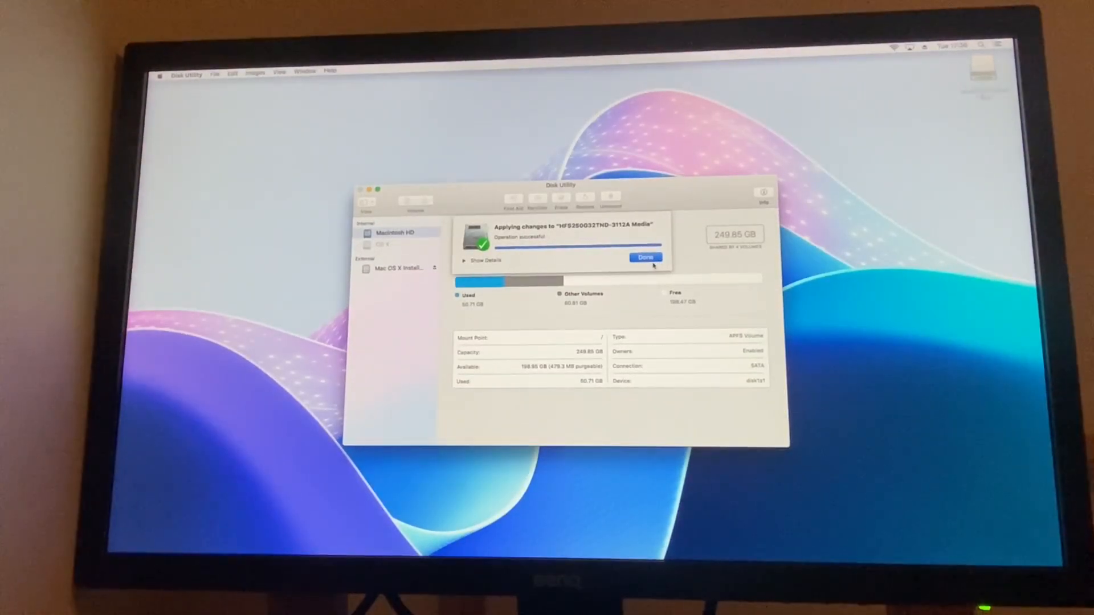
click(643, 257)
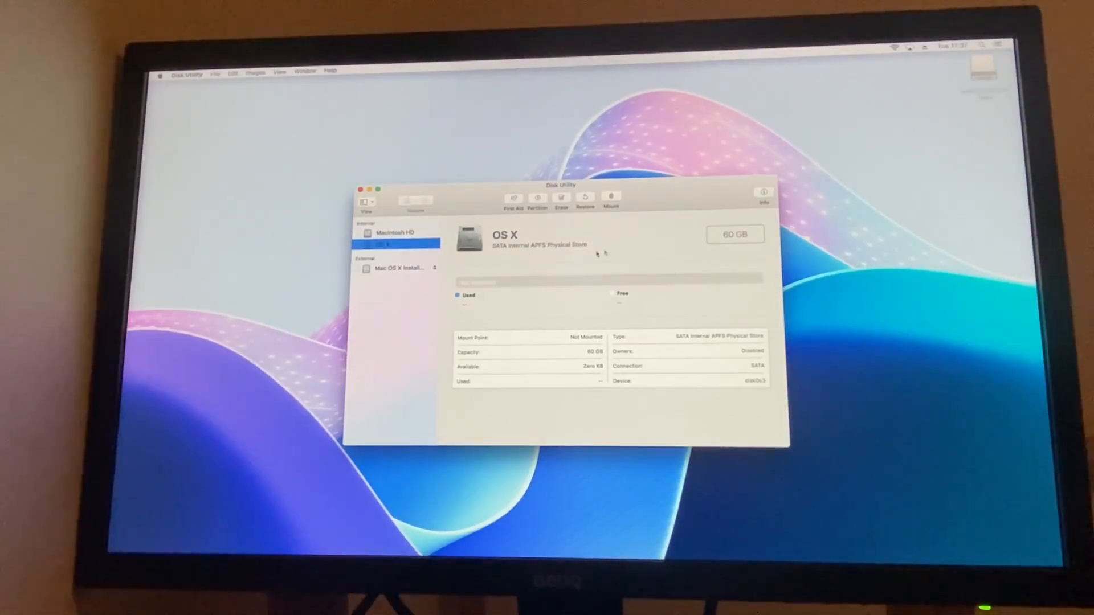
Start erasing the new OS X partition but cancel it before it runs
click(561, 200)
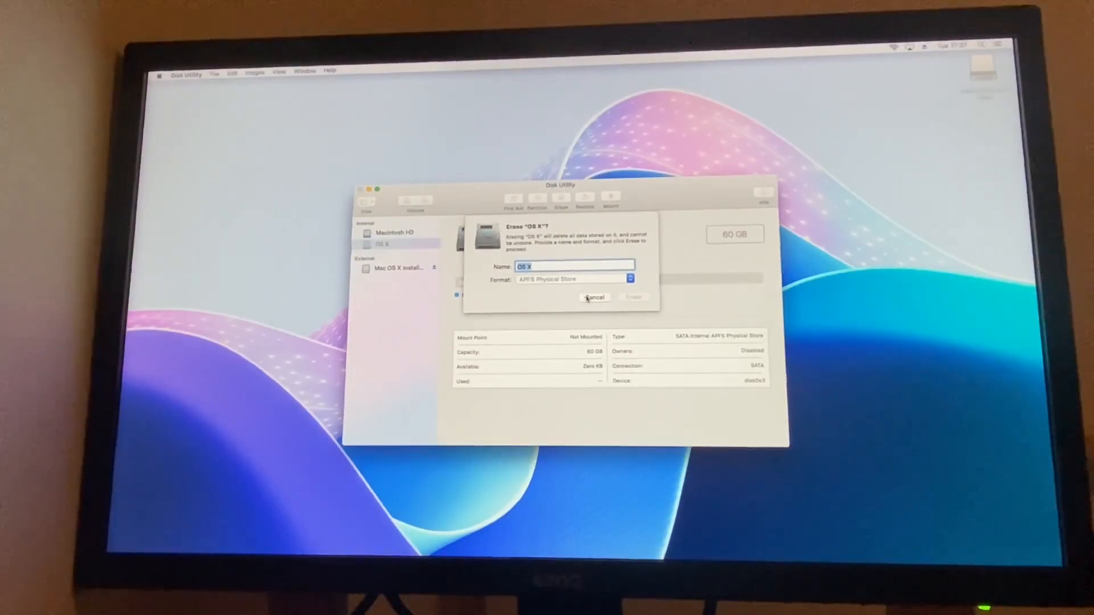
click(594, 298)
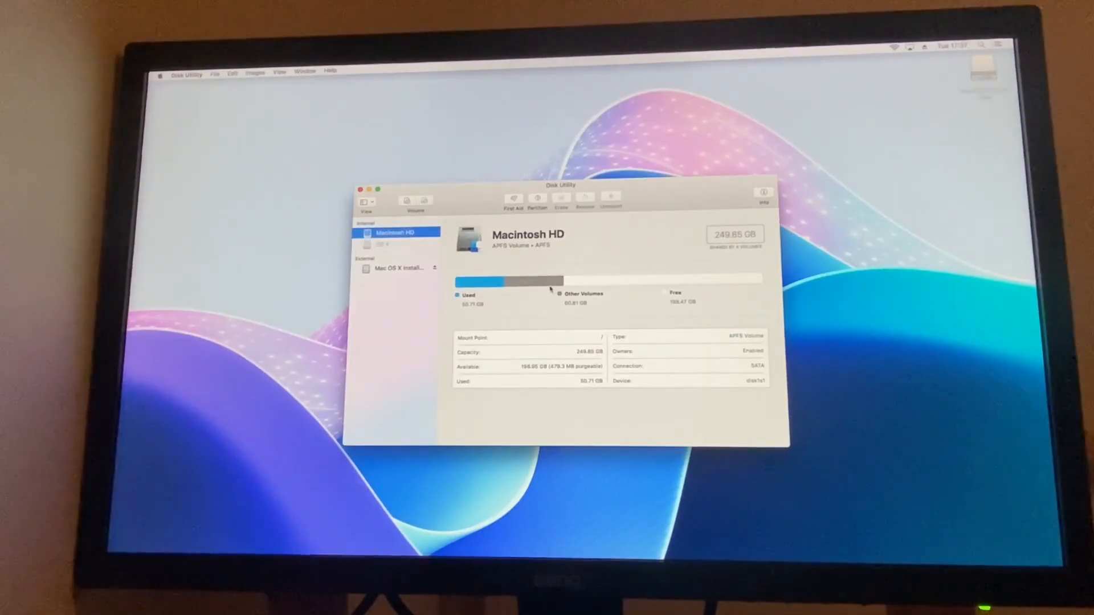
click(161, 74)
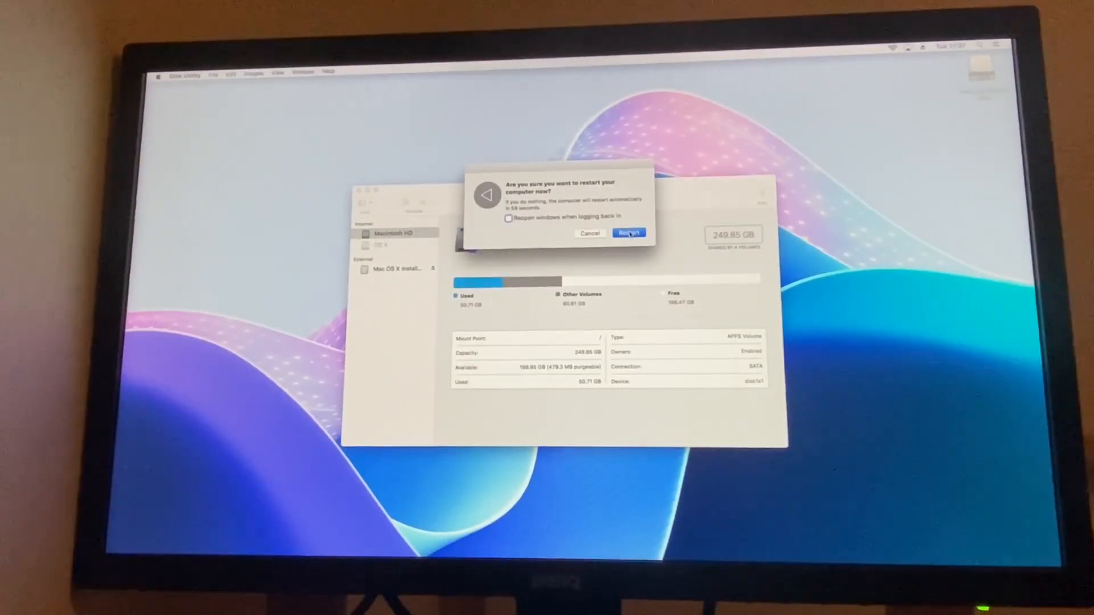
Restart into the installer and erase the OS X partition as Mac OS Extended (Journaled)
click(627, 233)
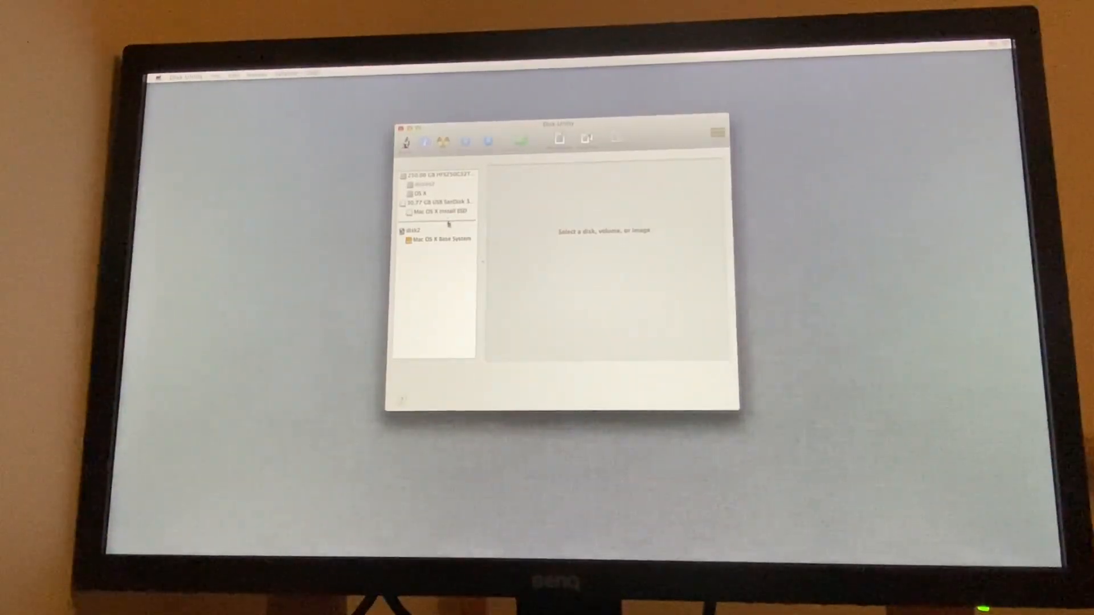
click(421, 193)
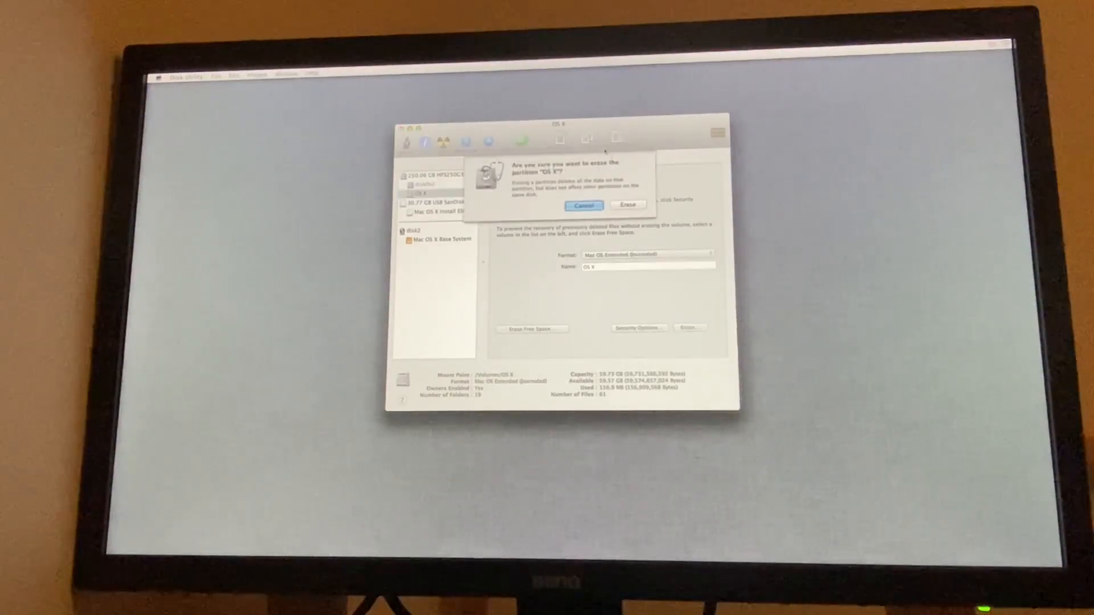
click(627, 205)
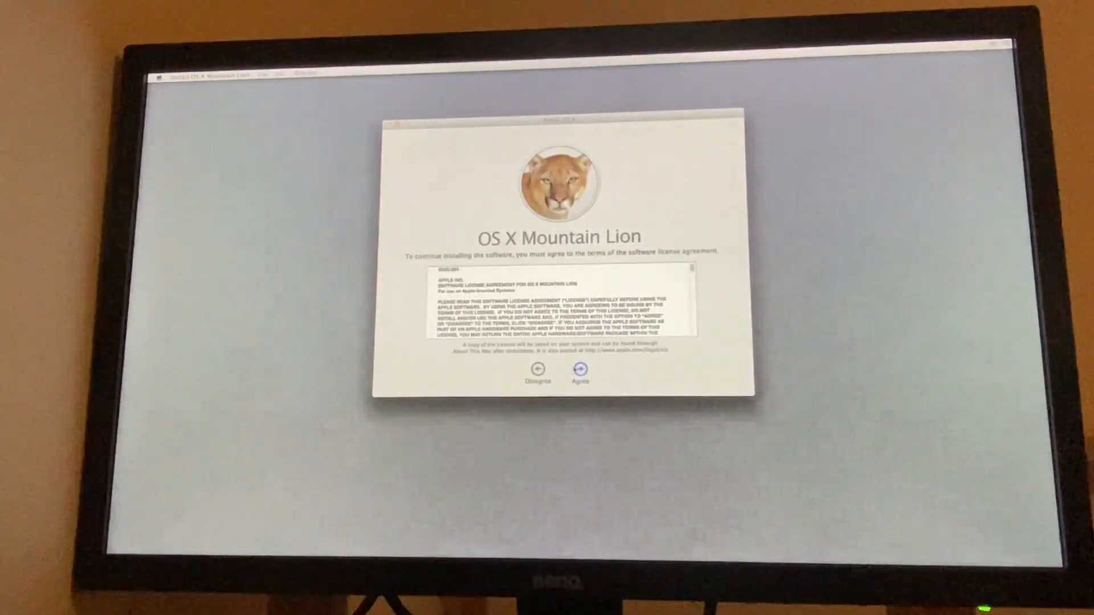
Accept the Mountain Lion license and install it onto the OS X disk
click(580, 370)
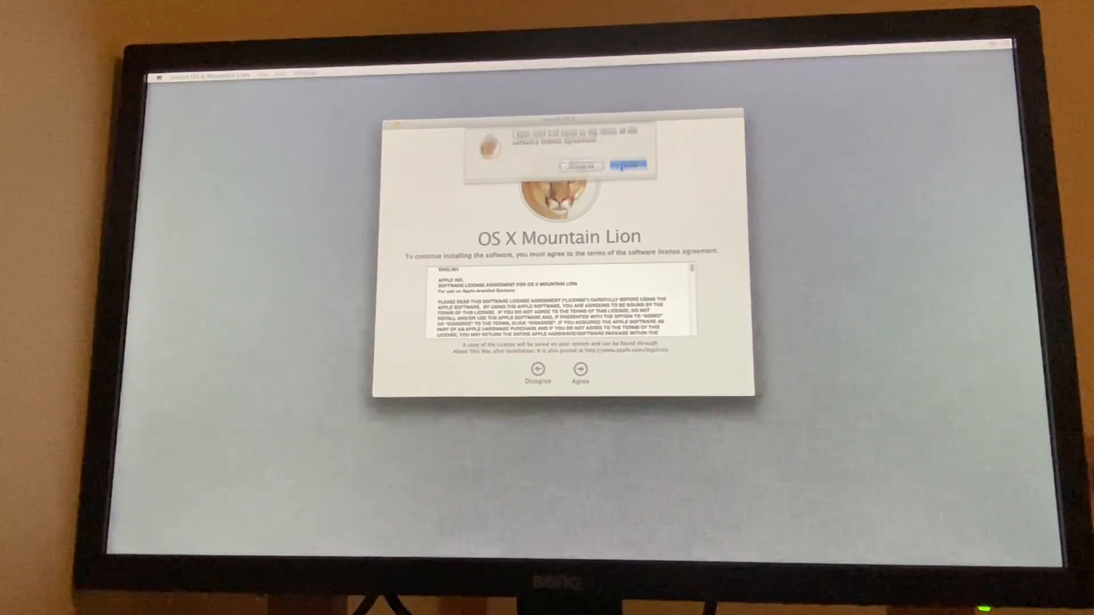
click(626, 165)
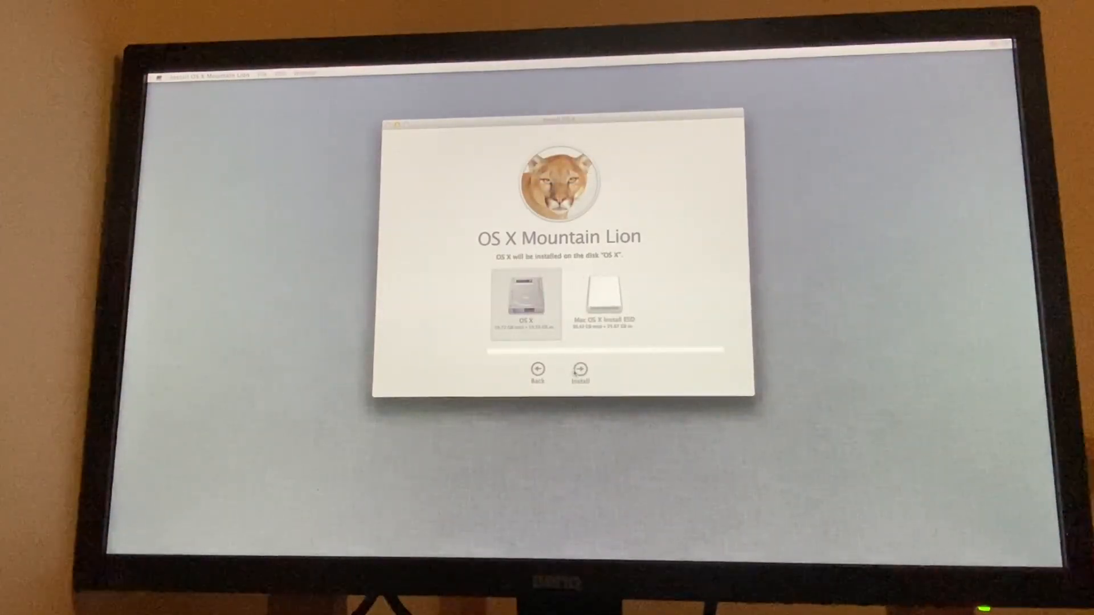
click(579, 370)
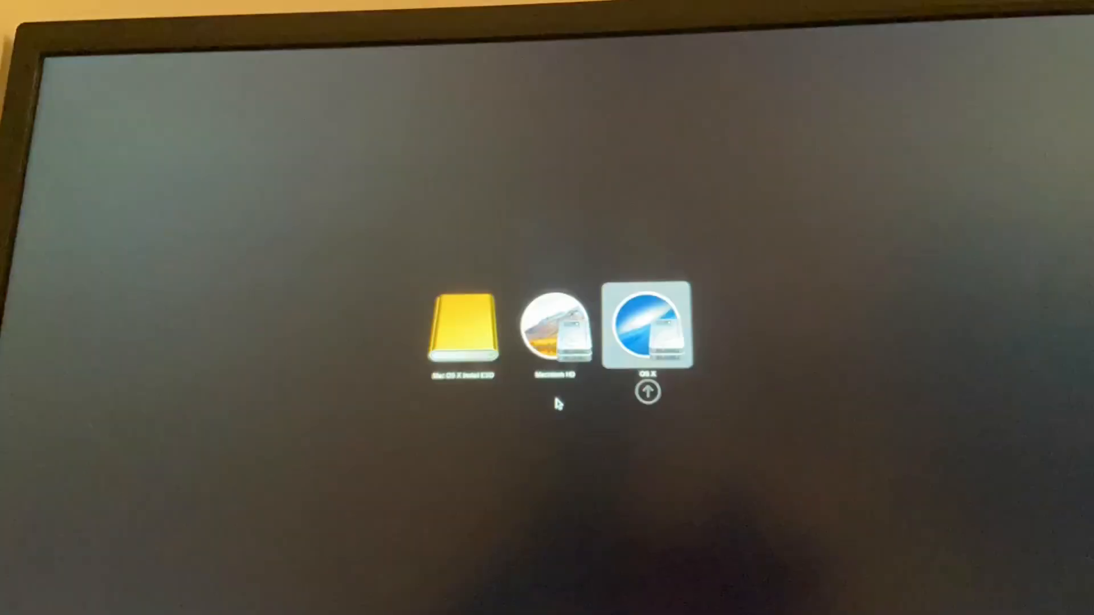
Boot the new OS X disk, choose United Kingdom, keep the British keyboard and join the 5GHz Wi-Fi
click(646, 328)
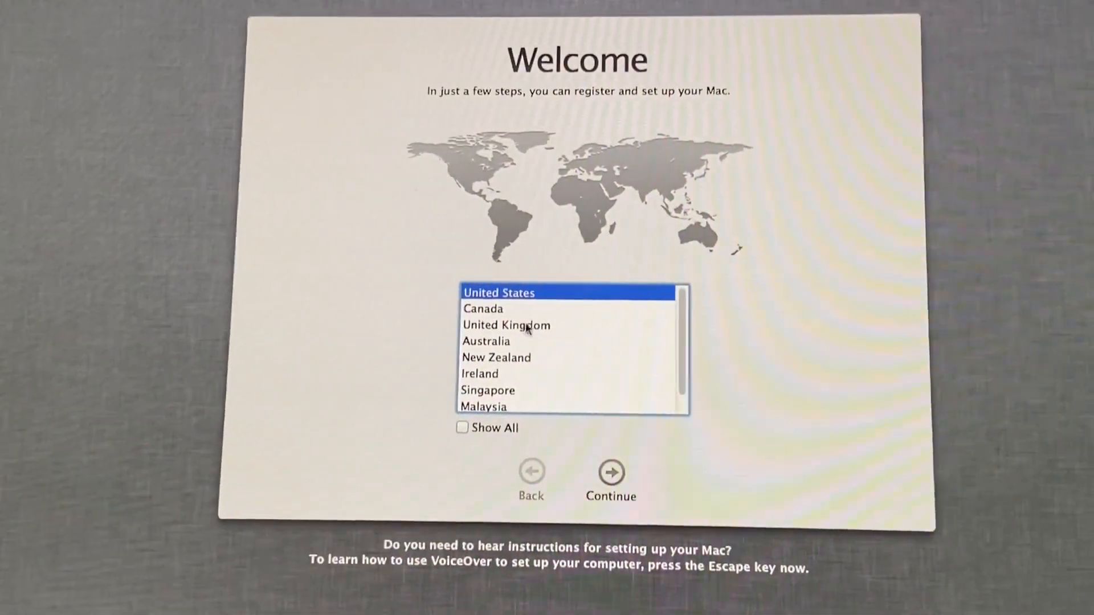
click(610, 472)
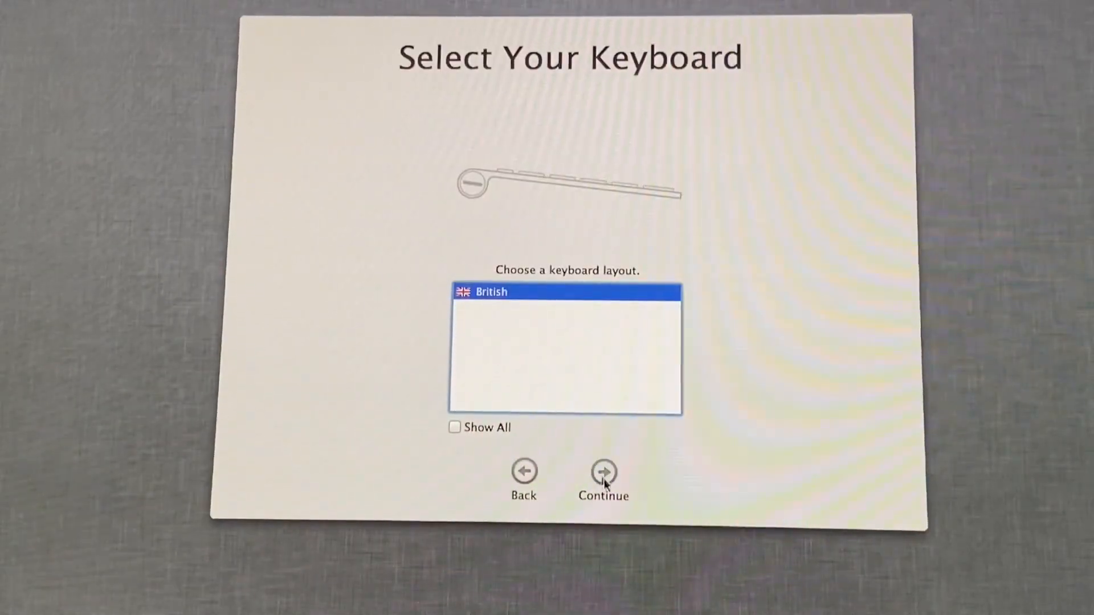
click(603, 471)
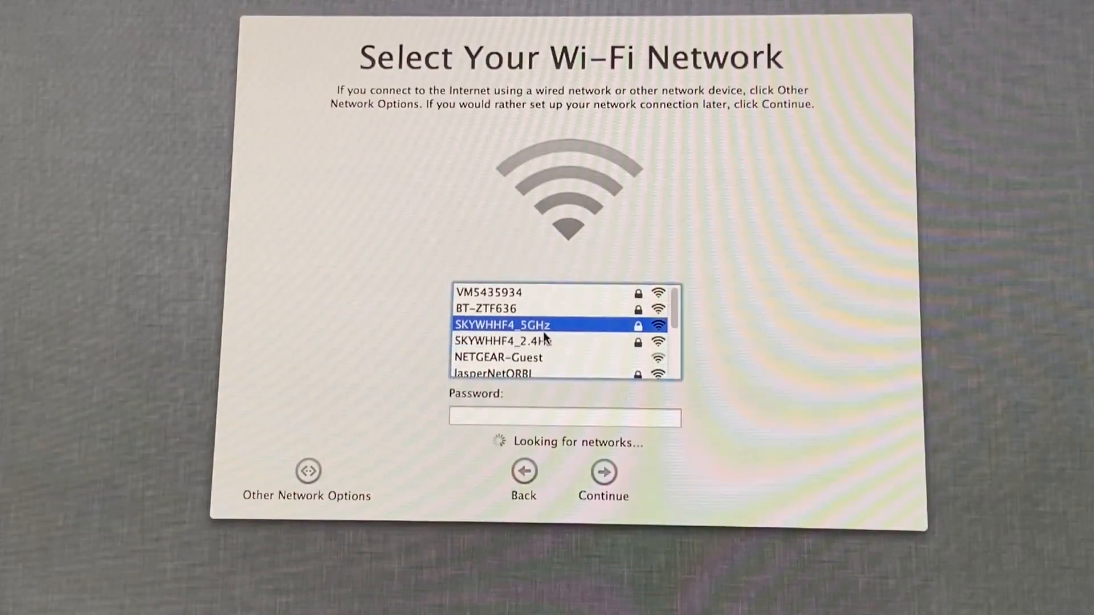
text(•••)
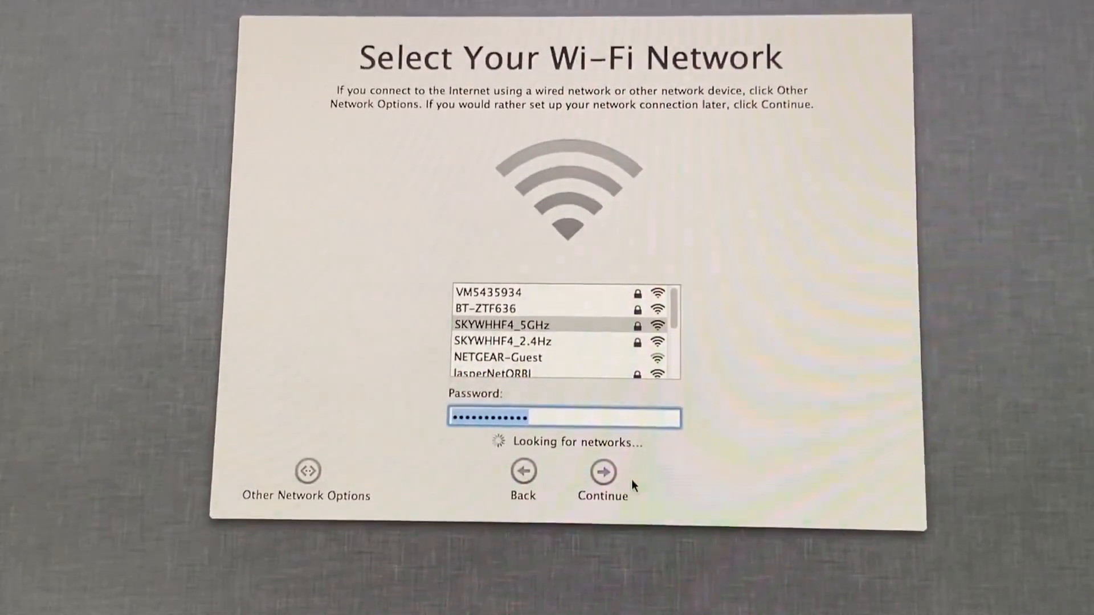
click(603, 472)
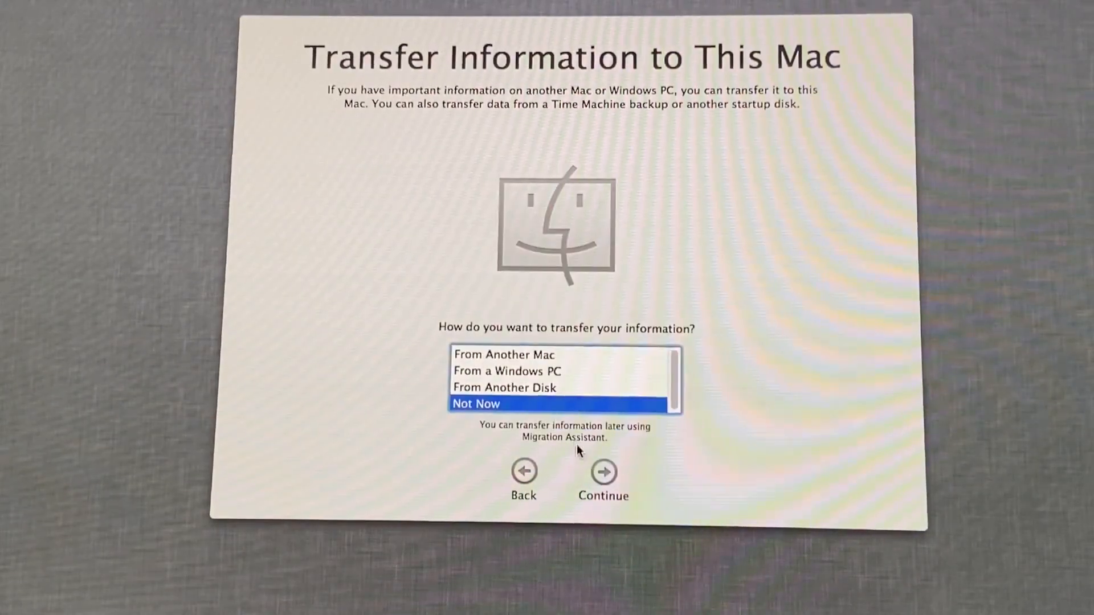
Skip data transfer, decline location services, skip Apple ID sign-in and agree to the license
click(603, 472)
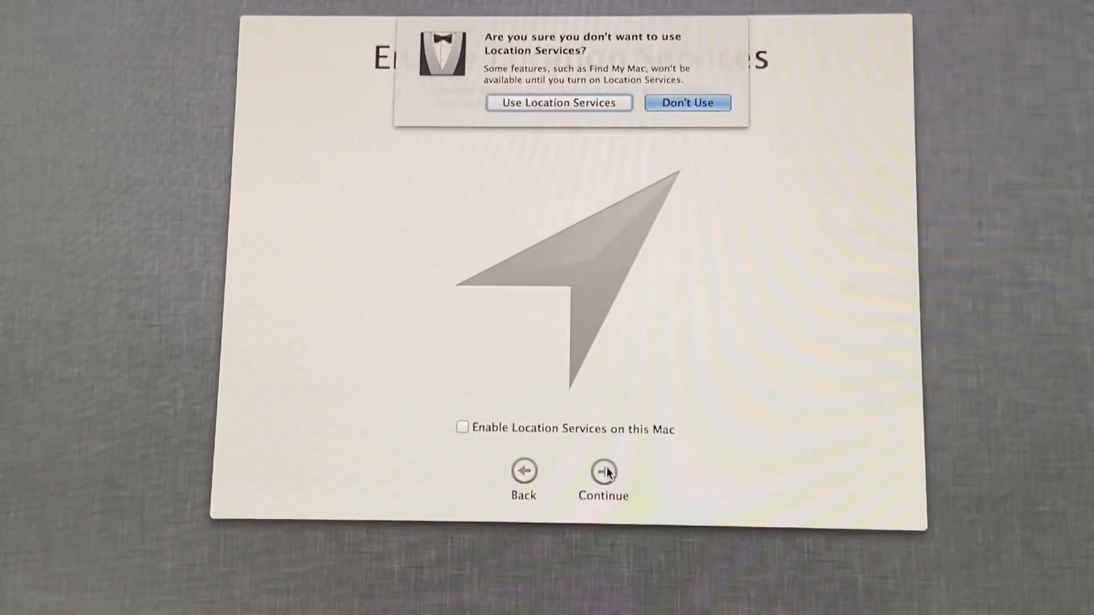
click(687, 102)
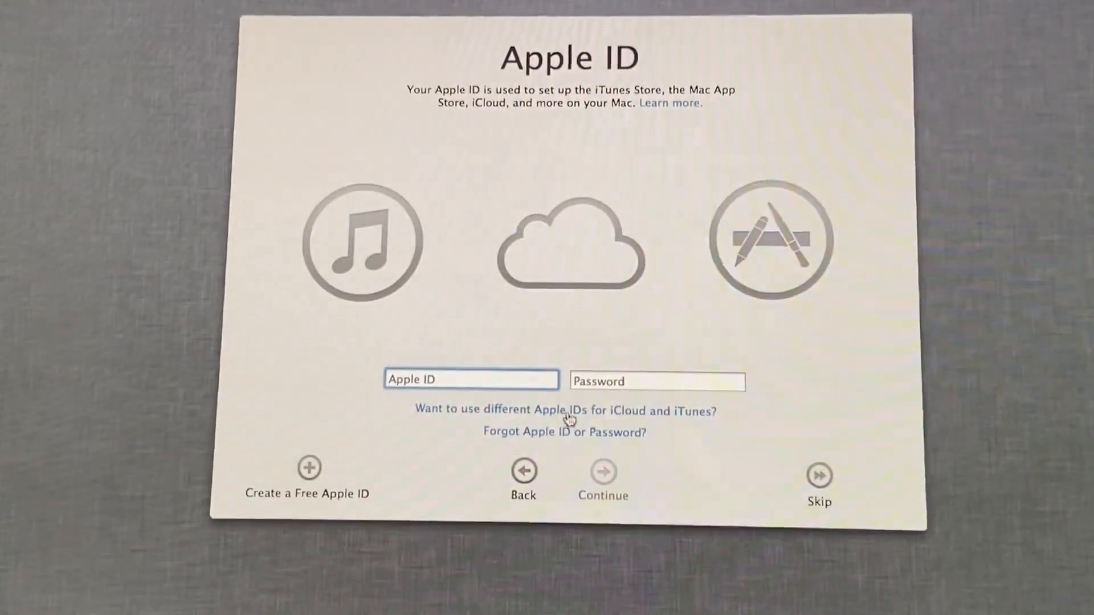
click(820, 475)
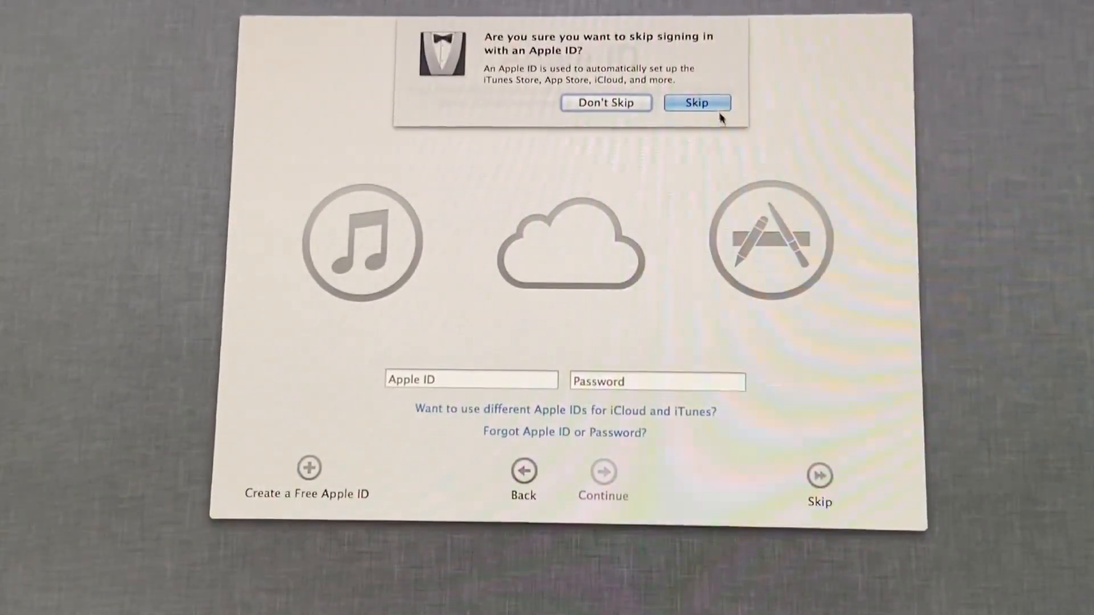
click(695, 102)
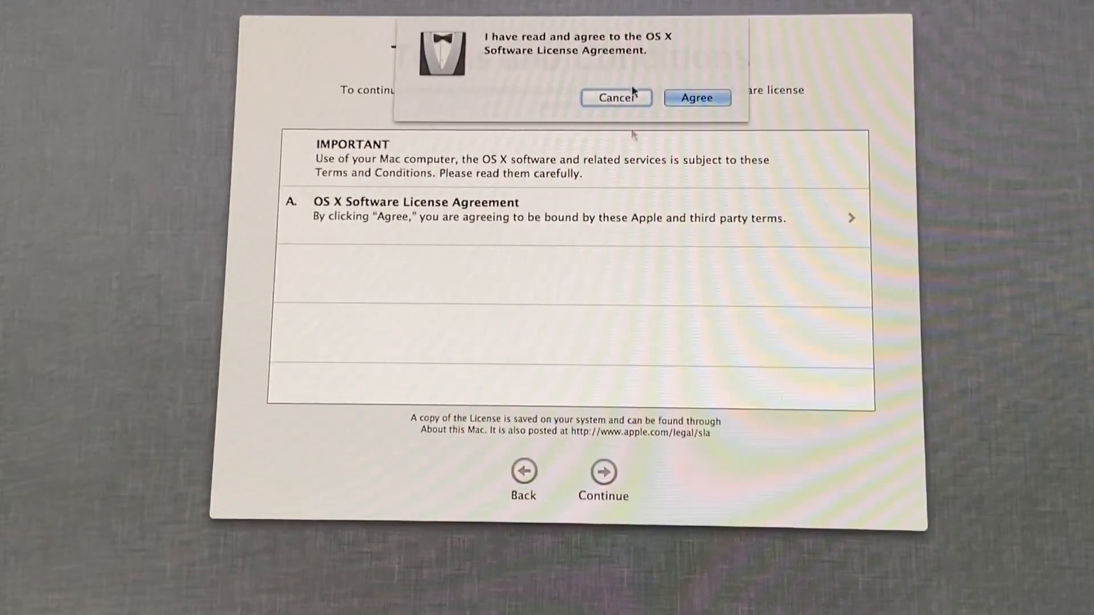
click(696, 97)
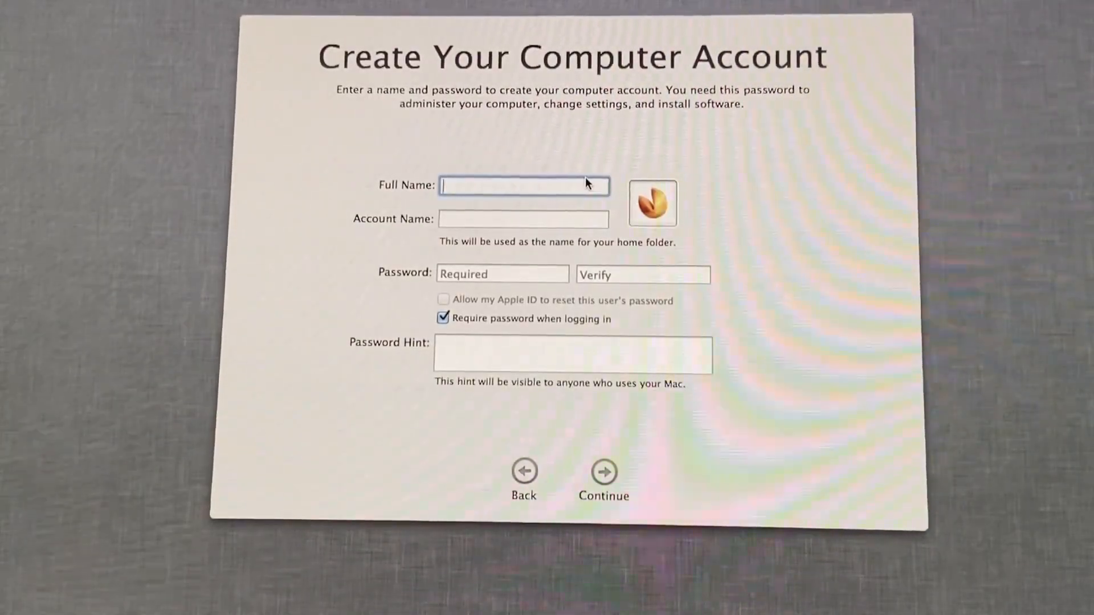
Create the account 'Whale Te' with the penguin picture and a password, leaving no hint
text(Whale Tech)
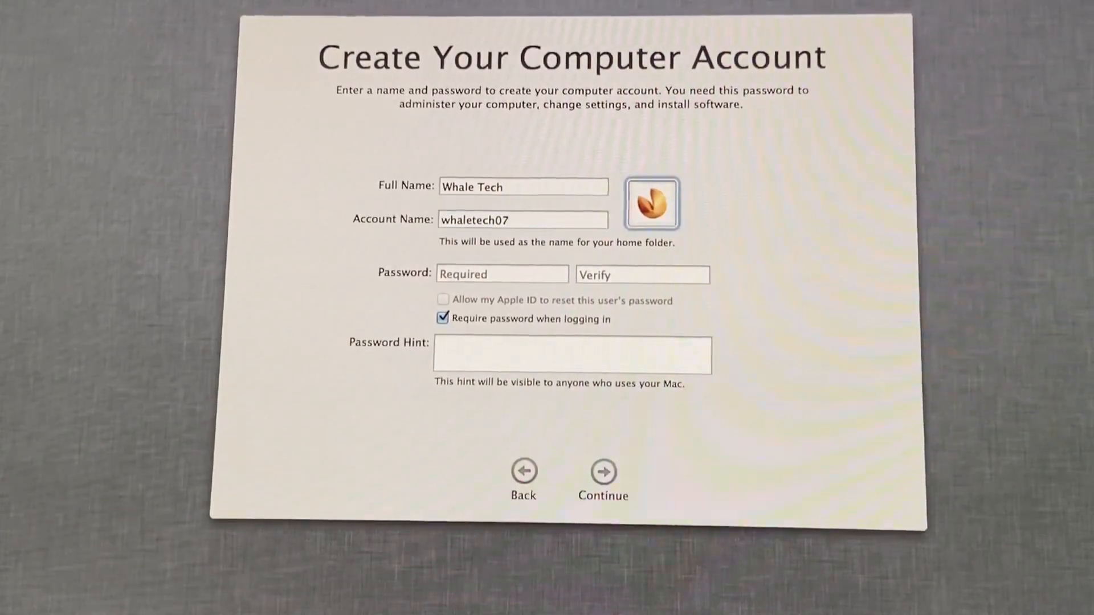
click(651, 203)
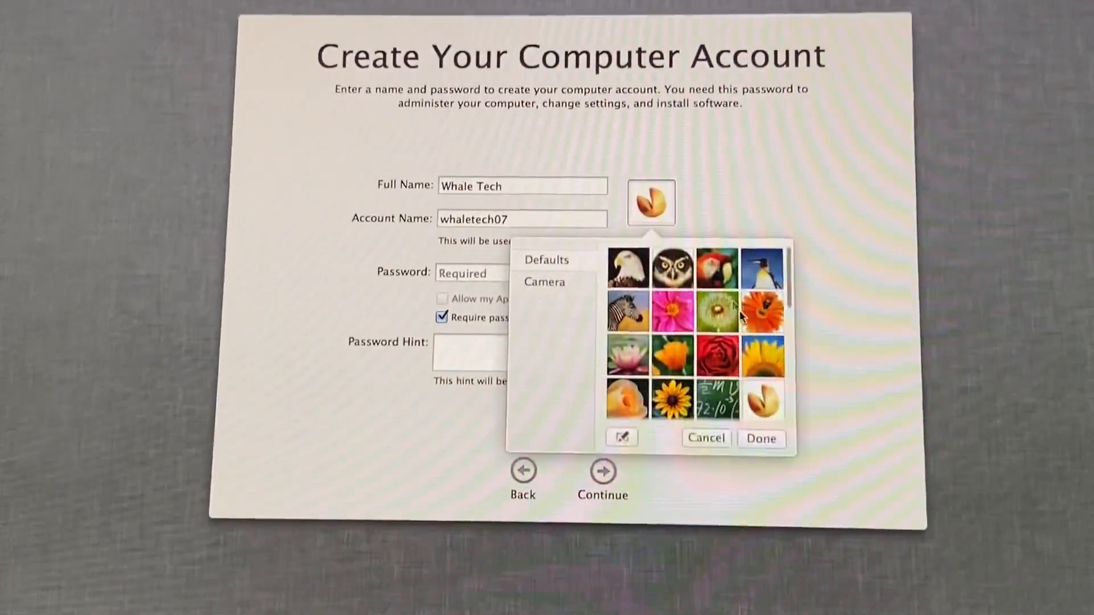
click(763, 268)
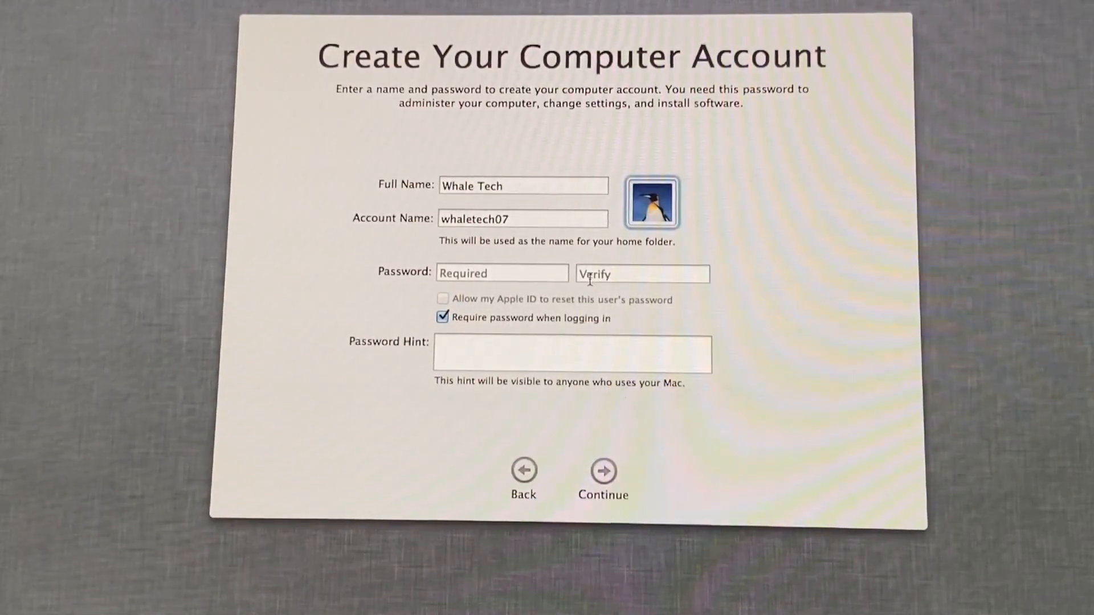
text(•)
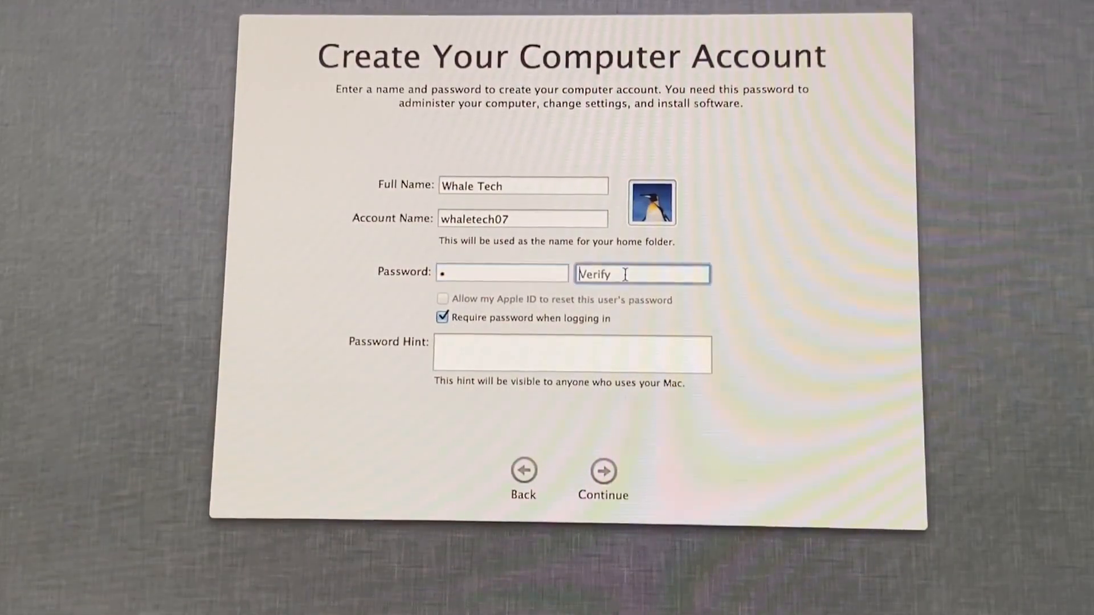
click(602, 471)
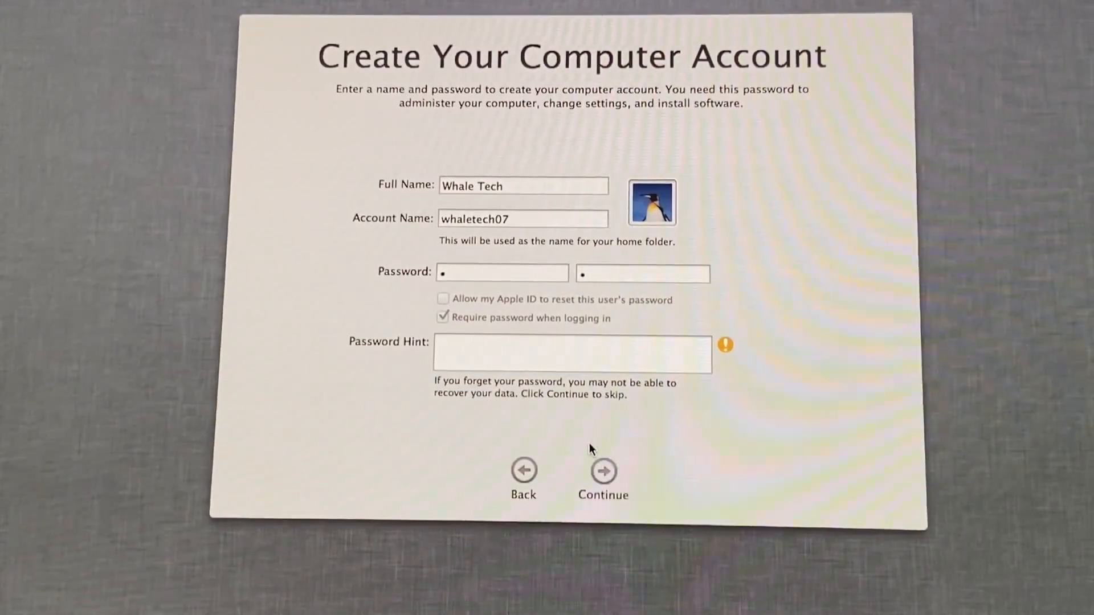
click(603, 469)
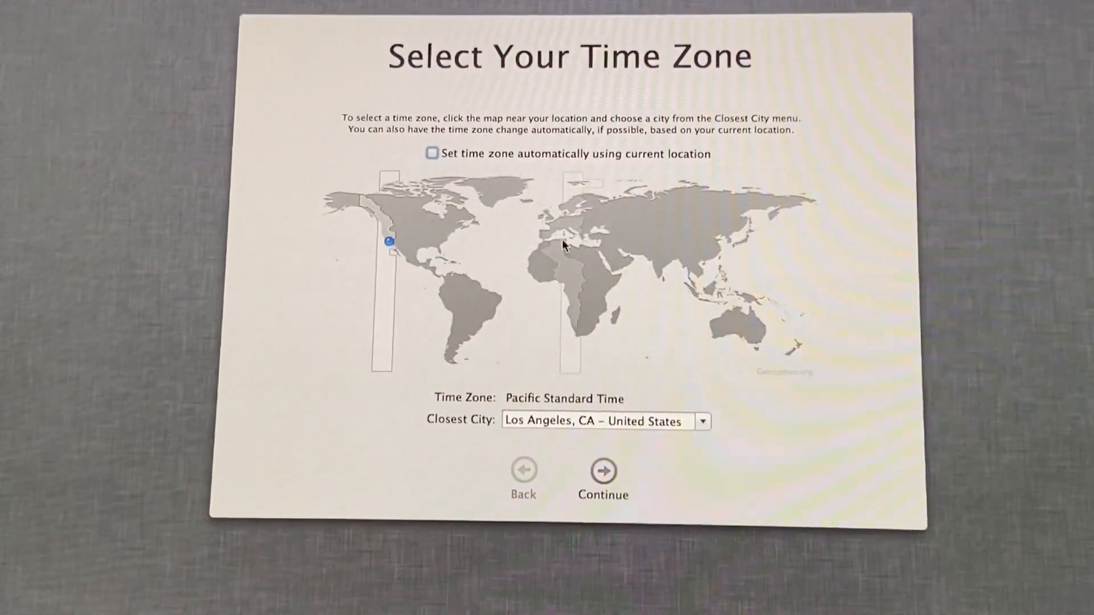
Set the time zone to Greenwich Mean Time (London), skip registration and start using the Mac
click(551, 220)
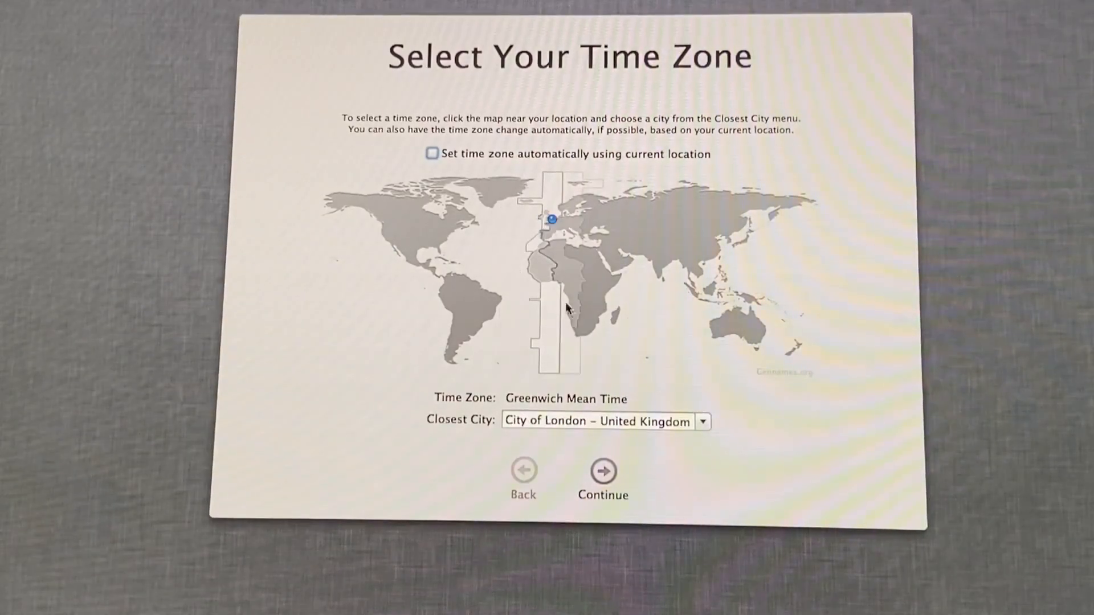
click(602, 470)
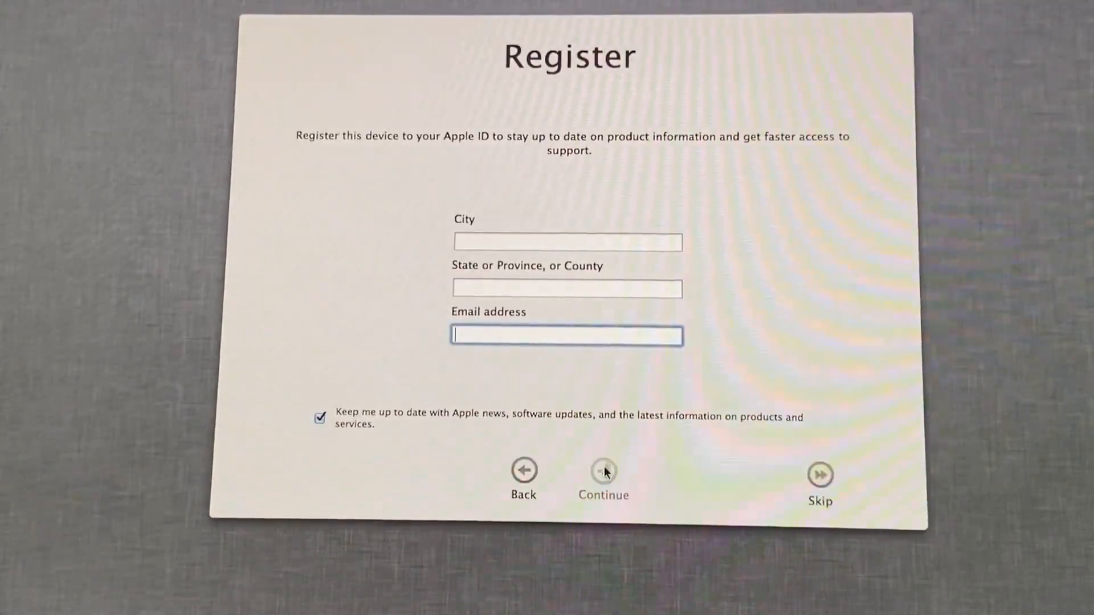
click(820, 474)
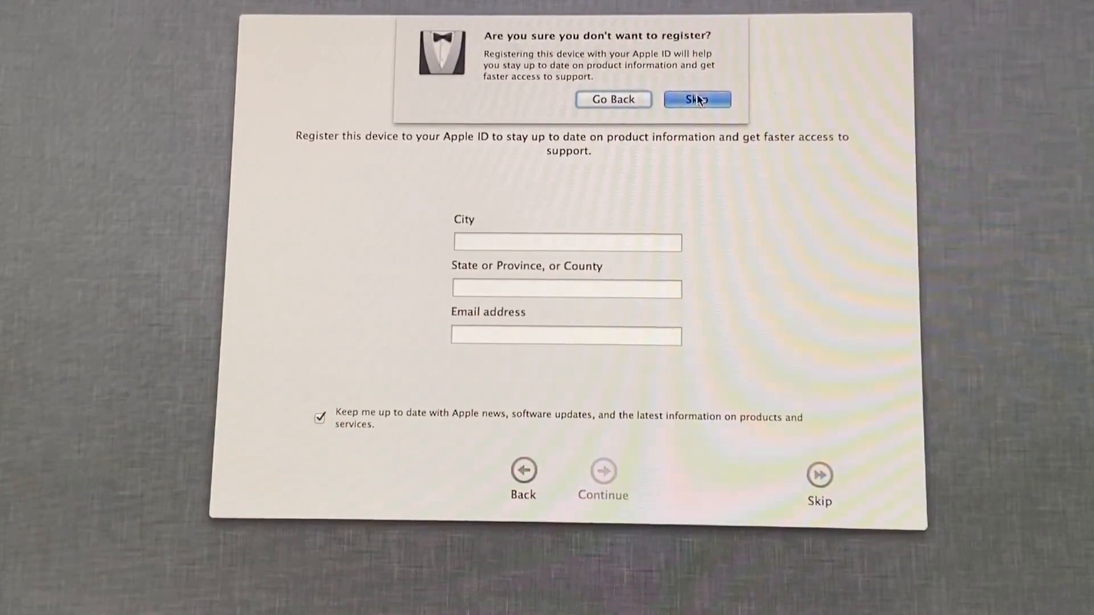
click(696, 99)
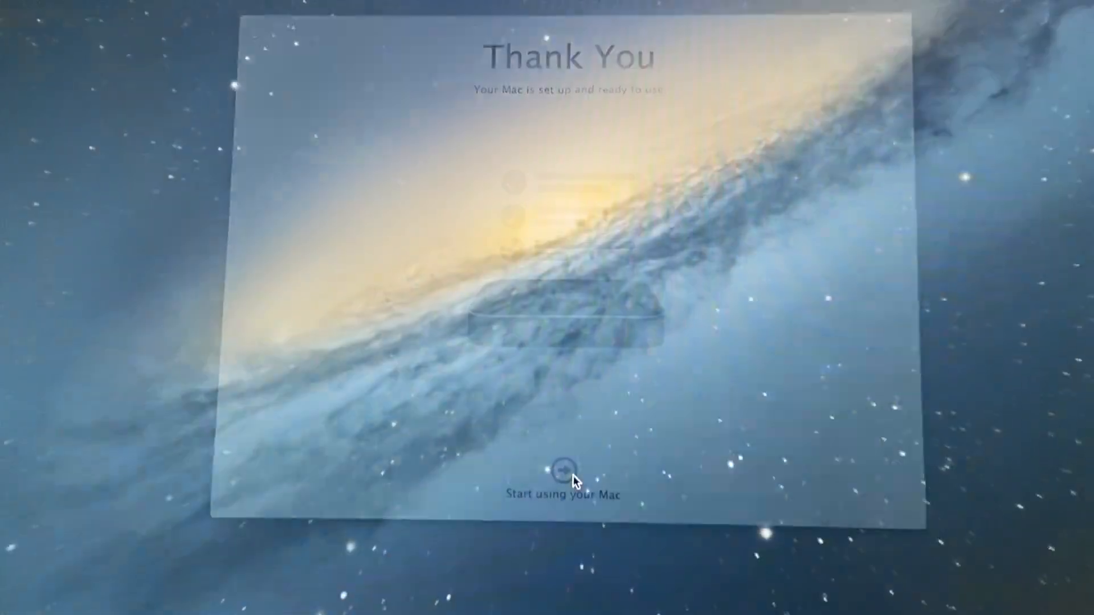
click(562, 469)
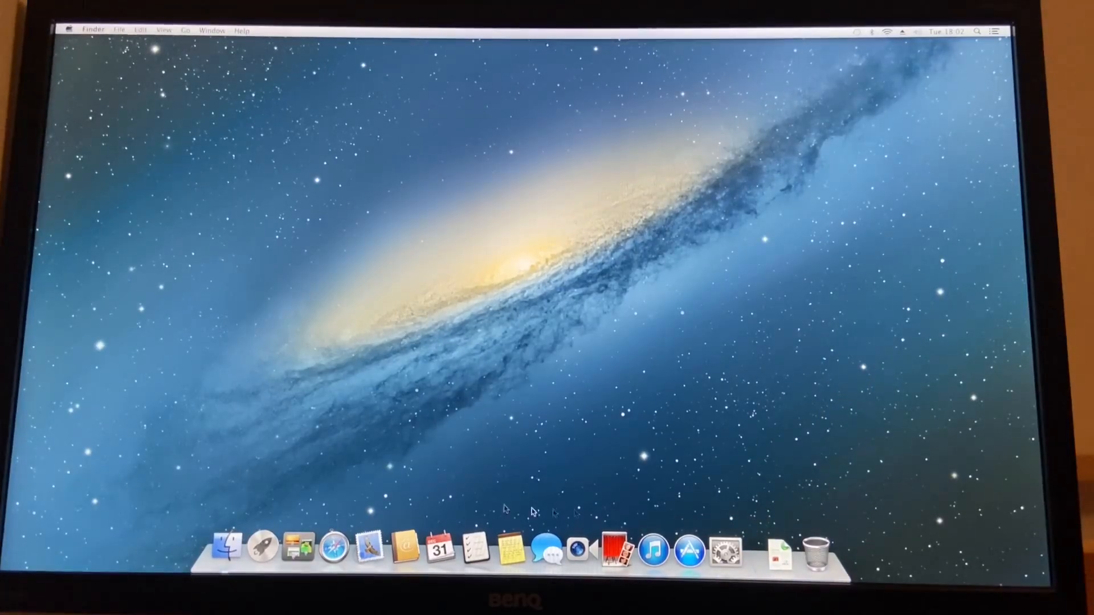
Look through the Apple menu on the freshly installed desktop
click(69, 30)
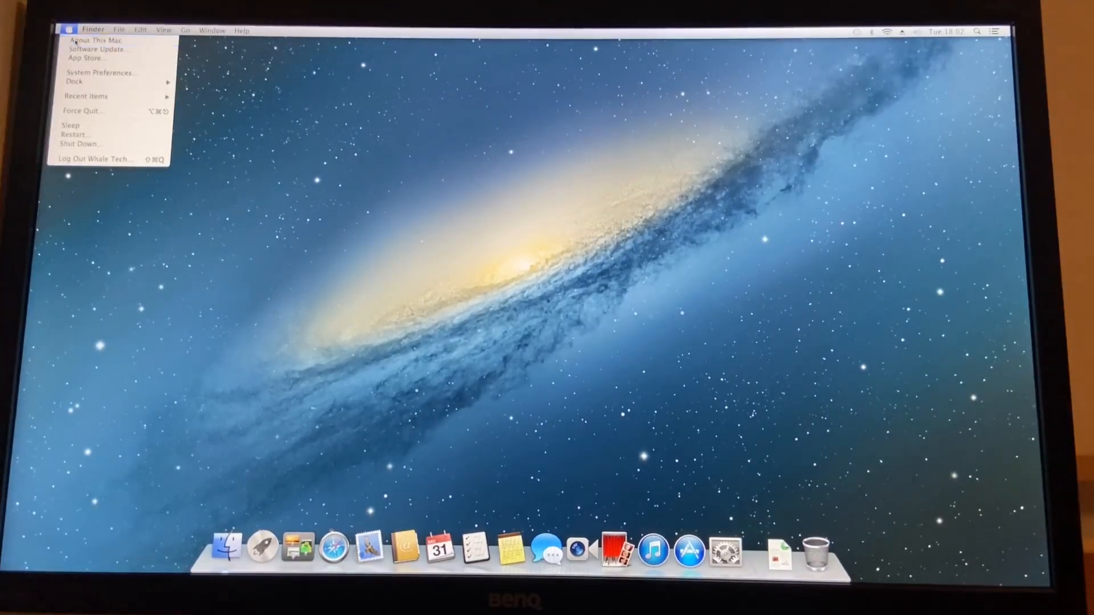
click(97, 40)
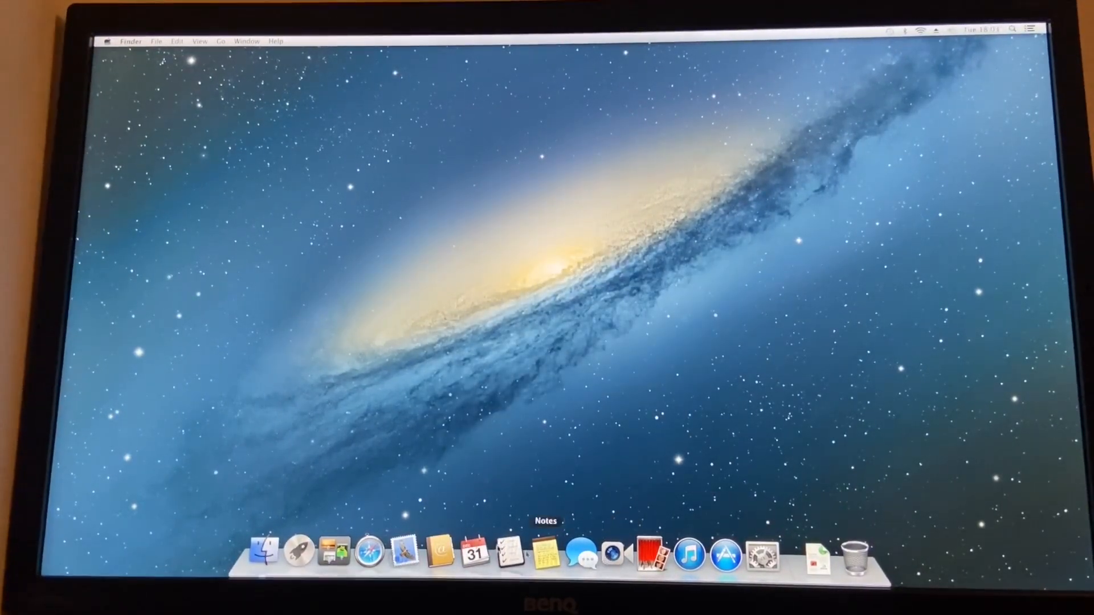
mouse_move(261, 550)
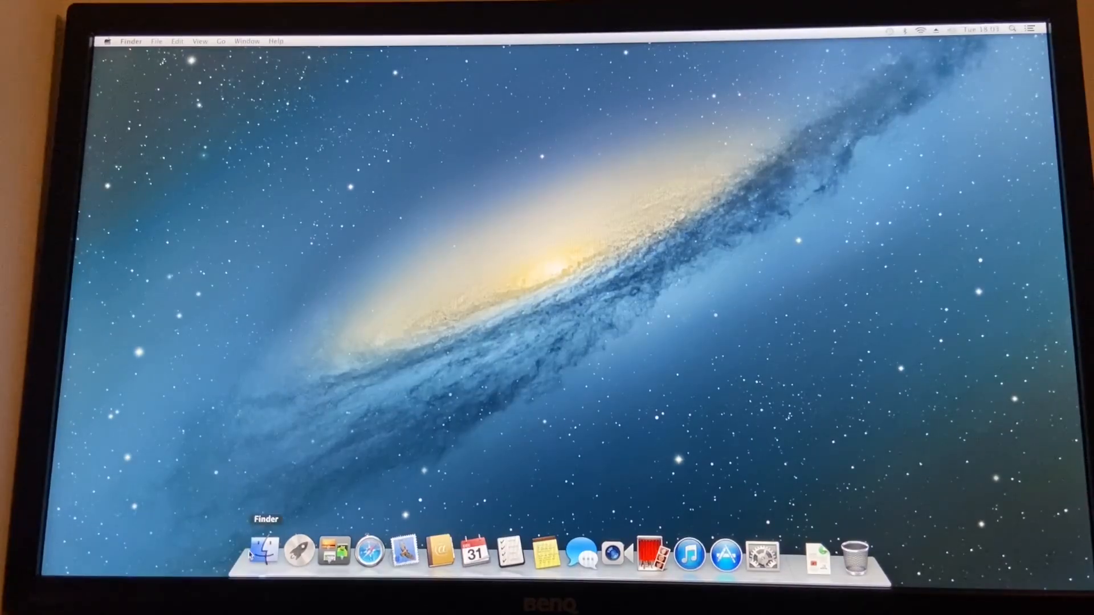
Open a Finder window, launch Notes via Launchpad and type a throwaway note 'jkhjuy zbmnghcvcvvcvcvxHHGF'
click(264, 553)
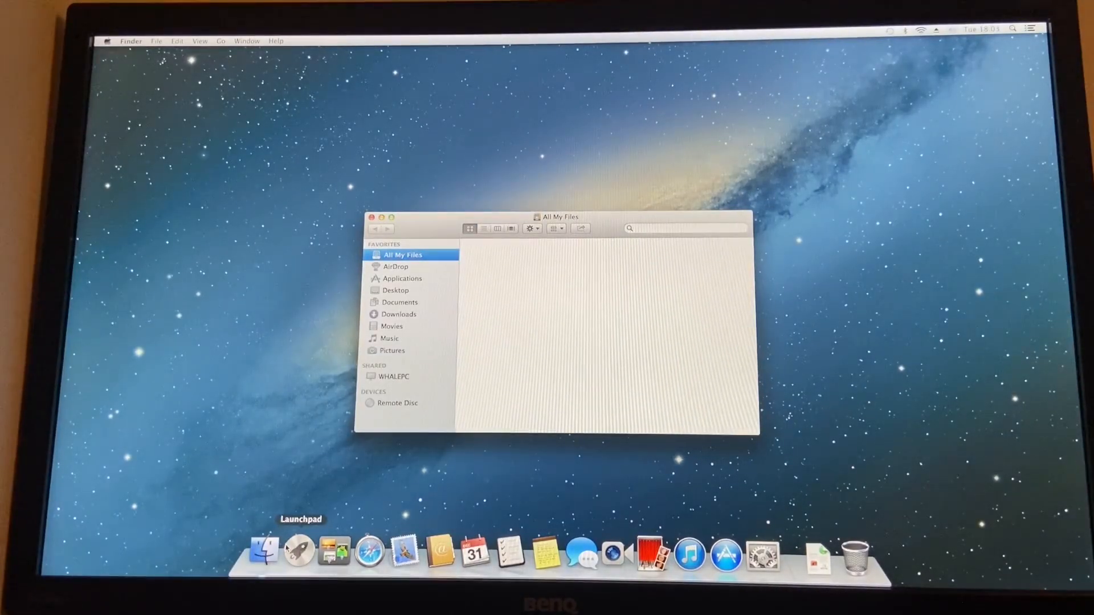
click(298, 552)
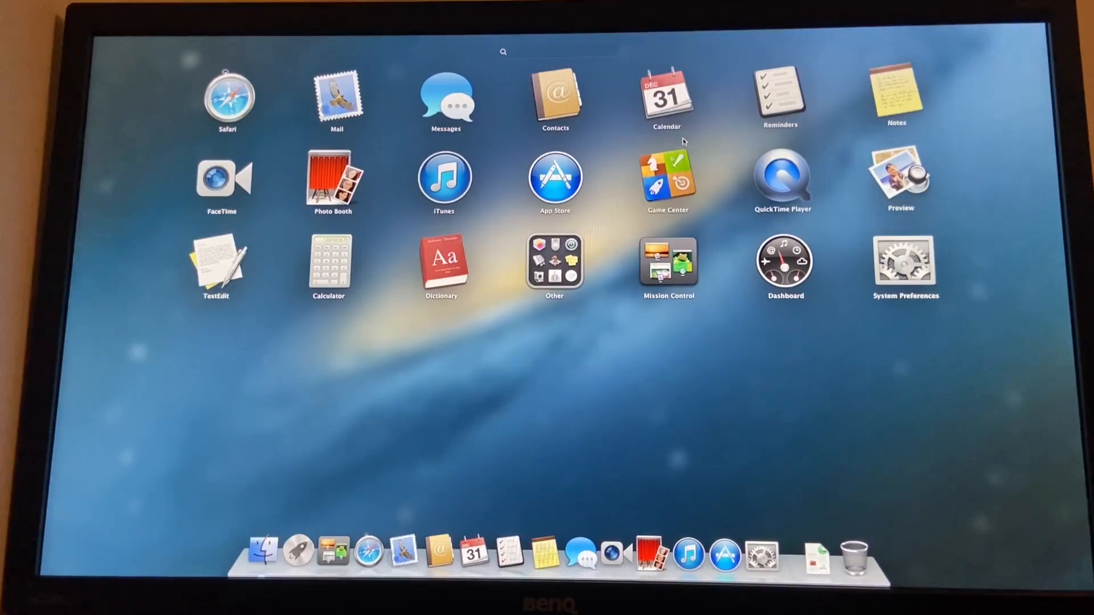
mouse_move(523, 53)
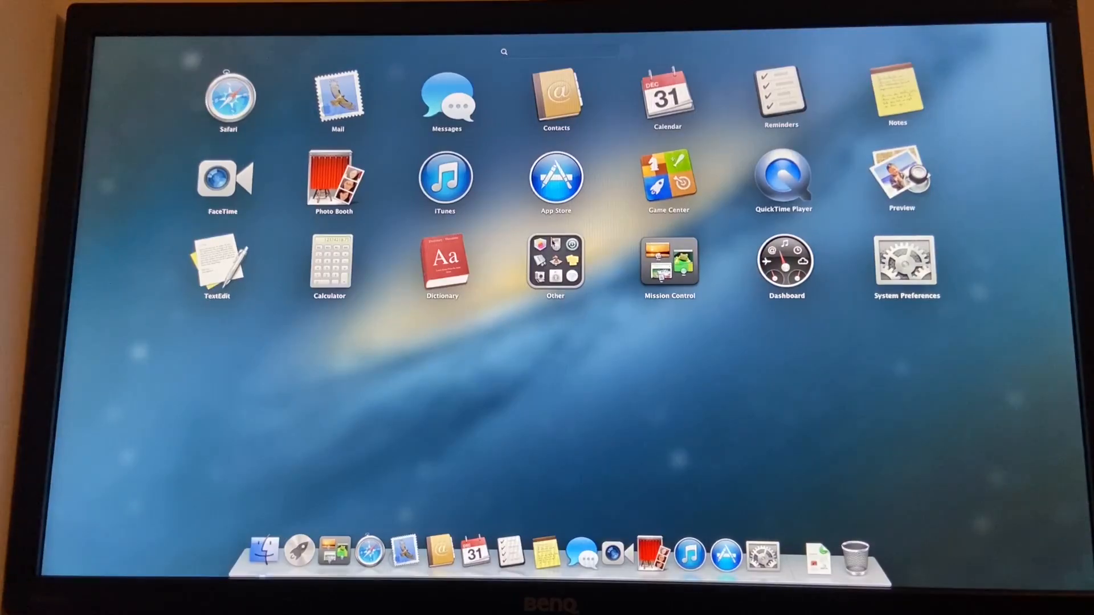
click(263, 551)
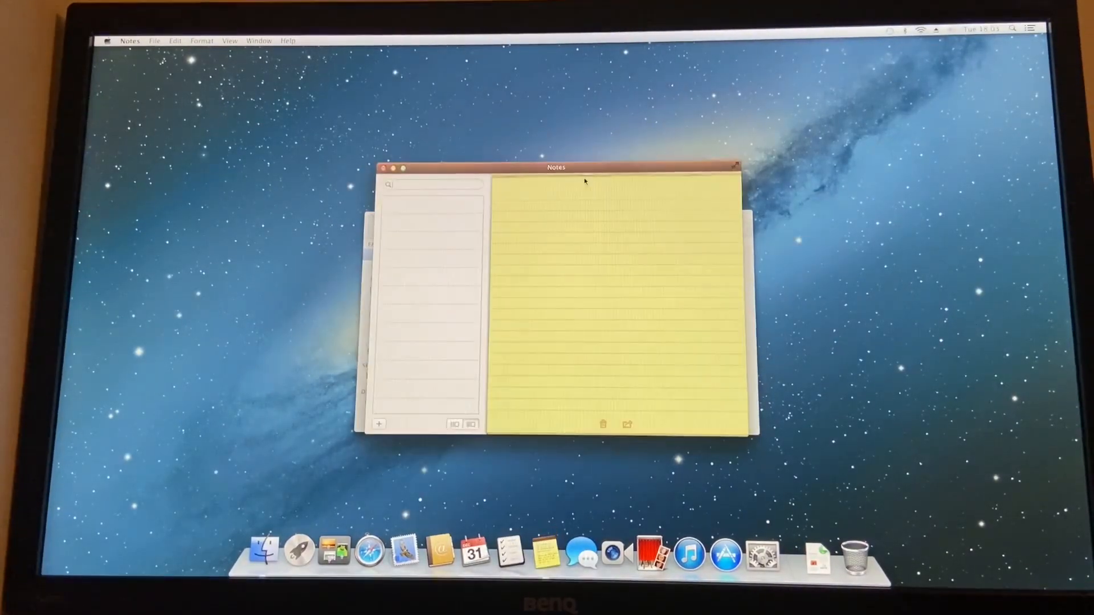
click(378, 423)
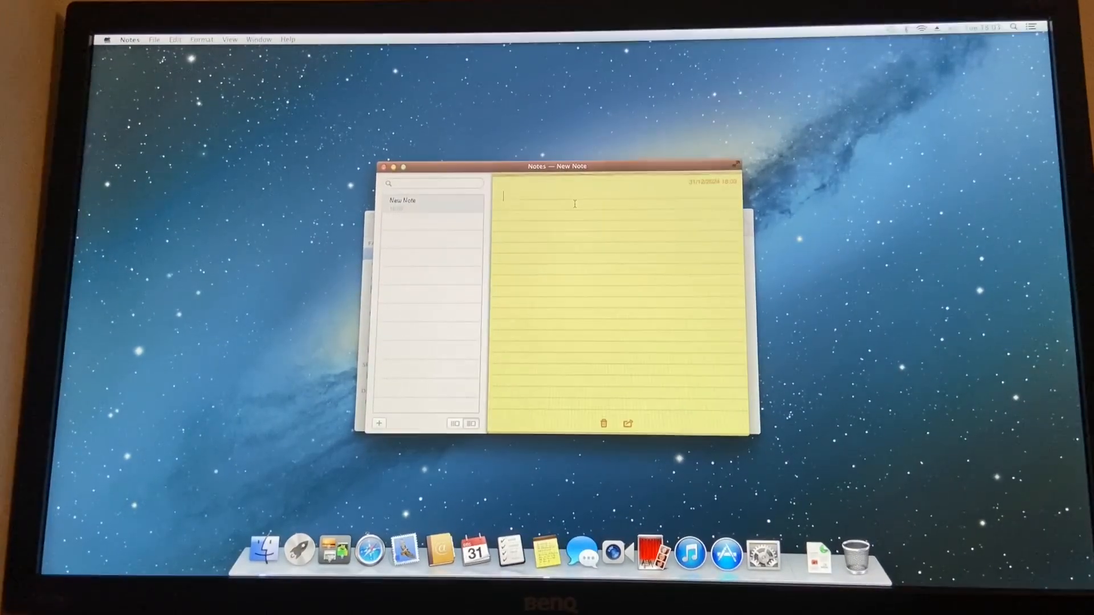
text(jkhjuy zbmnghcvcvvcvcvxHHGF)
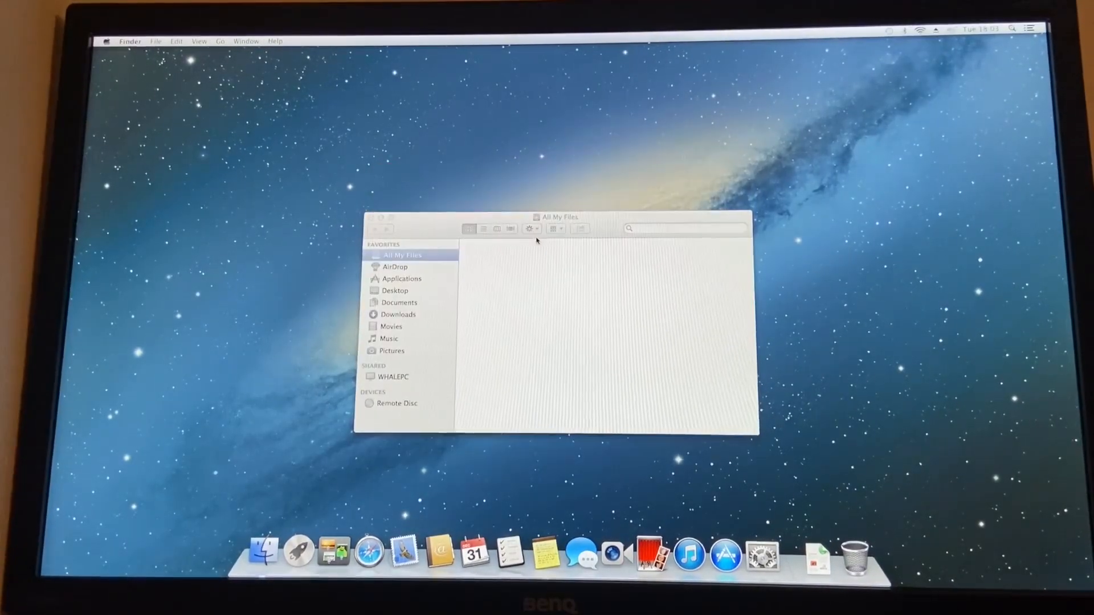
Browse AirDrop and Applications in Finder, then the Utilities folder down to Terminal
click(395, 267)
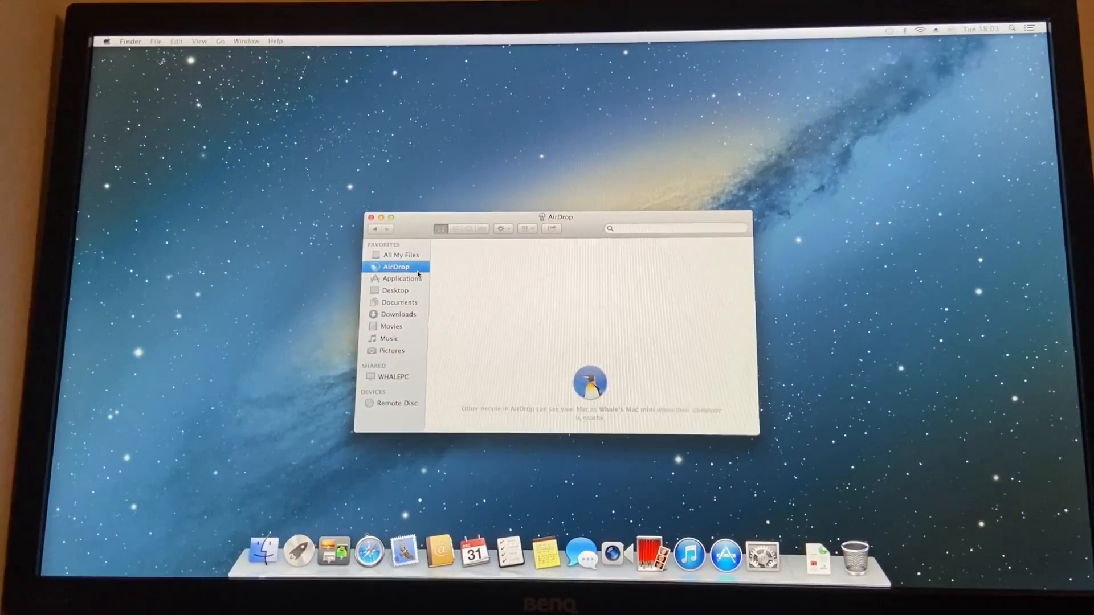
click(401, 279)
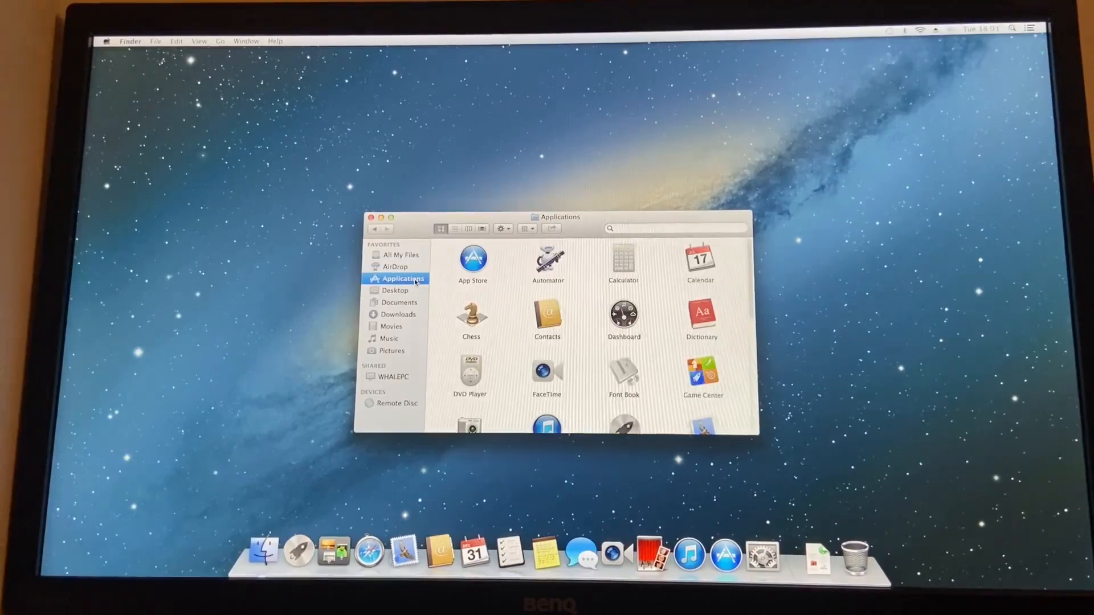
scroll(down, 3)
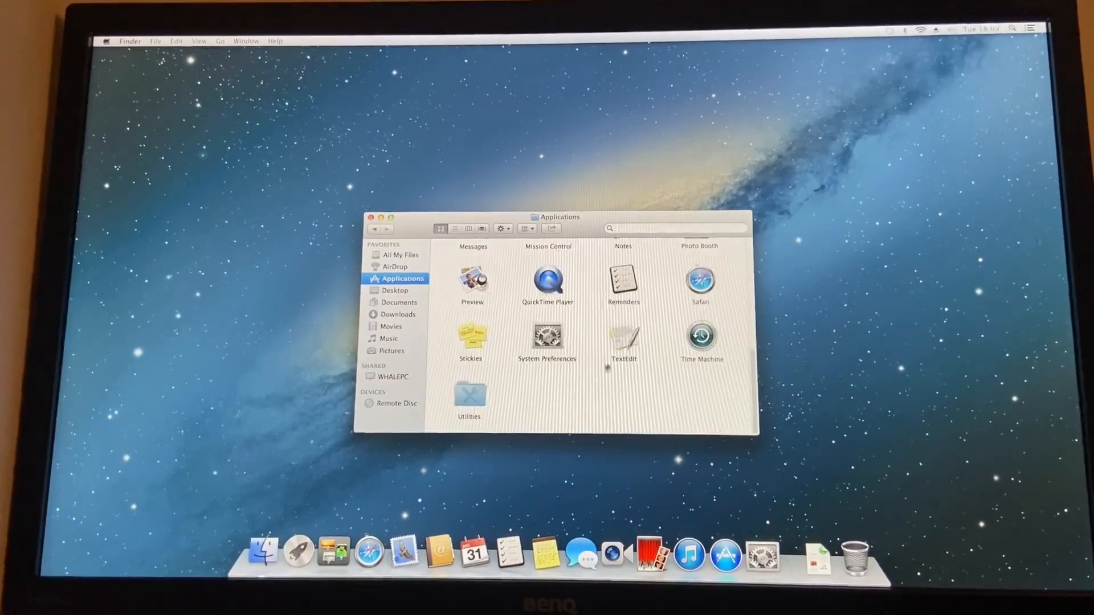
double_click(469, 398)
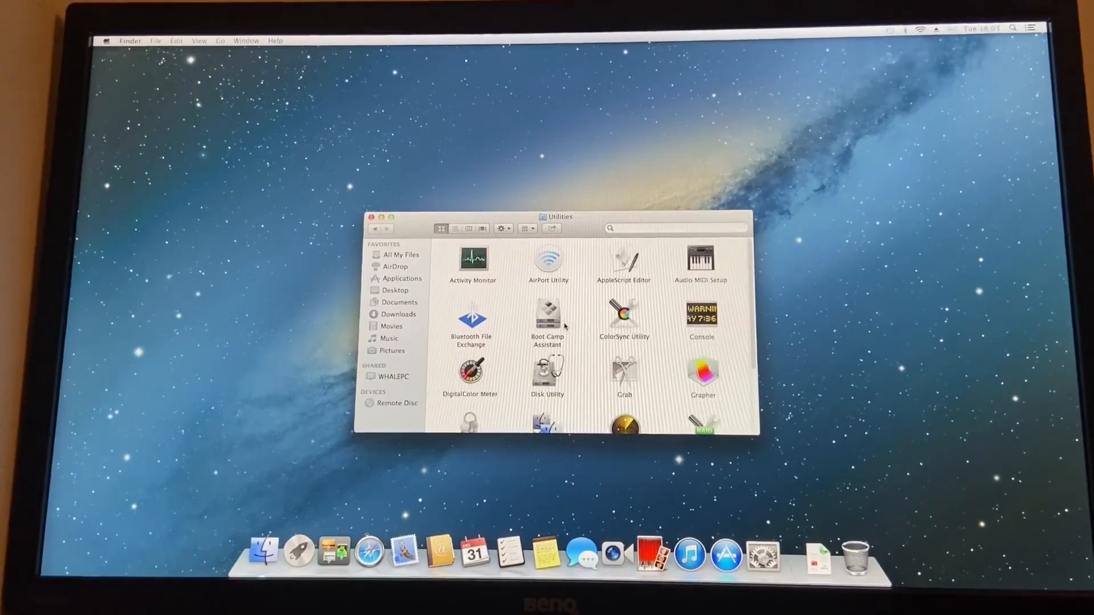
scroll(down, 3)
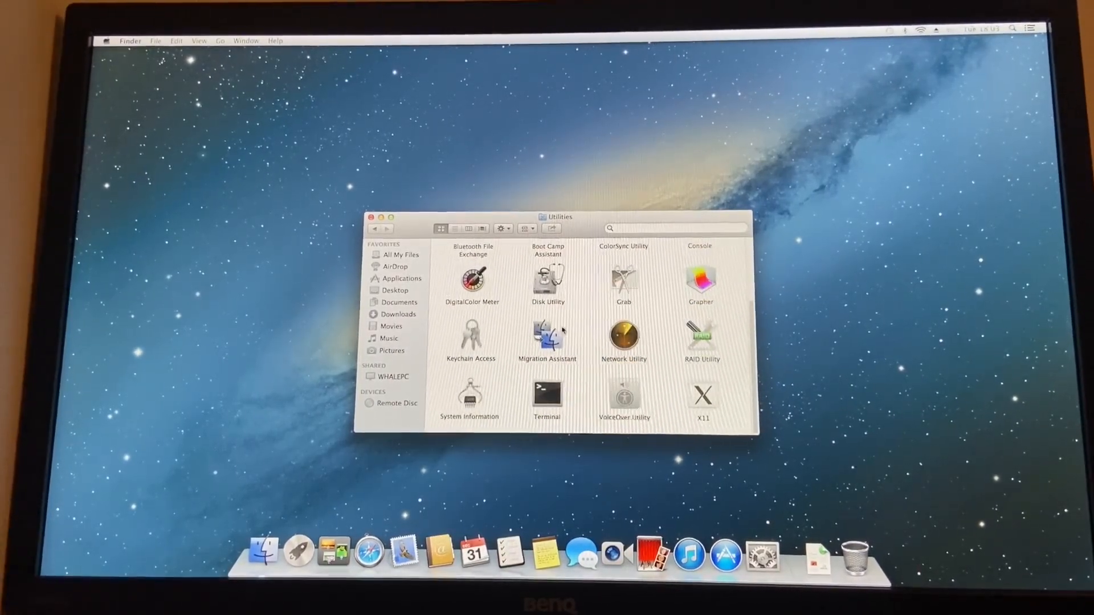
click(702, 394)
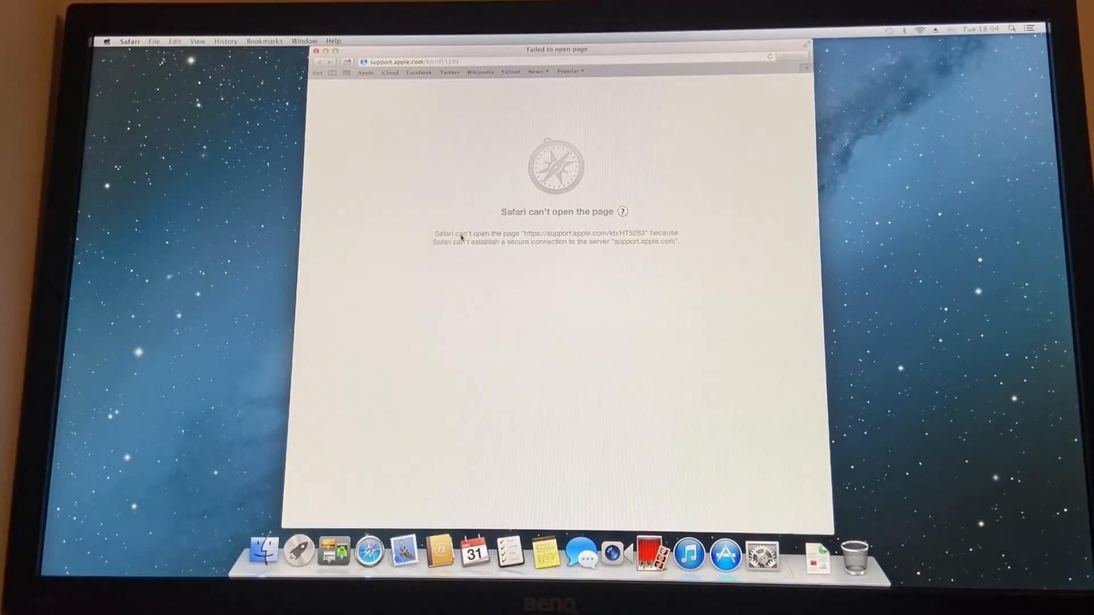
mouse_move(298, 551)
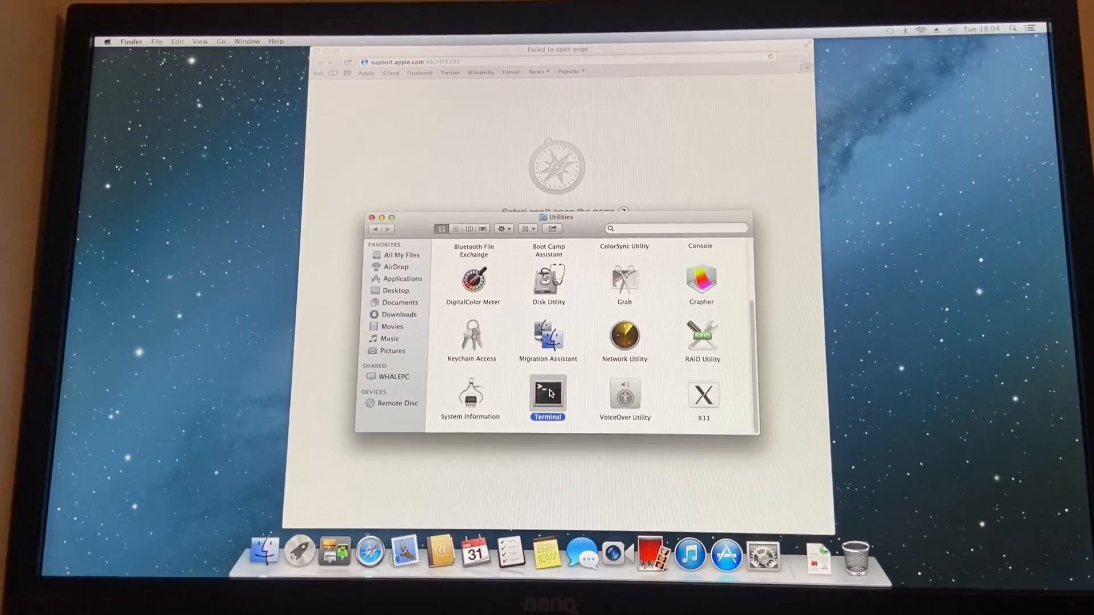
Launch Terminal, list the root folder with ls / and delete /mach_kernel with sudo rm -rf
double_click(547, 390)
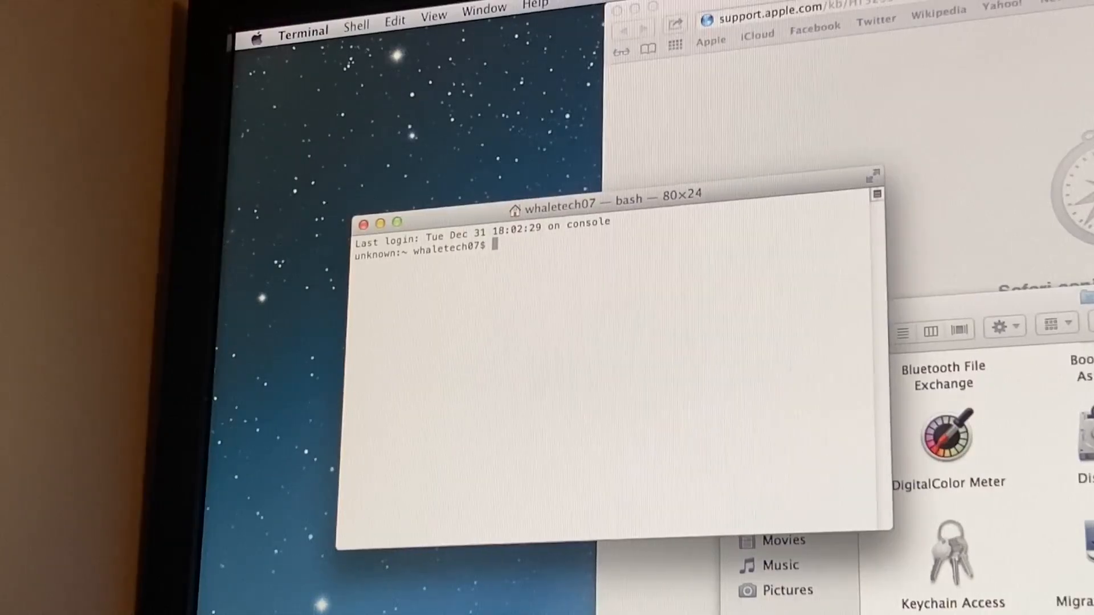
text(ls /)
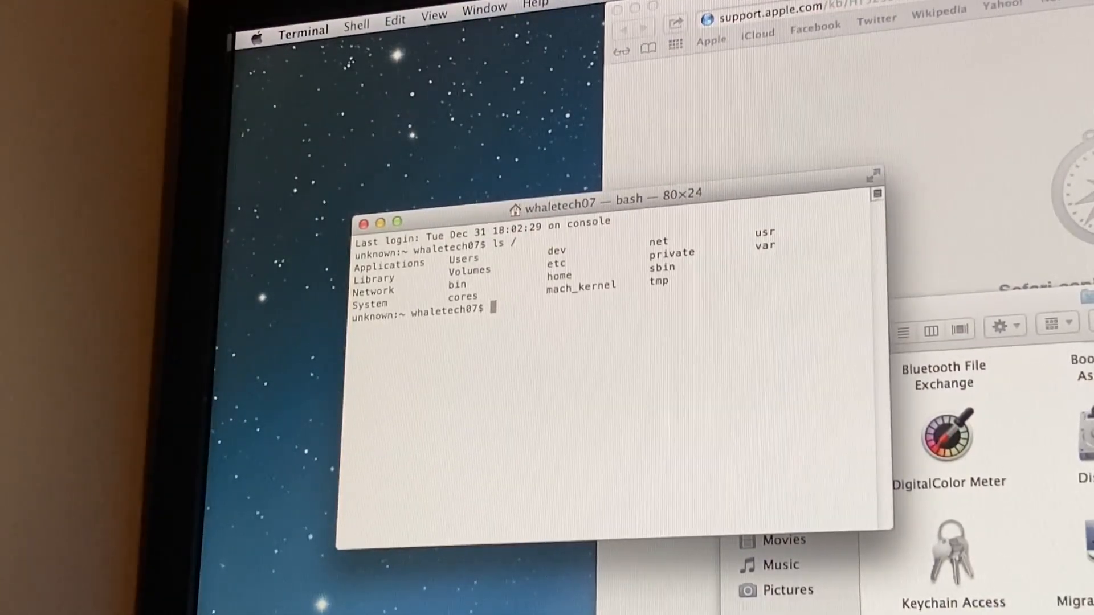
text(s)
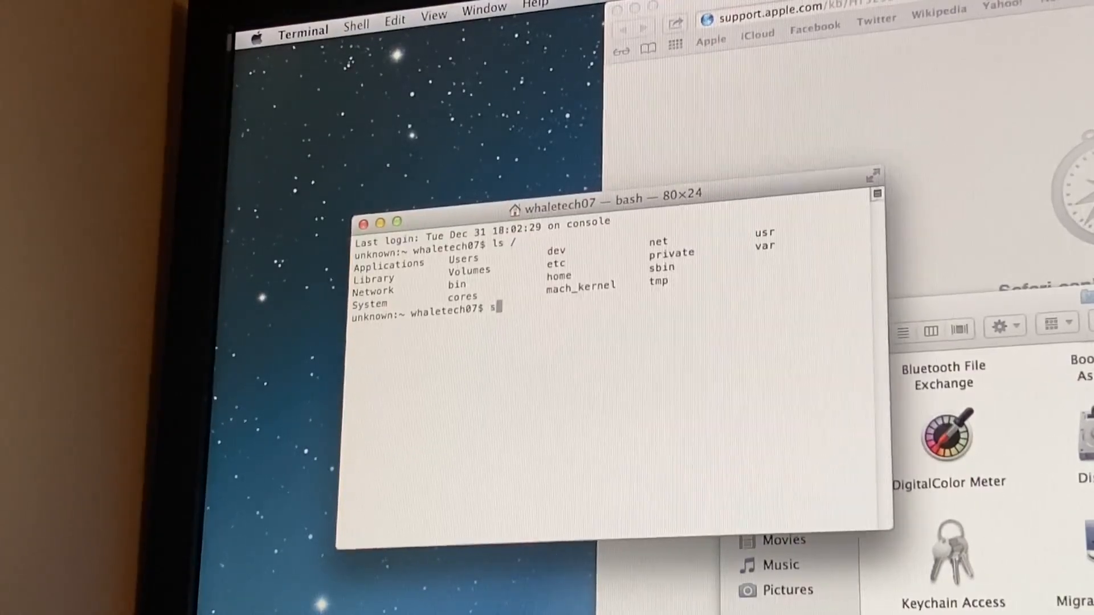
text(sudo rm -rf /)
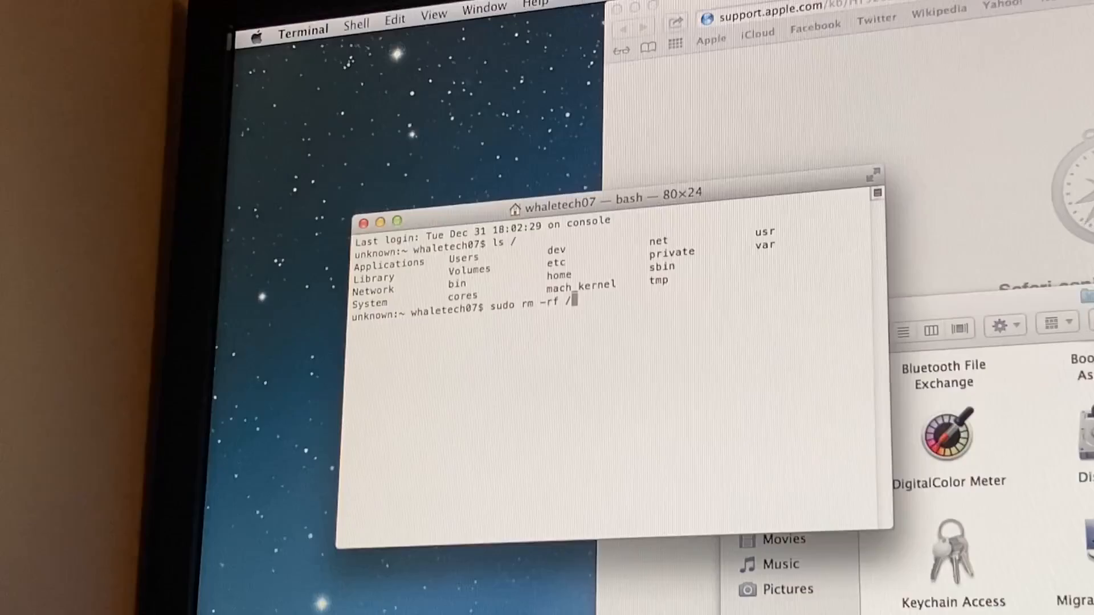
text(ma)
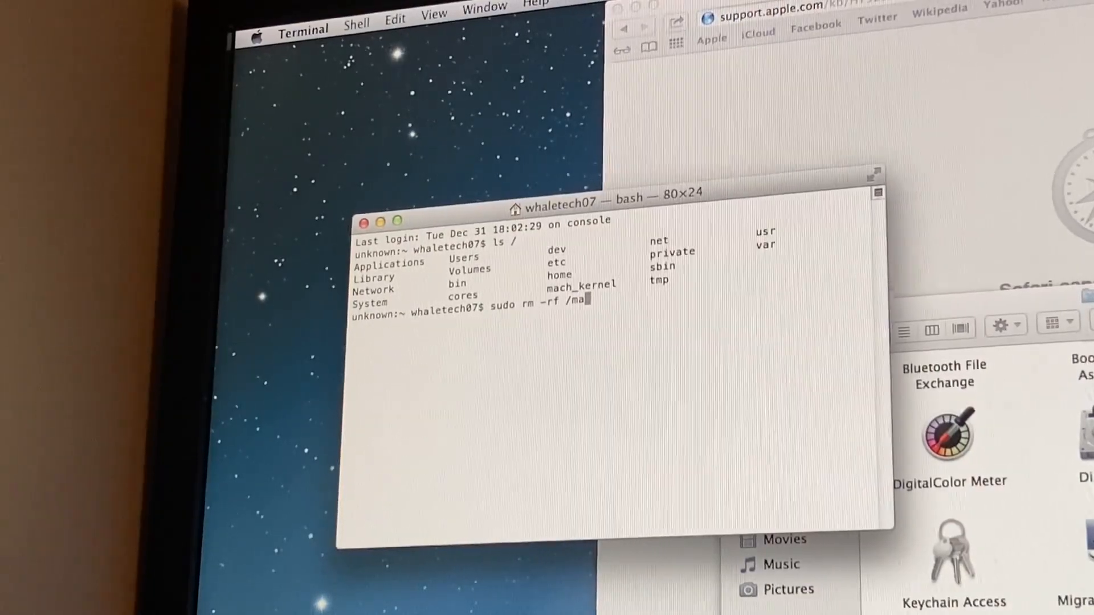
key(Return)
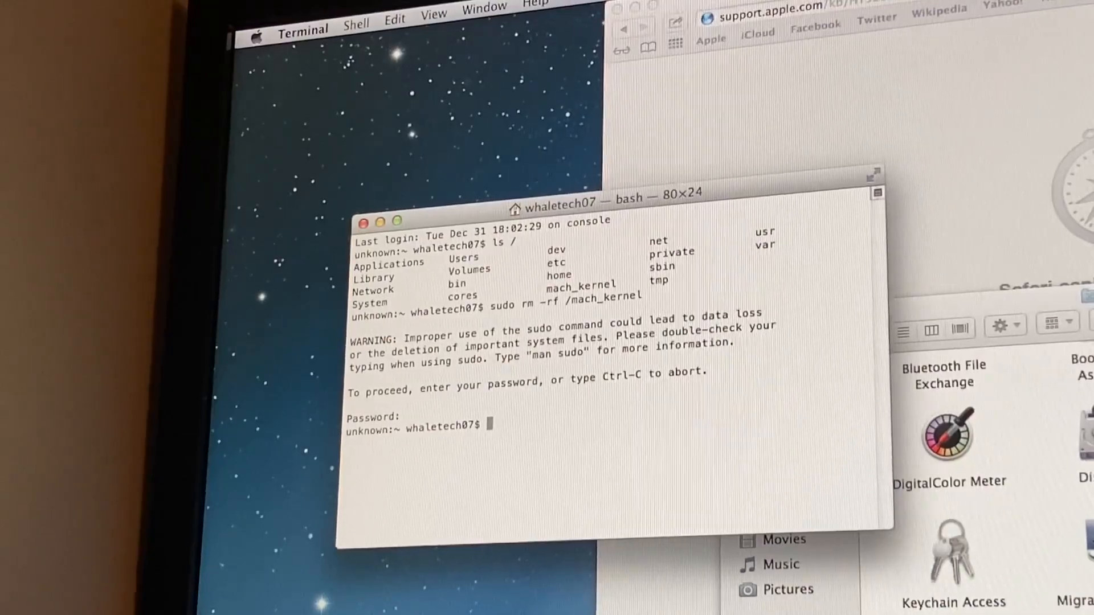
Delete /Applications/ with sudo rm -rf, then enter a command removing the whole root
text(sudo rm -rf /mach_kernel)
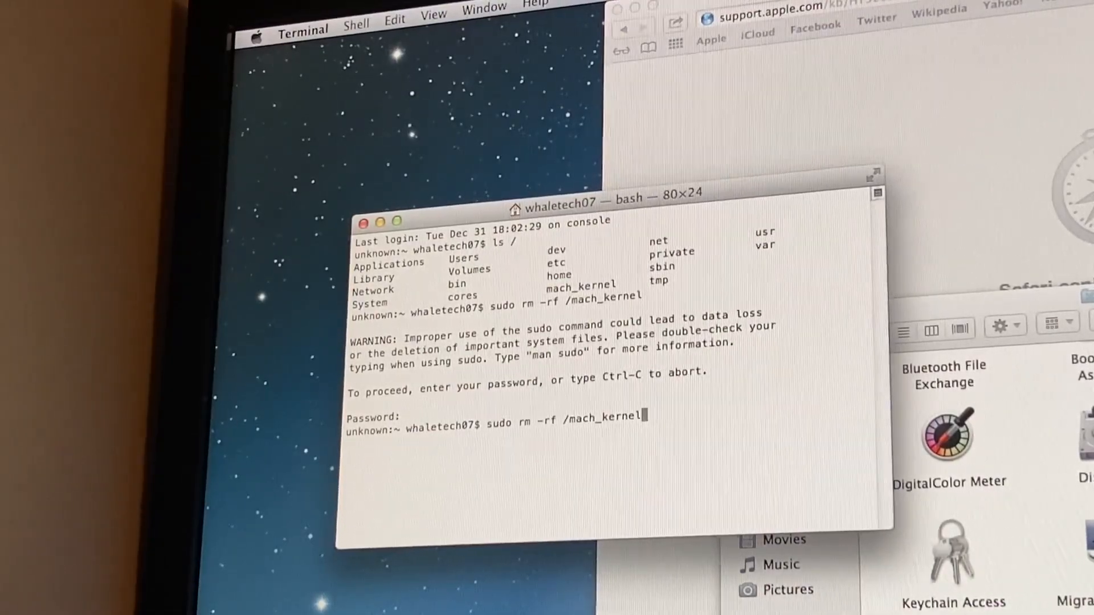
key(BackSpace)
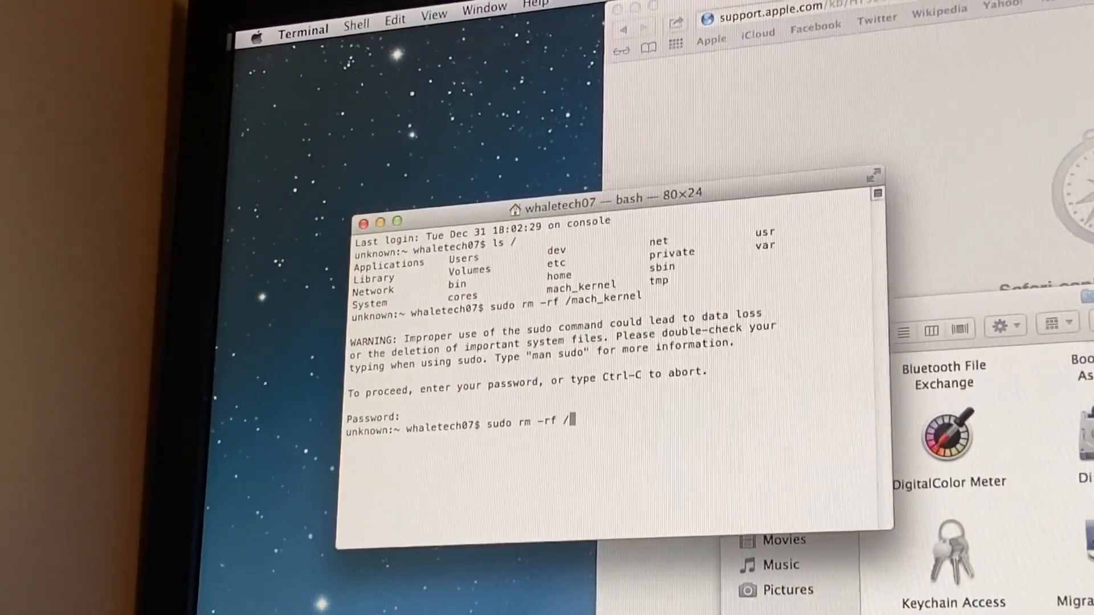
text(Applications/)
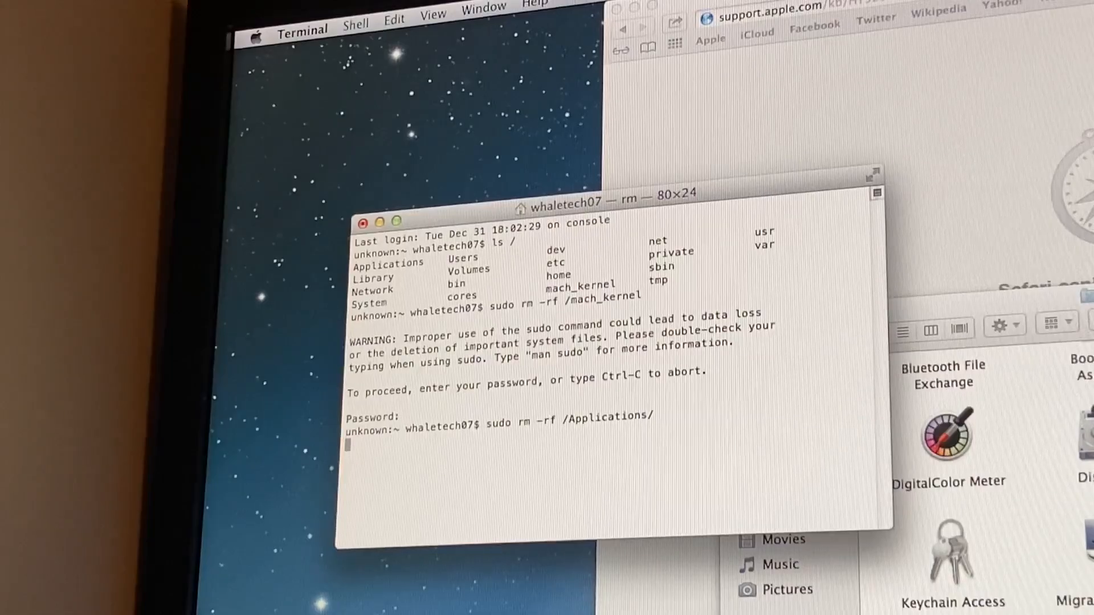
key(Return)
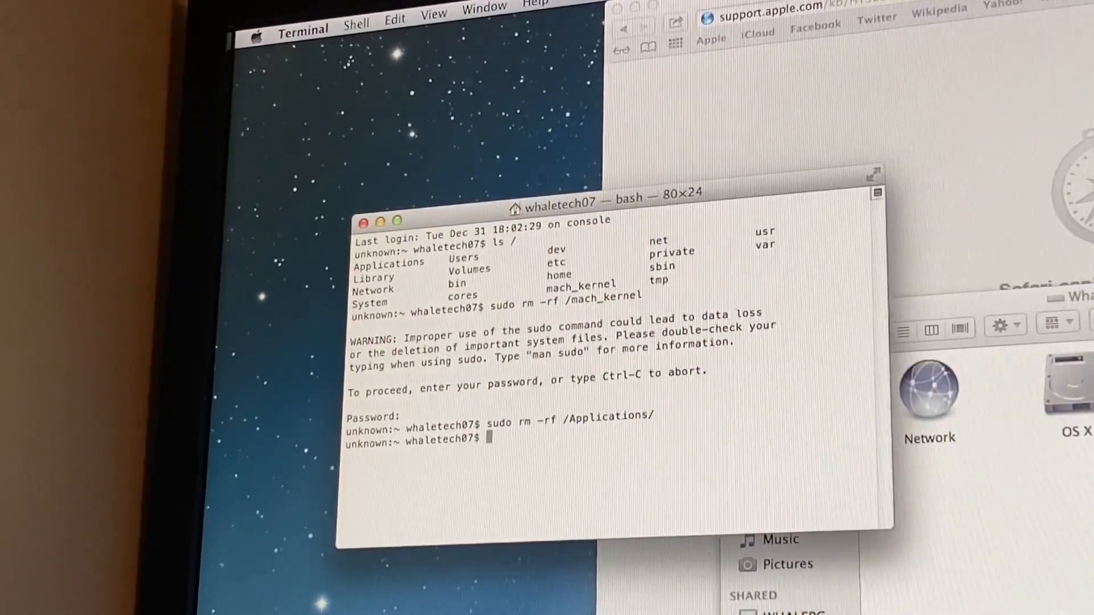
text(sudo rm -rf /mach_kernel)
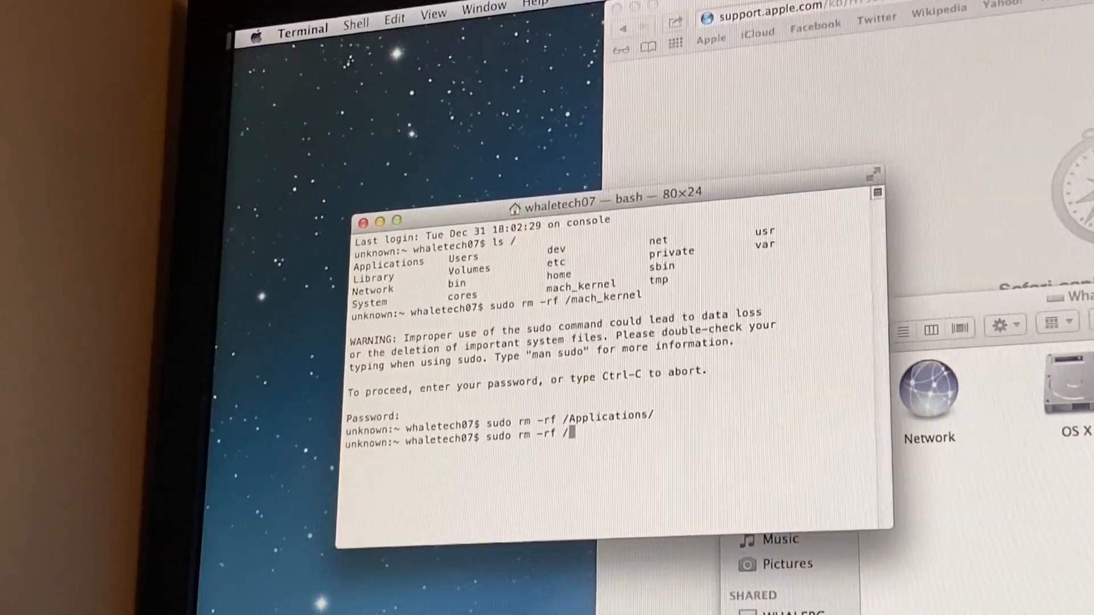
Run sudo rm -rf / on the root drive, then view the Downloads folder as the system is wiped
key(Return)
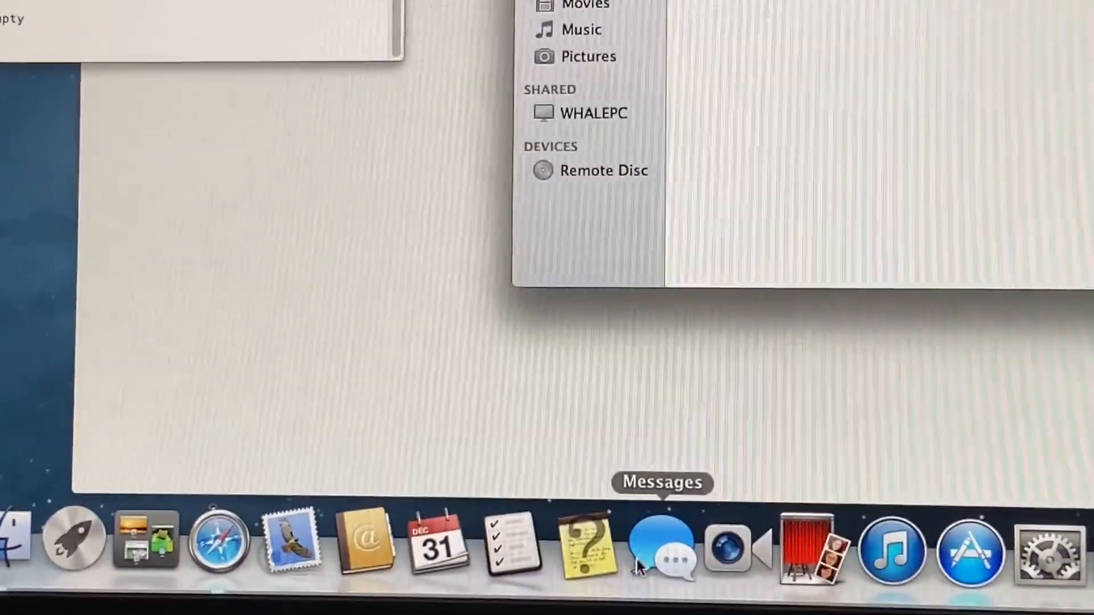
mouse_move(805, 547)
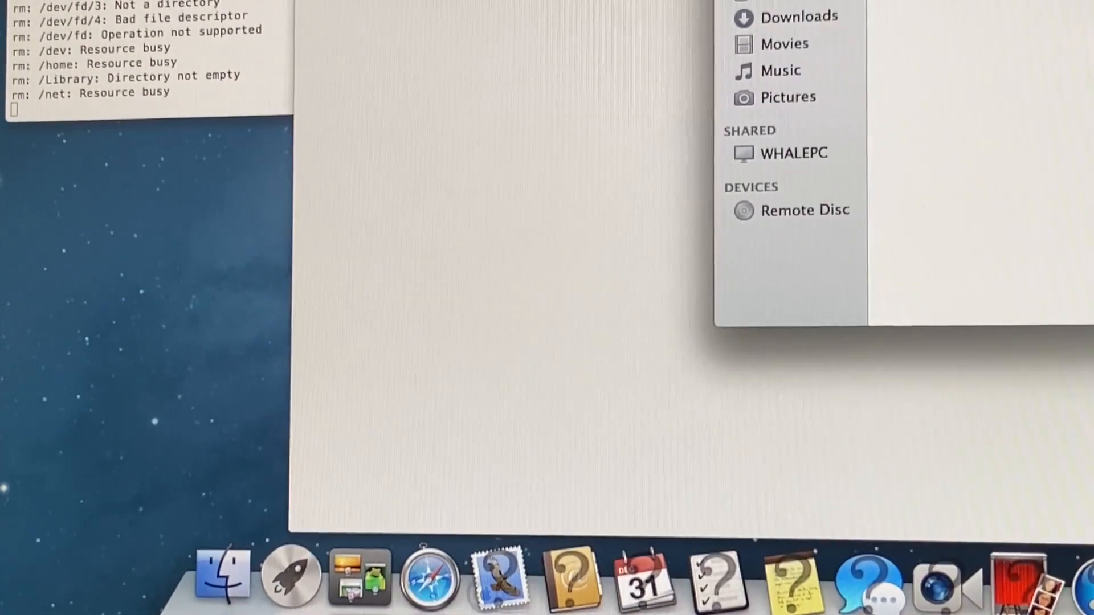
click(800, 15)
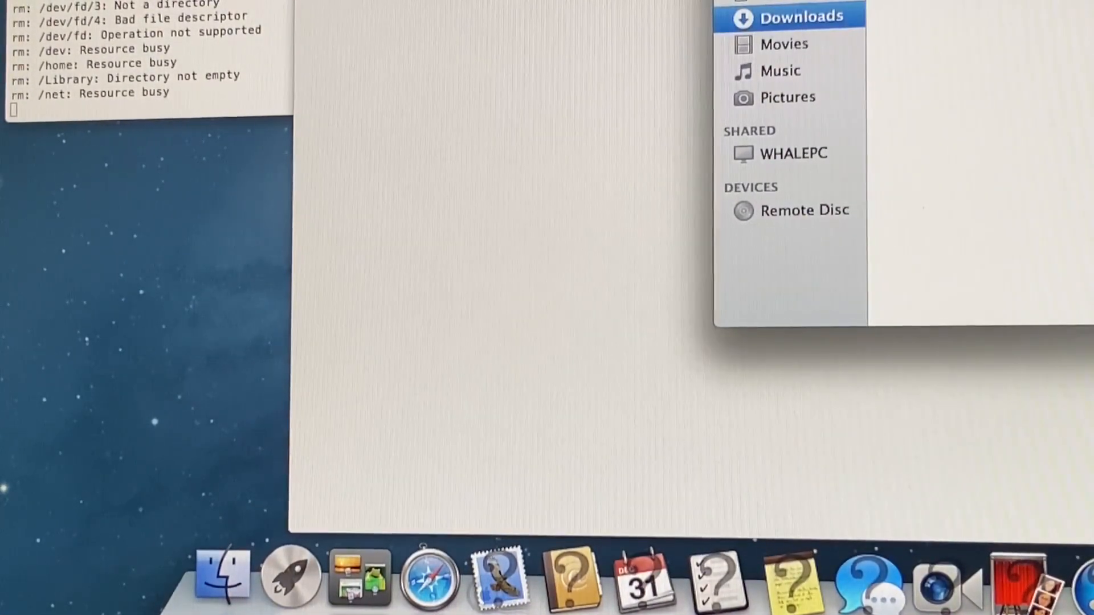